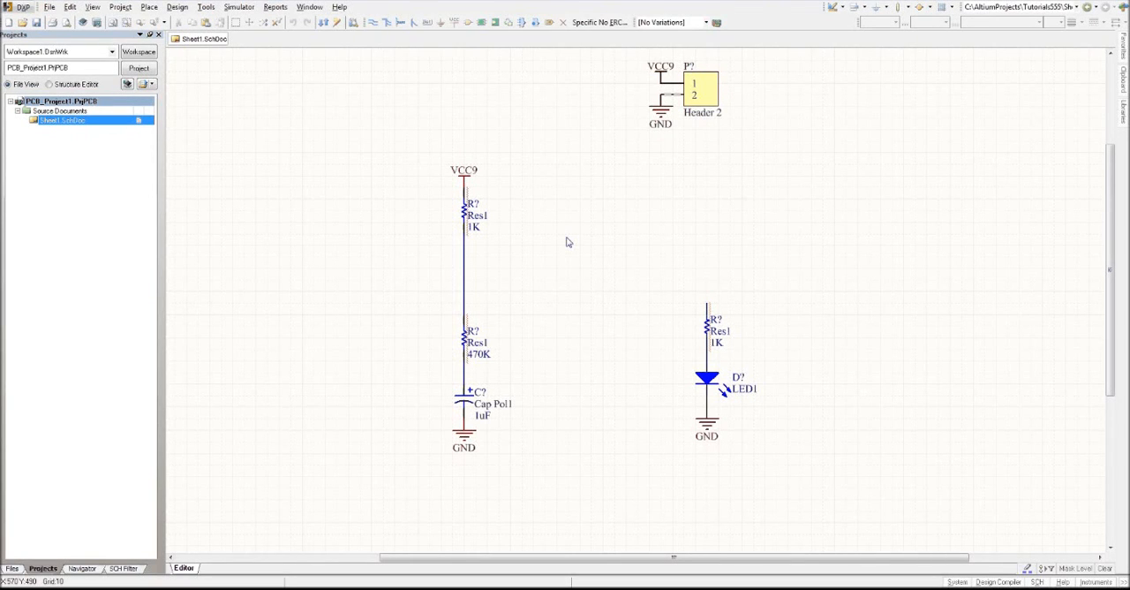
pyautogui.moveTo(453, 226)
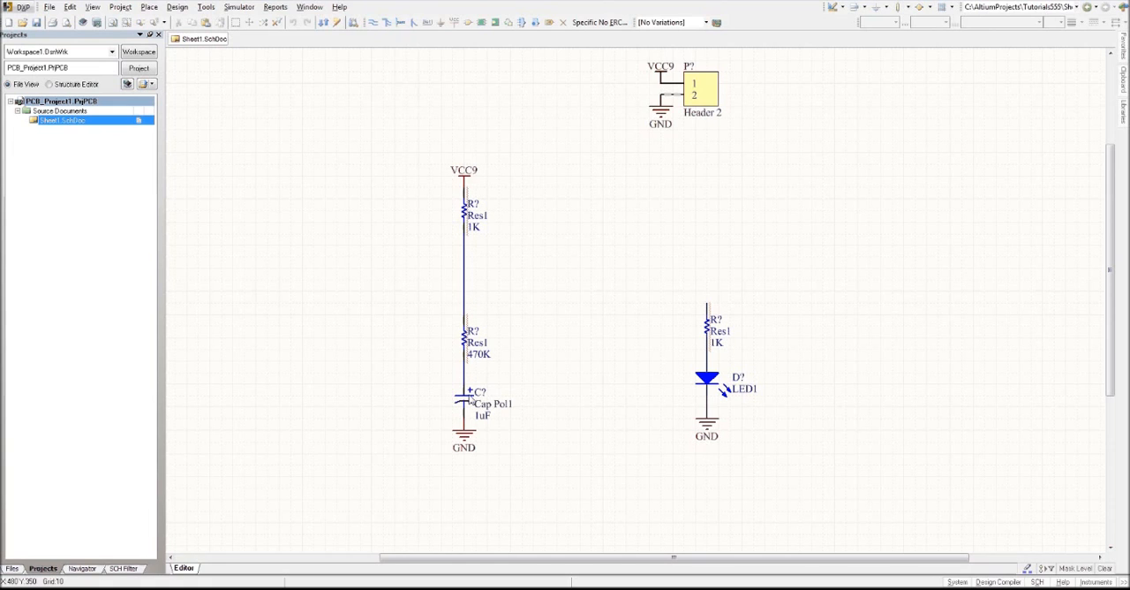
pyautogui.moveTo(254, 495)
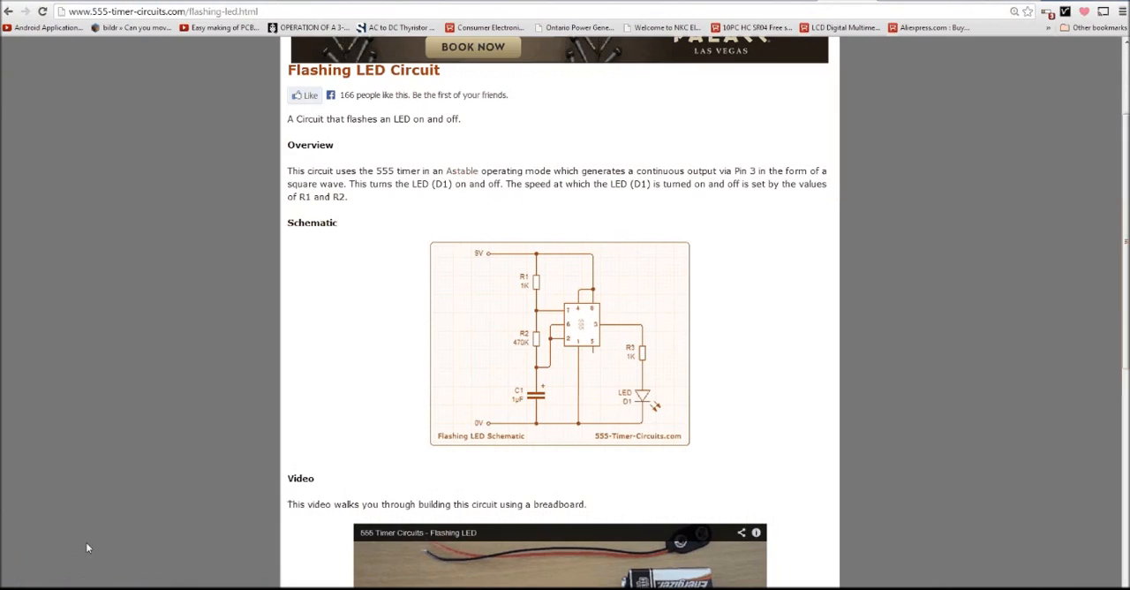
pyautogui.moveTo(475, 339)
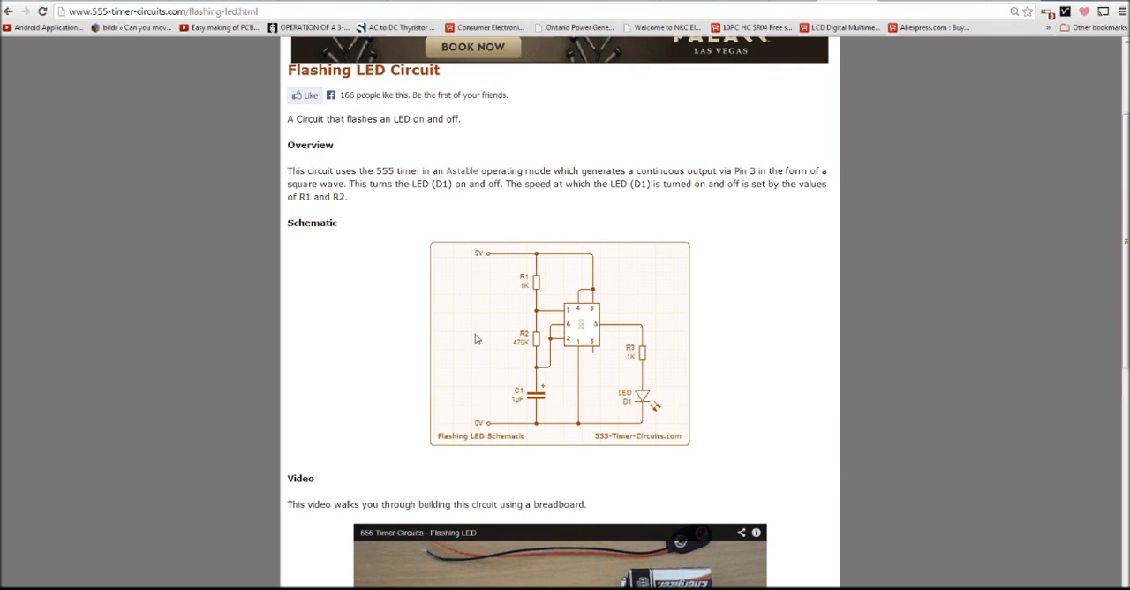
pyautogui.moveTo(583, 366)
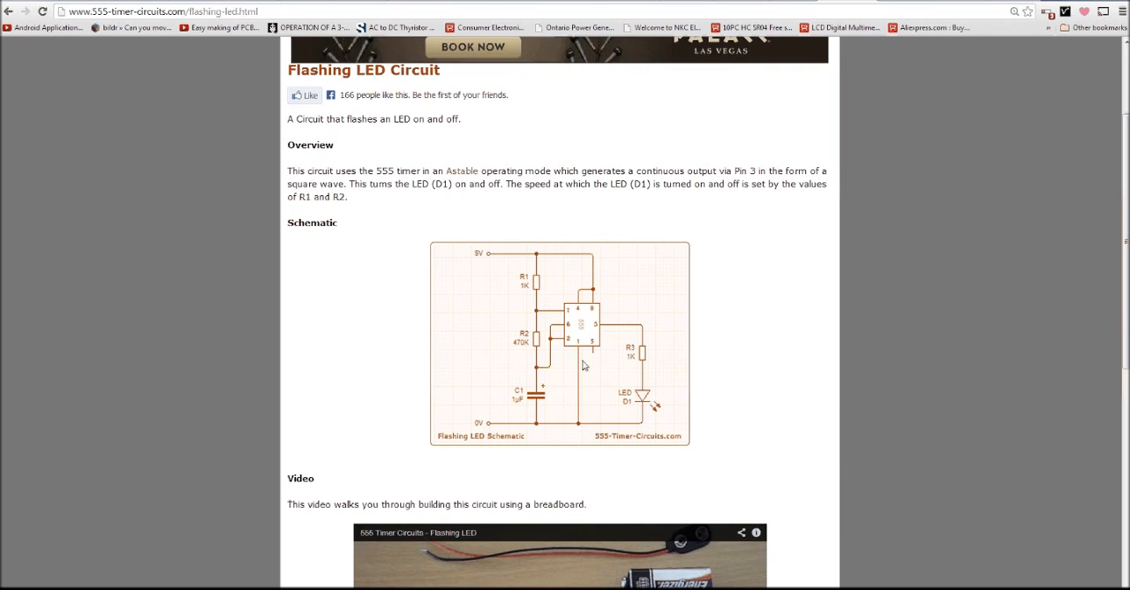
pyautogui.moveTo(567, 342)
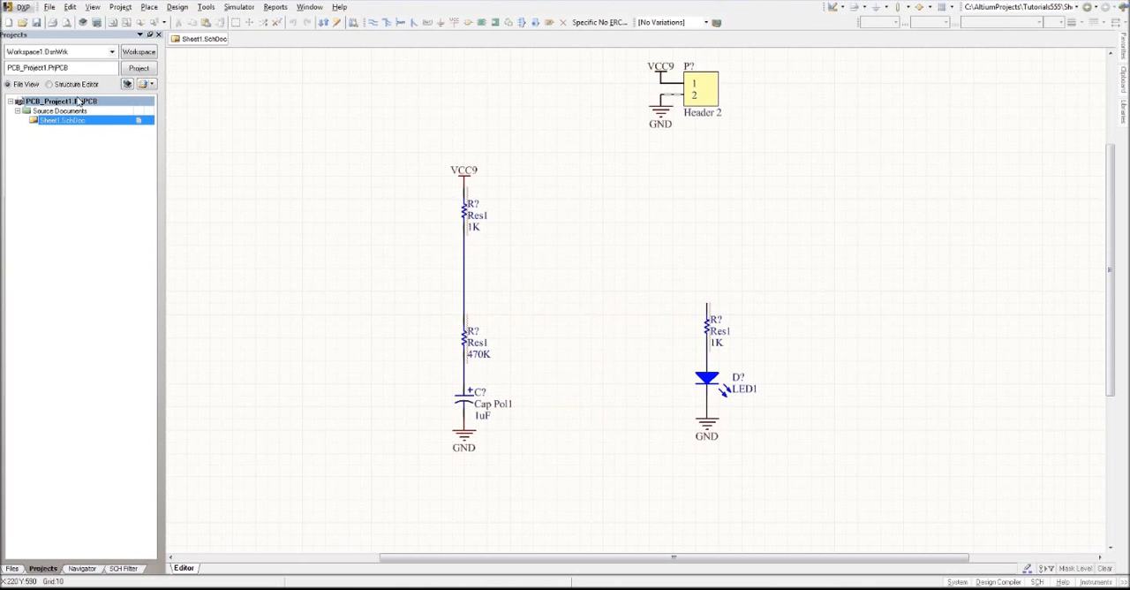
# Add a new PCB library to the project and save it as PcbLib1.PcbLib
pyautogui.rightClick(49, 100)
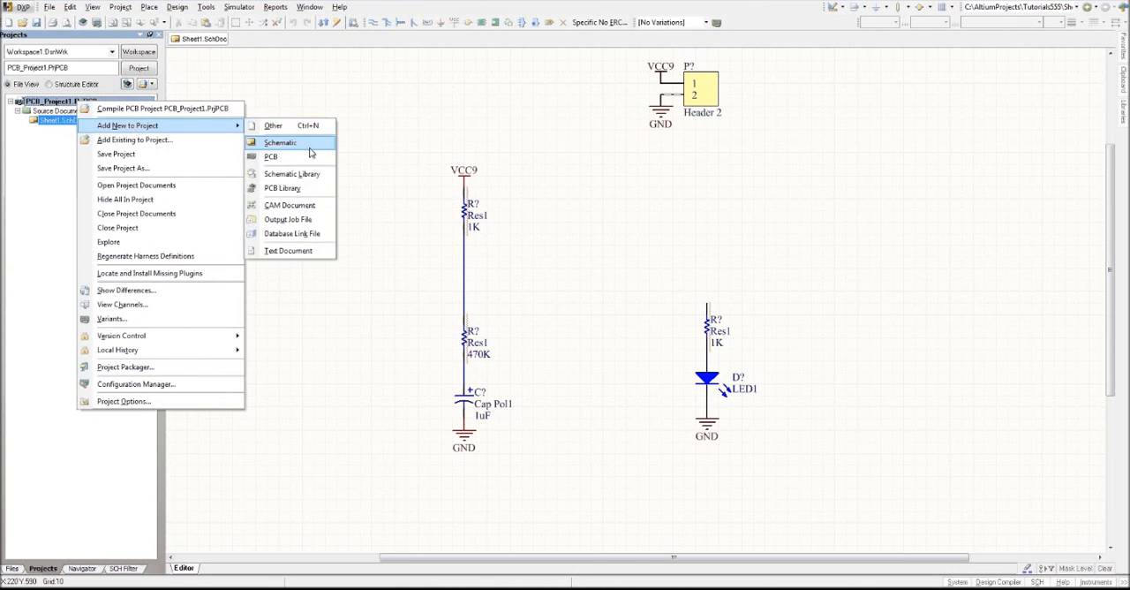
pyautogui.moveTo(282, 188)
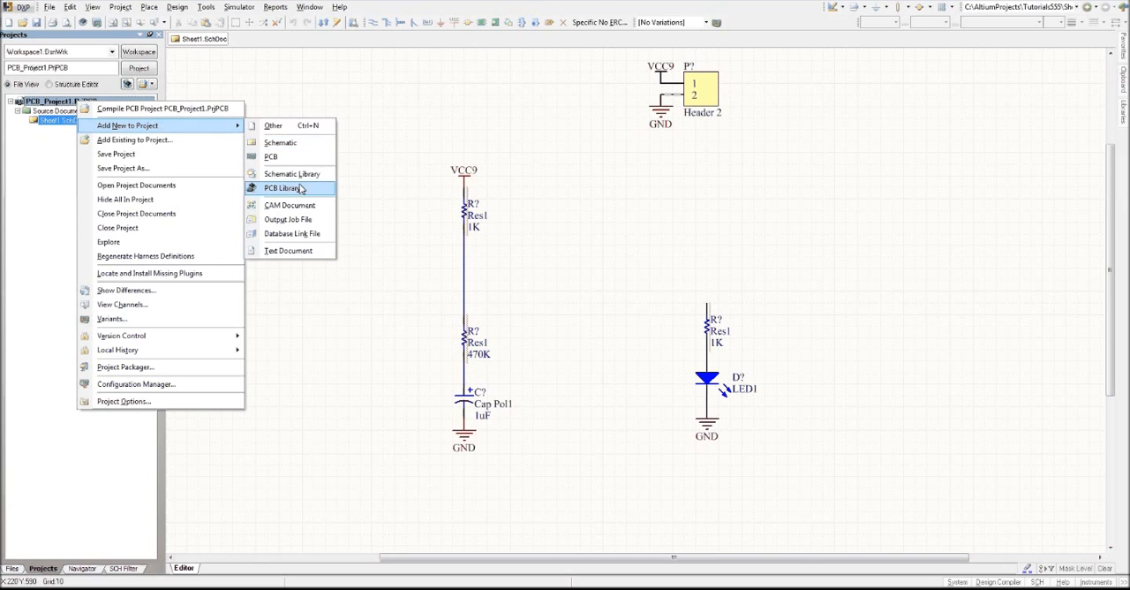
pyautogui.moveTo(300, 188)
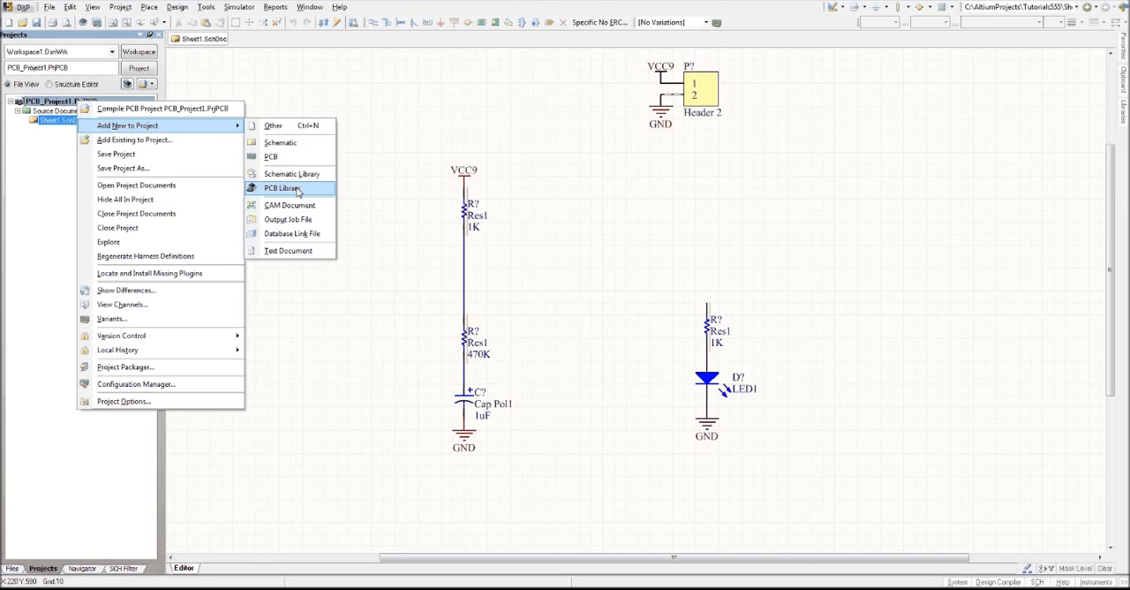
pyautogui.click(282, 187)
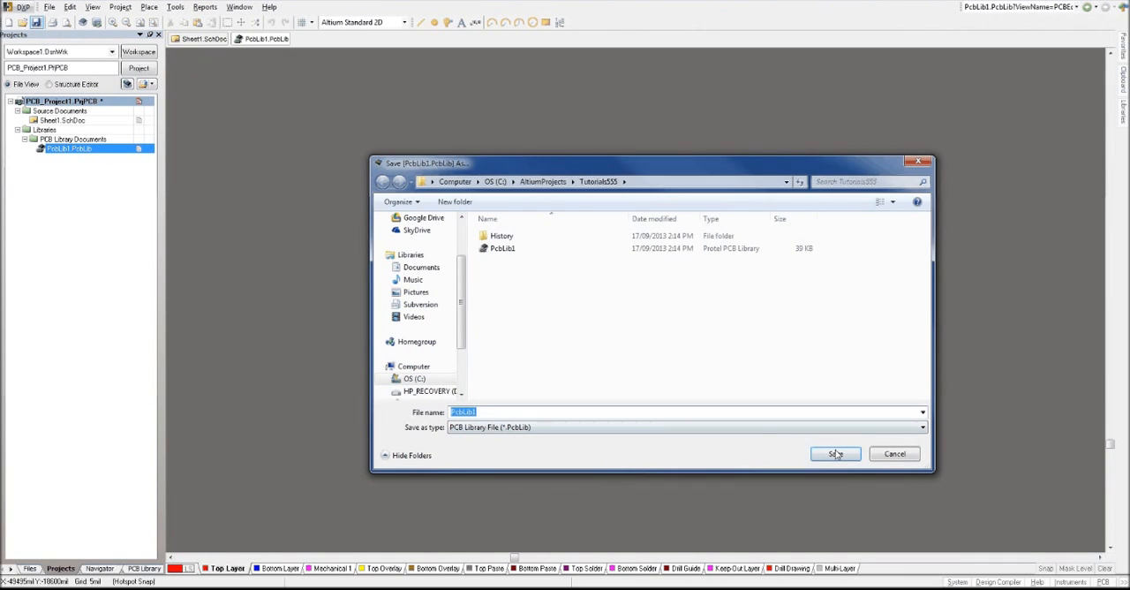
pyautogui.click(835, 453)
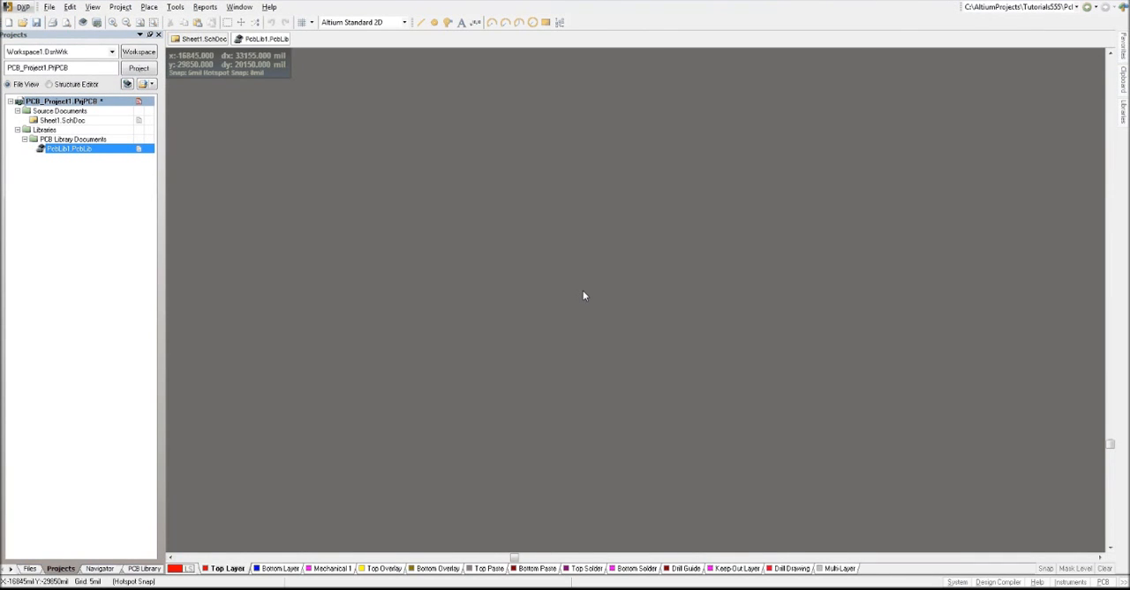
pyautogui.moveTo(383, 226)
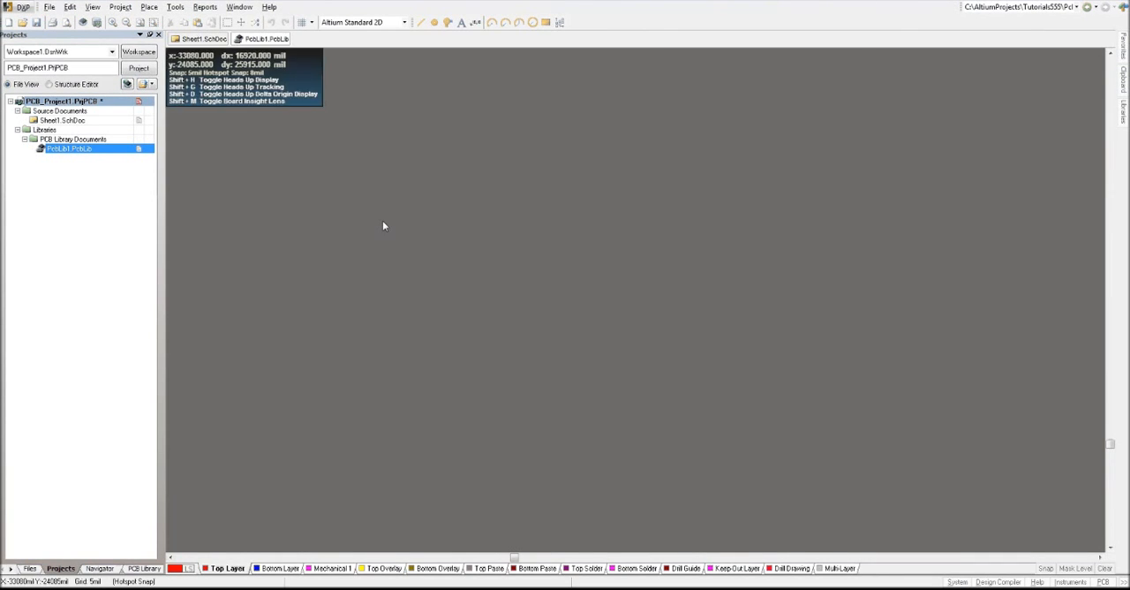
pyautogui.moveTo(369, 201)
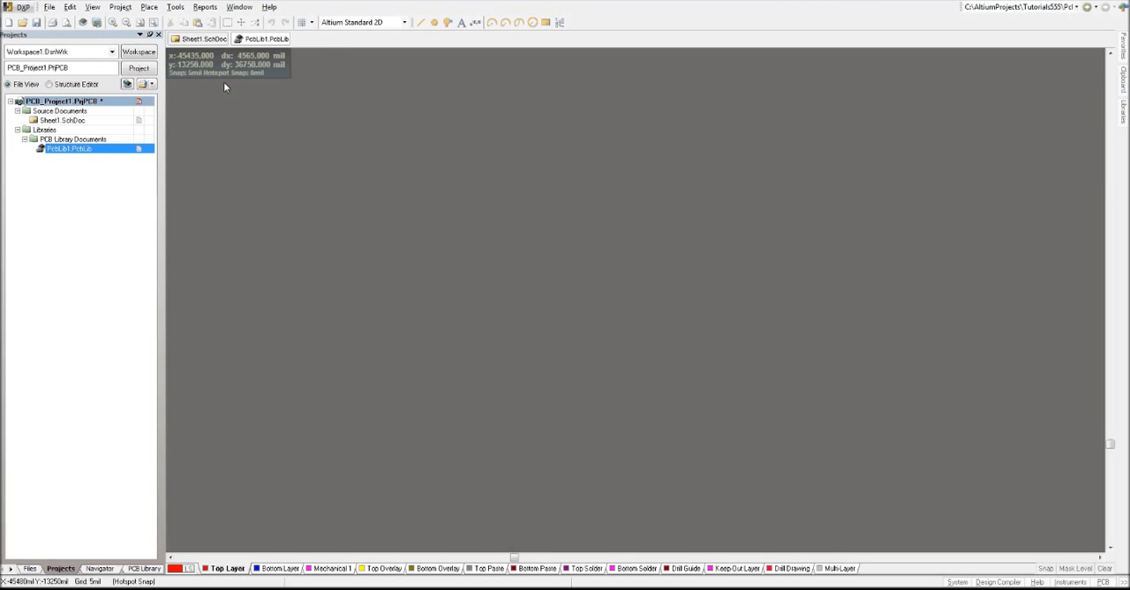
pyautogui.moveTo(685, 246)
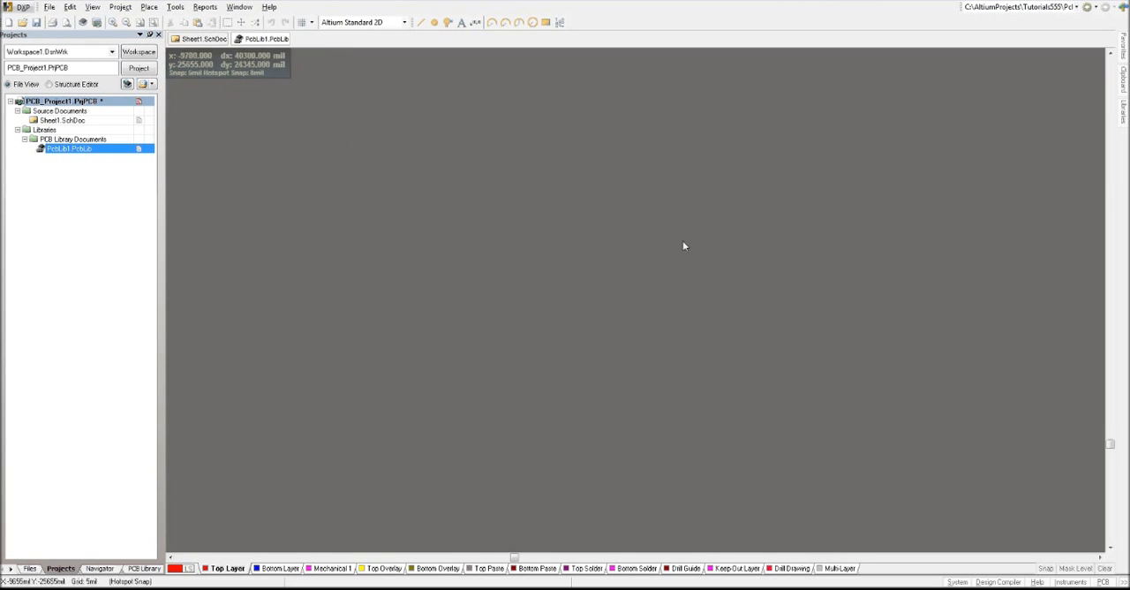
pyautogui.moveTo(550, 169)
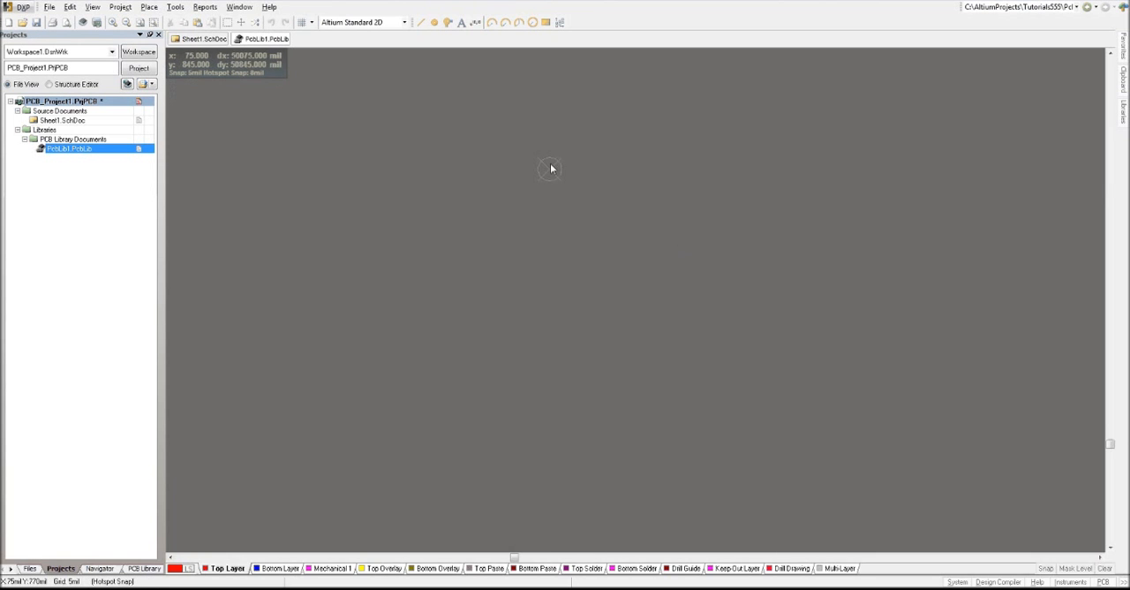
pyautogui.moveTo(547, 211)
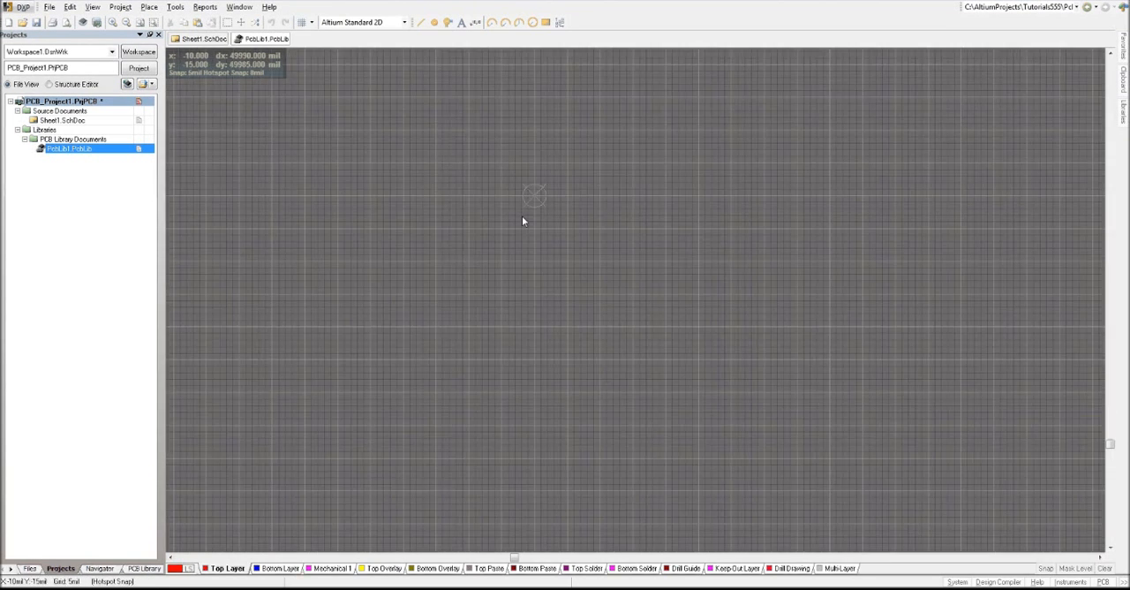
pyautogui.moveTo(533, 190)
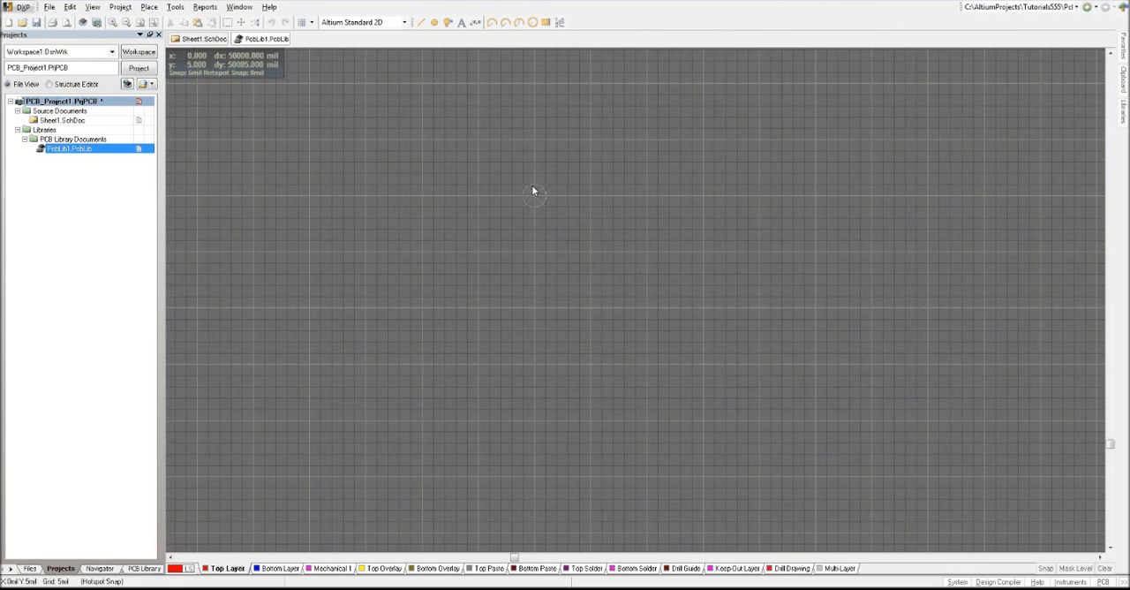
pyautogui.moveTo(534, 198)
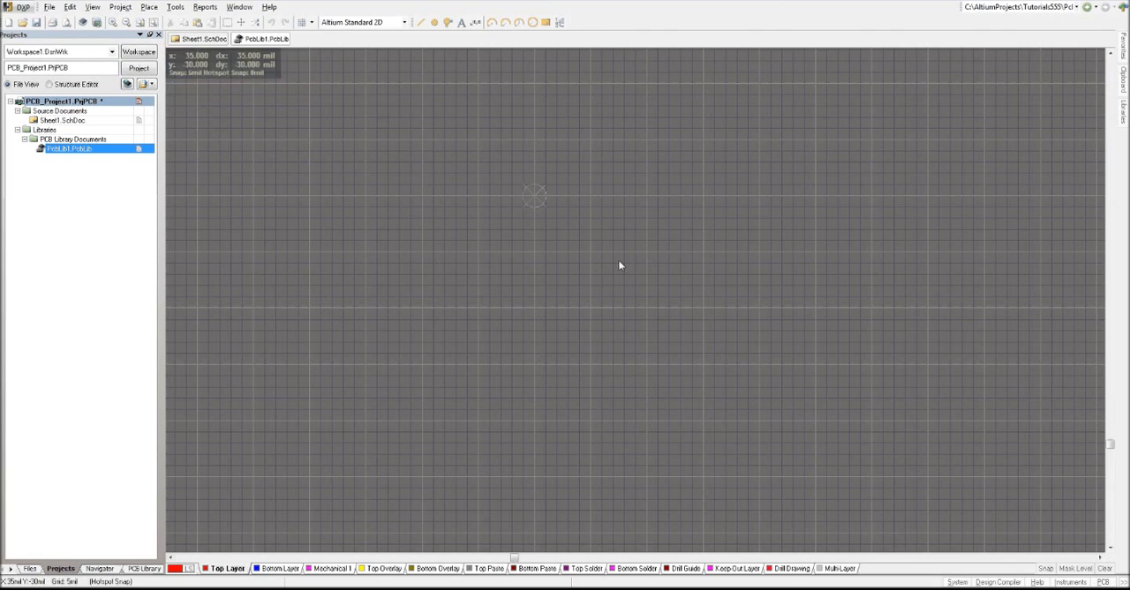
pyautogui.moveTo(757, 235)
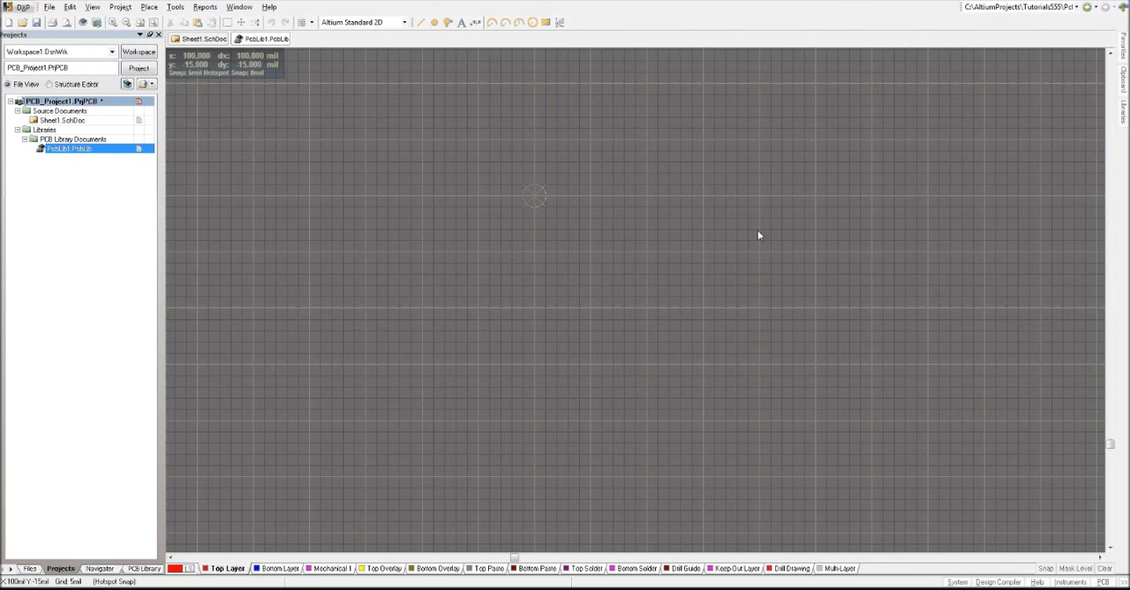
pyautogui.moveTo(756, 226)
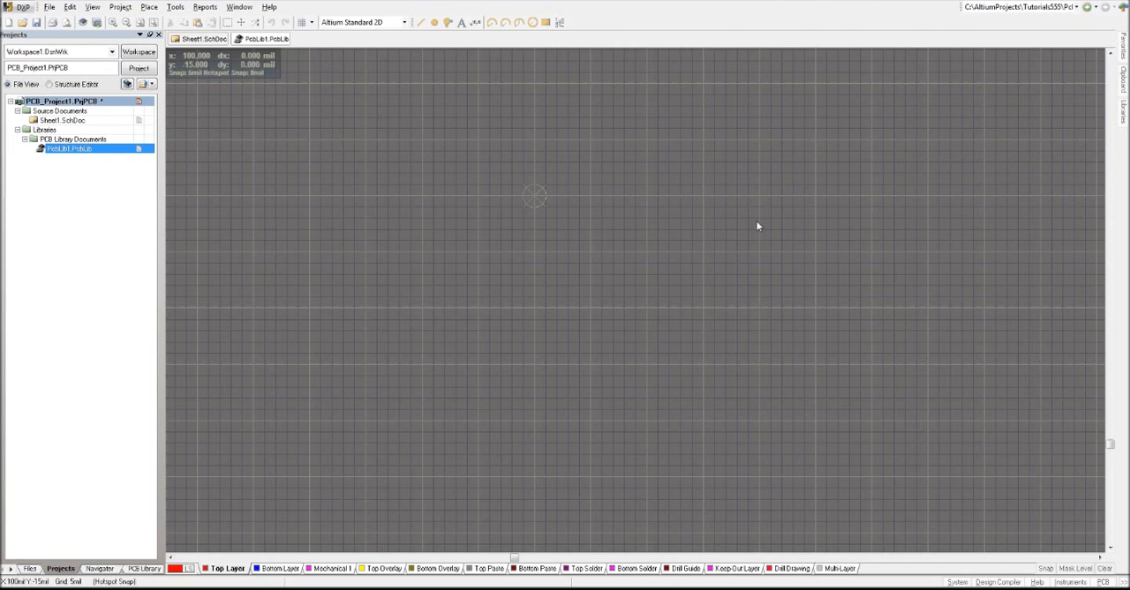
pyautogui.moveTo(484, 201)
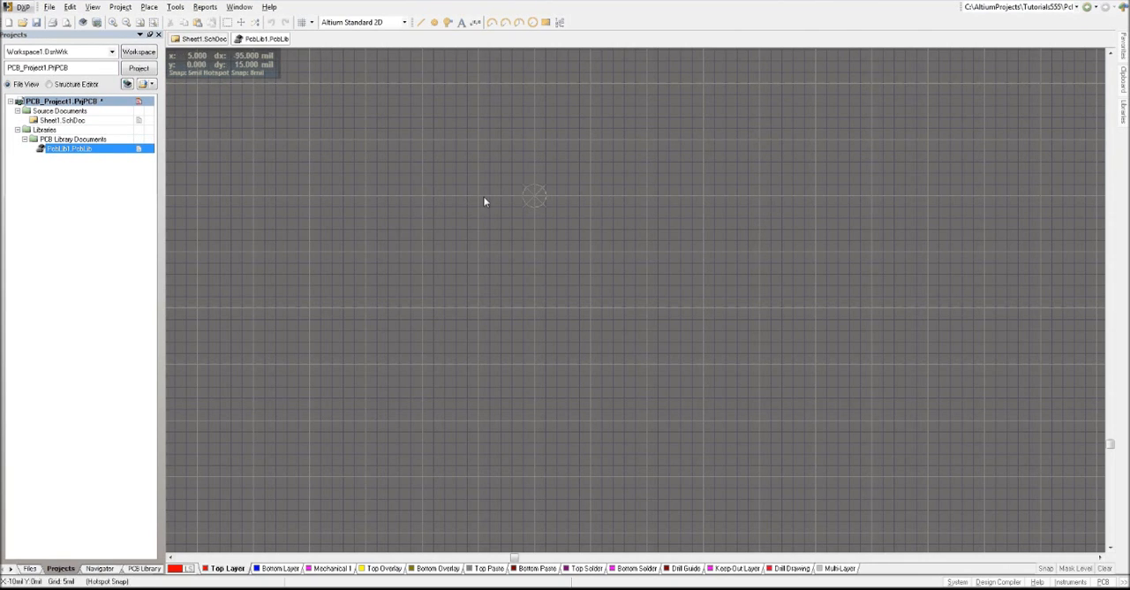
pyautogui.moveTo(535, 199)
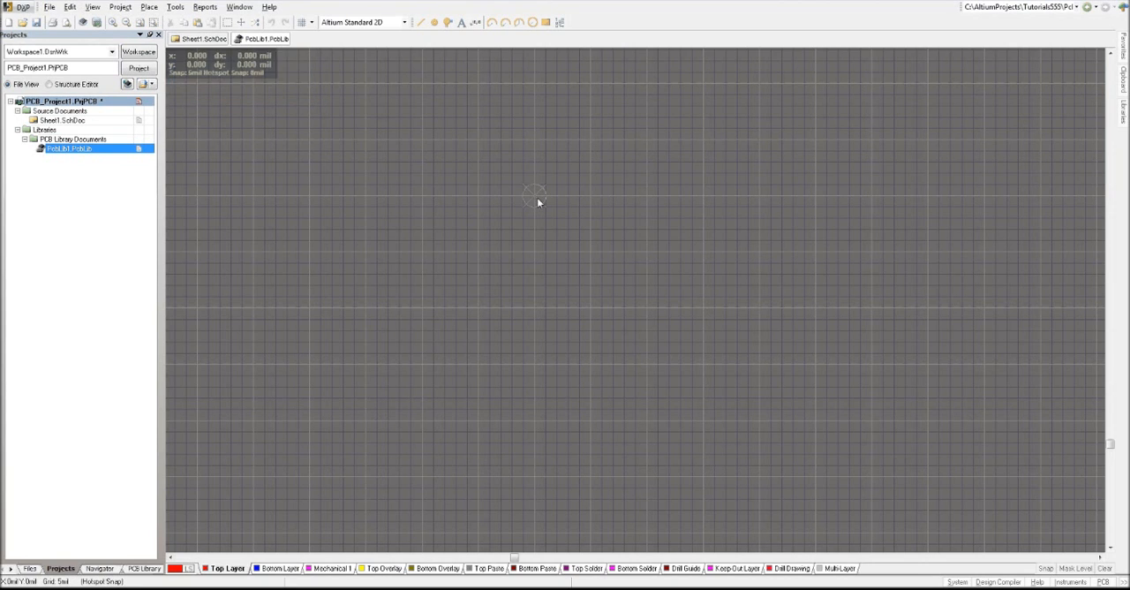
pyautogui.moveTo(219, 225)
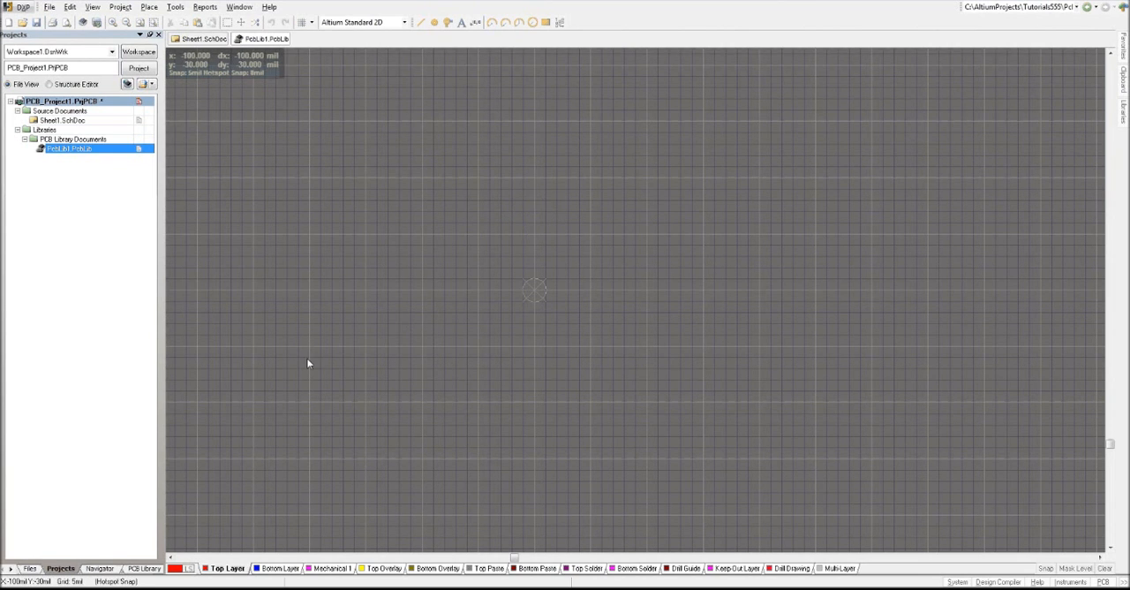
pyautogui.moveTo(188, 468)
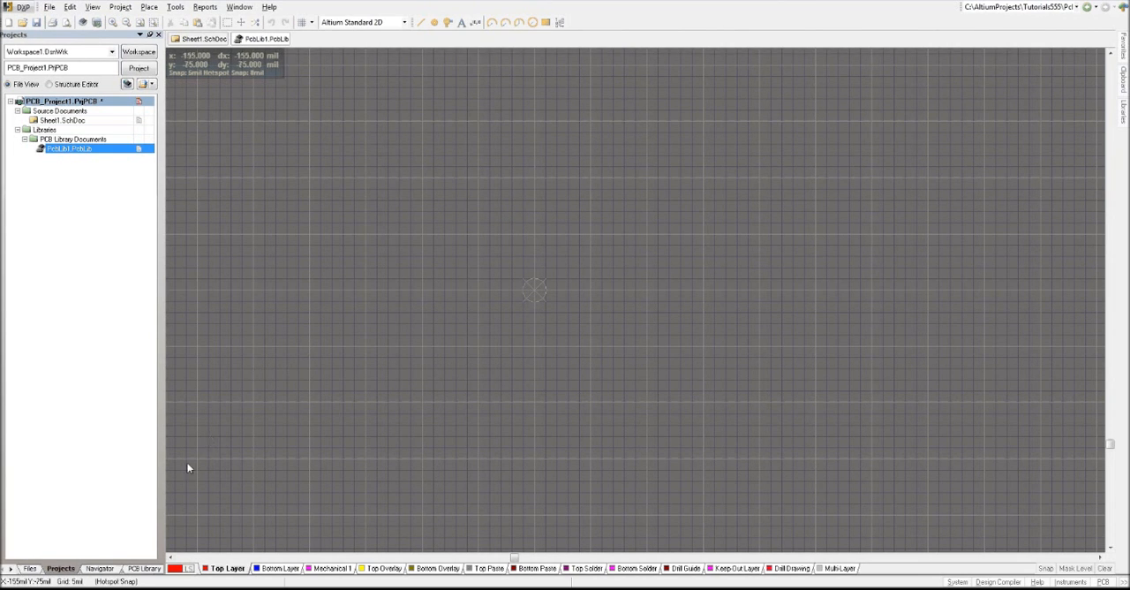
# Rename PCBCOMPONENT_1 to LM555DIP with the description 'LM555 DIP IC'
pyautogui.click(120, 568)
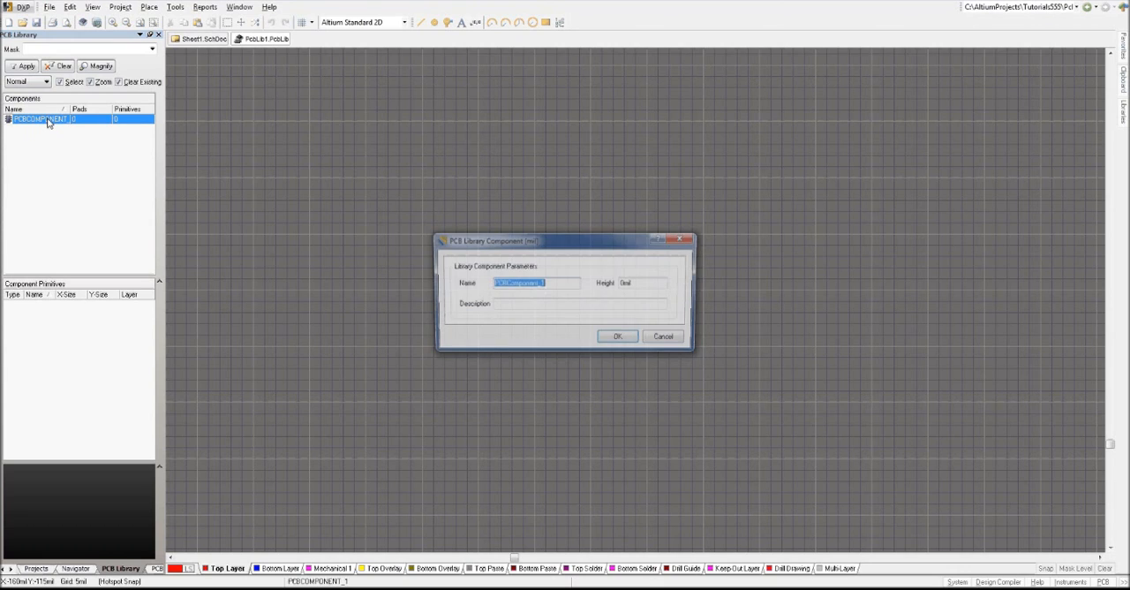
pyautogui.write('LM555 DIP IC')
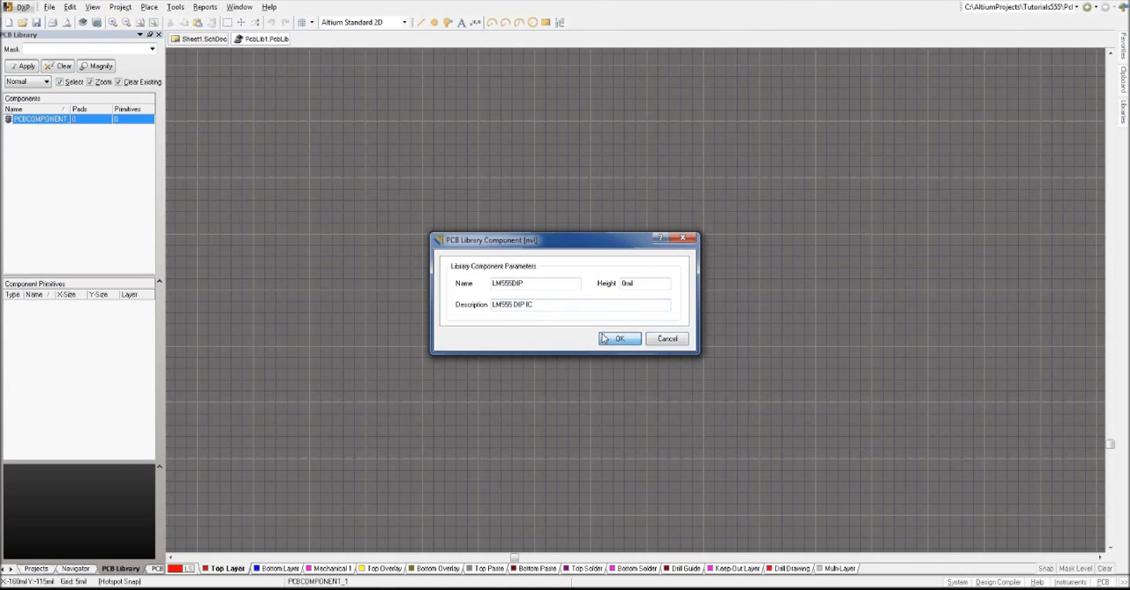
pyautogui.click(619, 339)
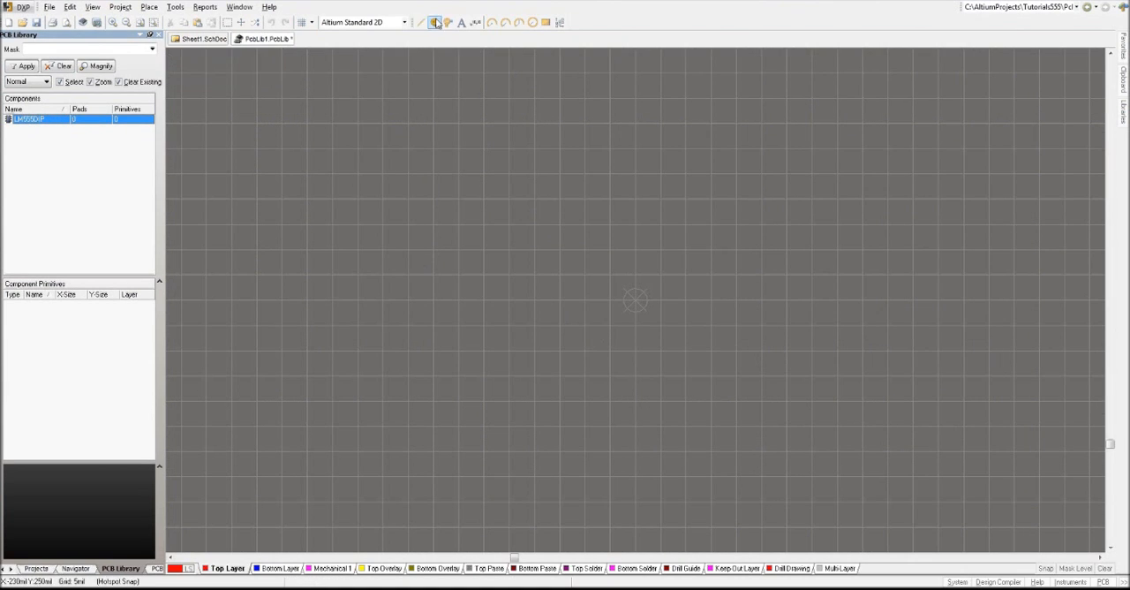
pyautogui.moveTo(436, 22)
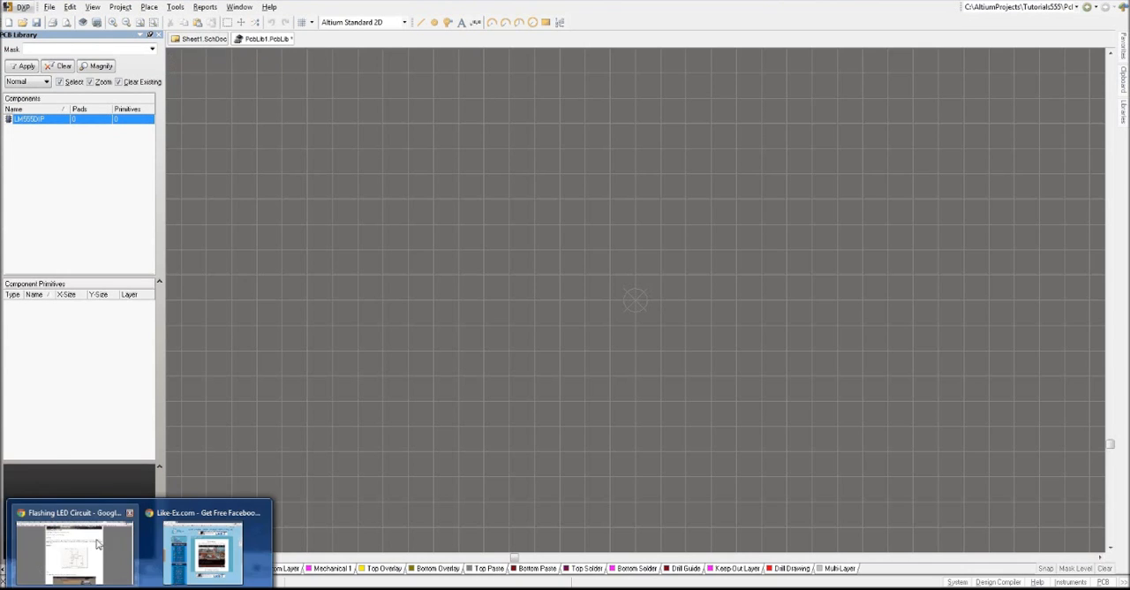
# Open the TI LM555 datasheet from the Digi-Key LM555CN product page
pyautogui.click(74, 547)
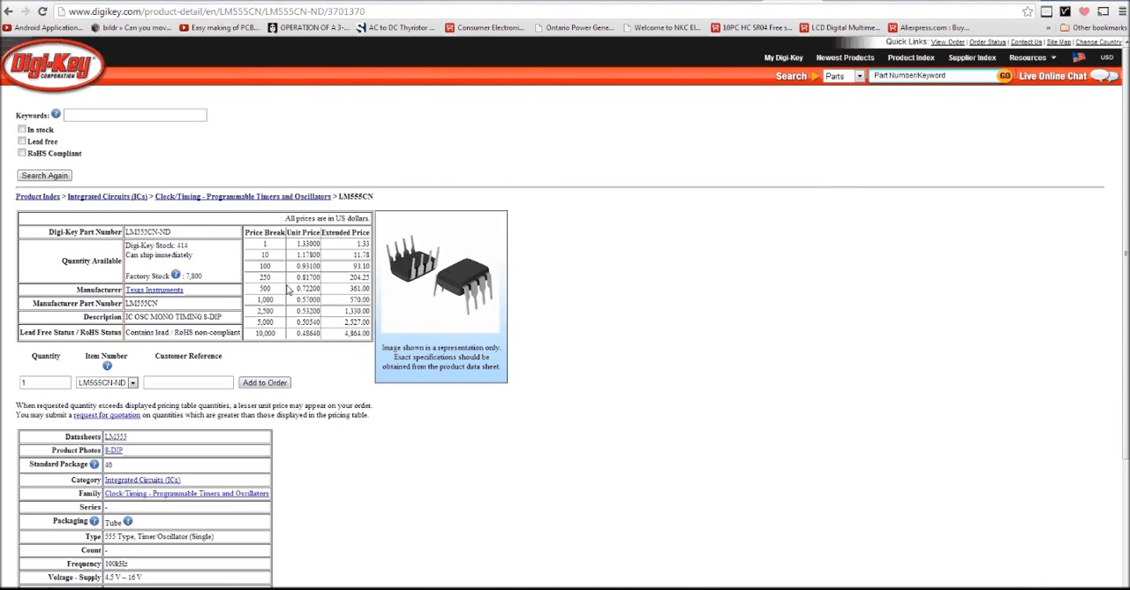
pyautogui.scroll(3)
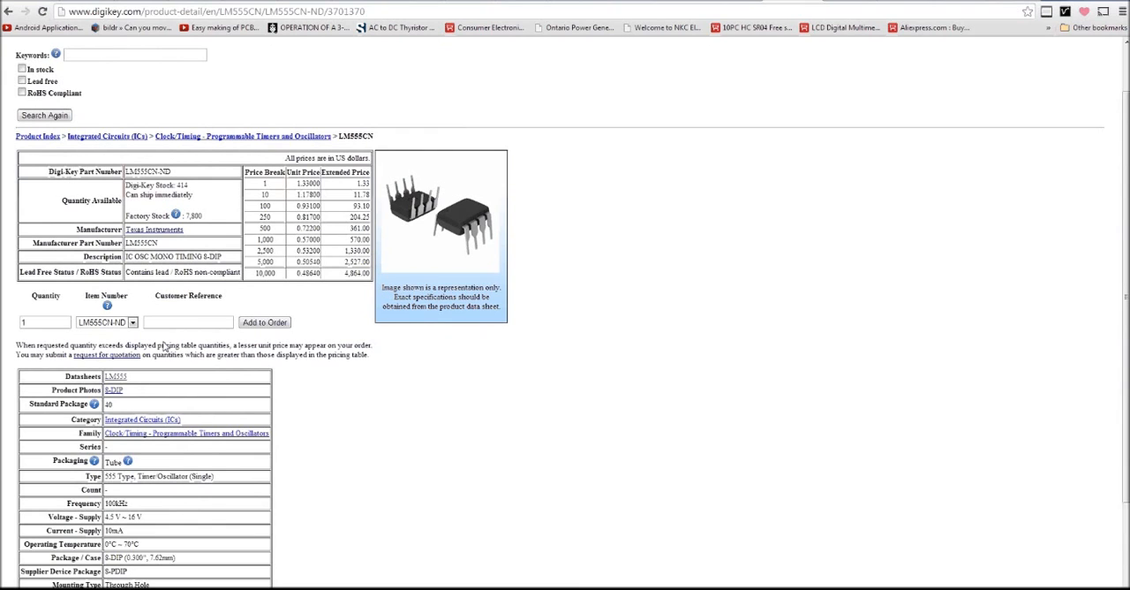
pyautogui.moveTo(790, 110)
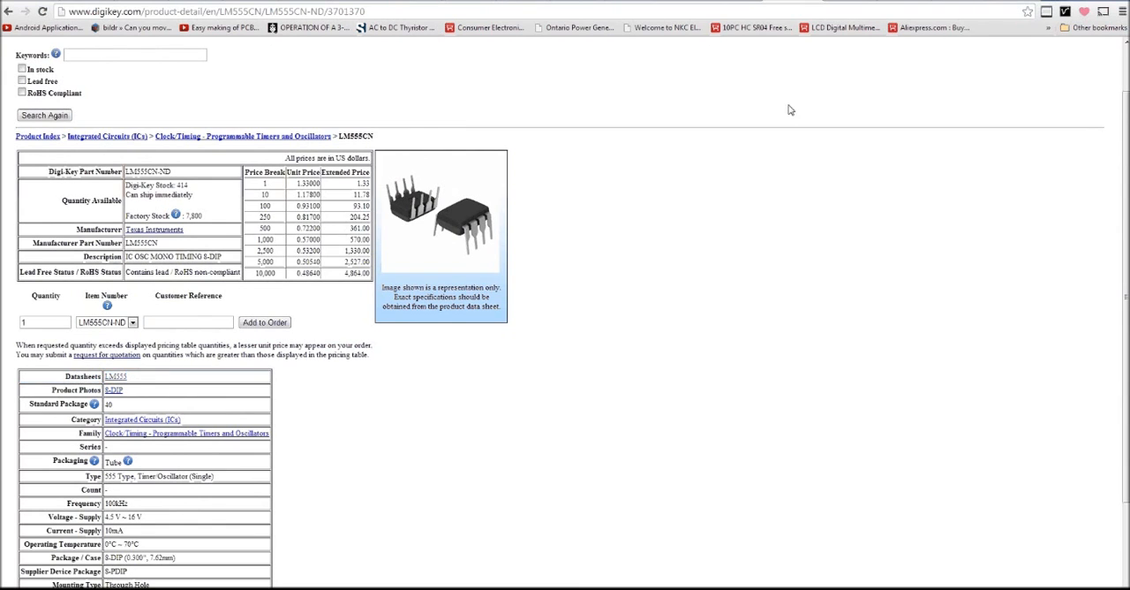
pyautogui.click(115, 376)
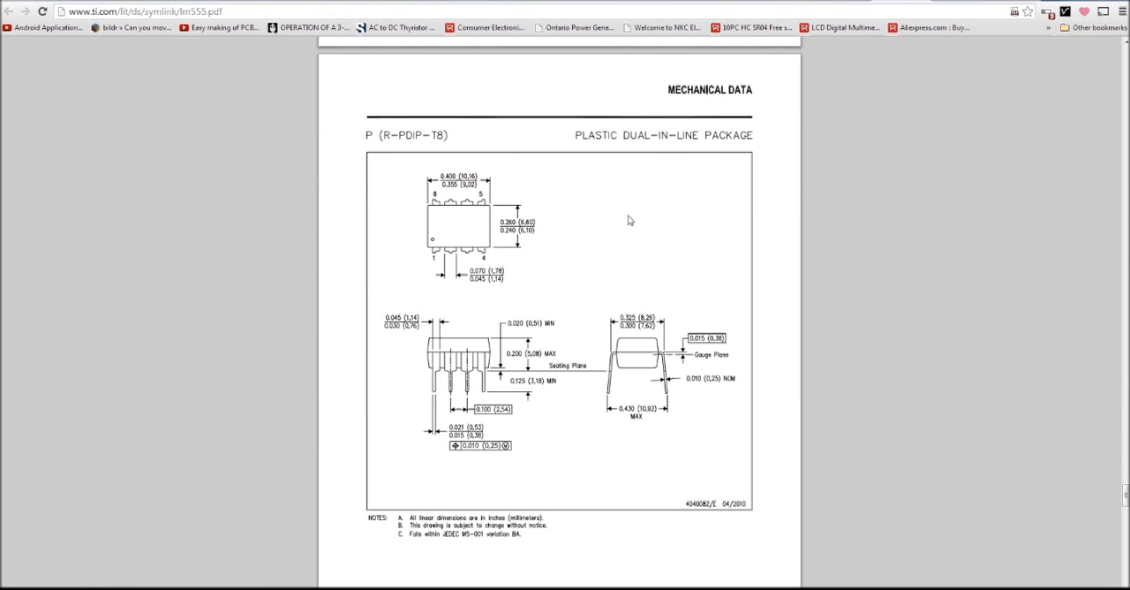
pyautogui.scroll(3)
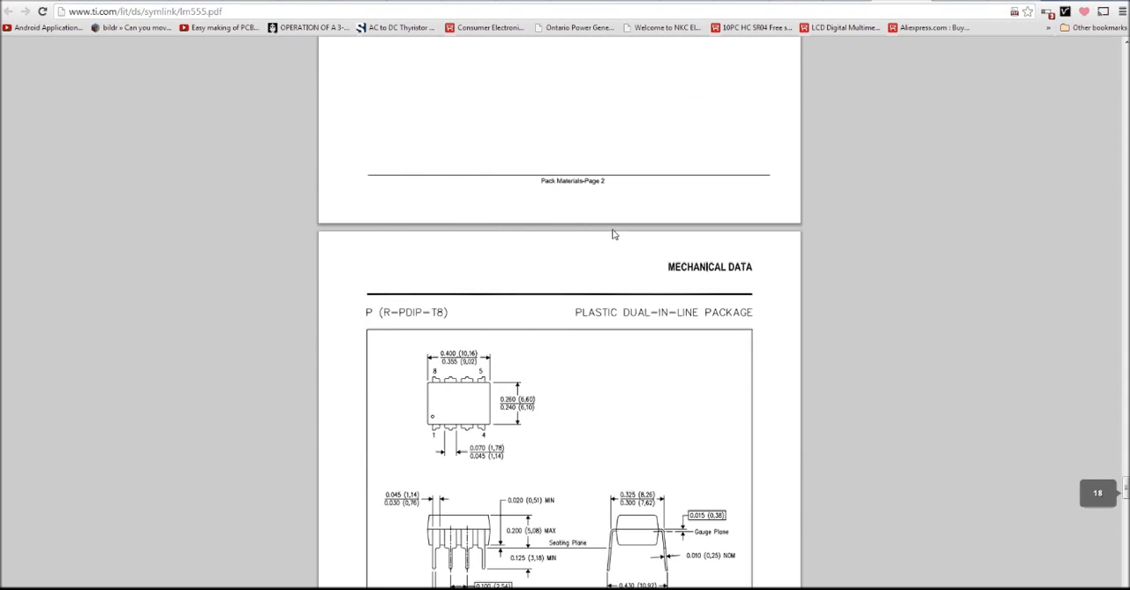
pyautogui.scroll(-3)
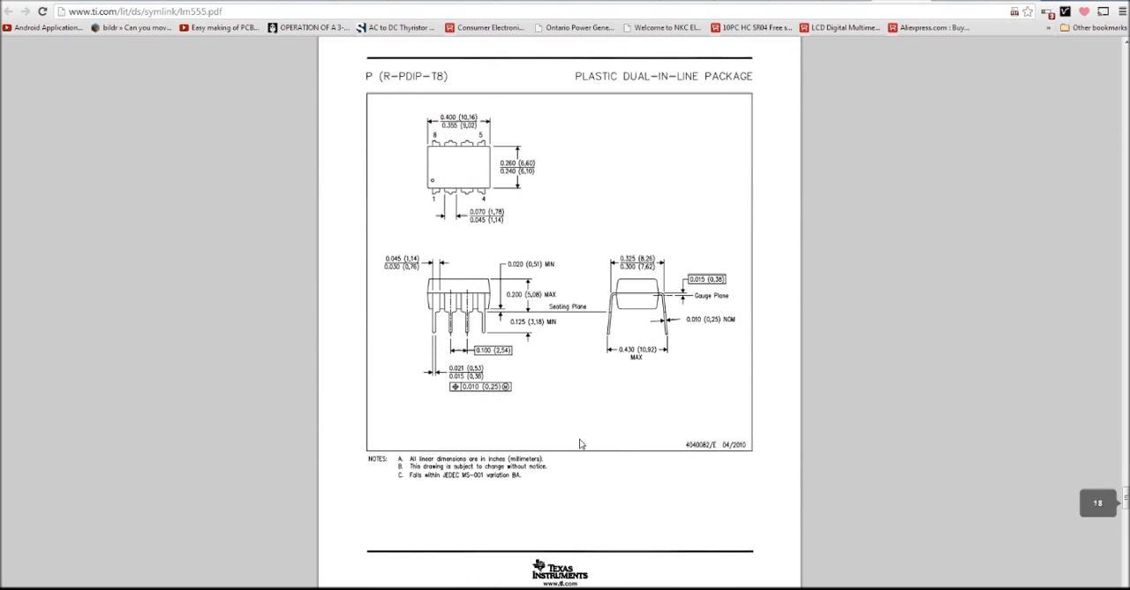
pyautogui.moveTo(558, 183)
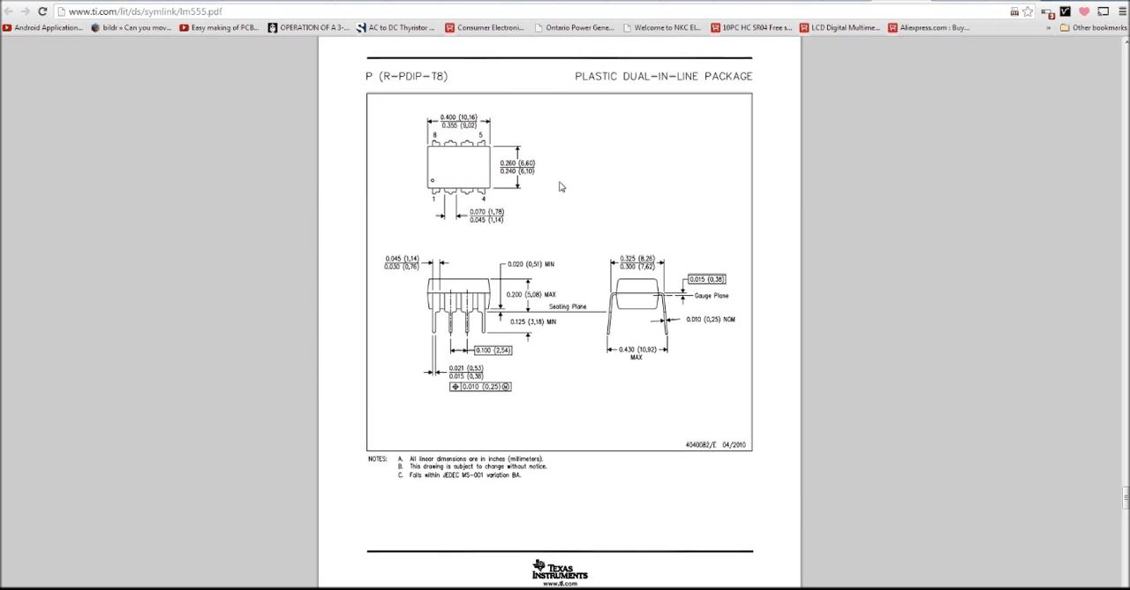
pyautogui.moveTo(535, 198)
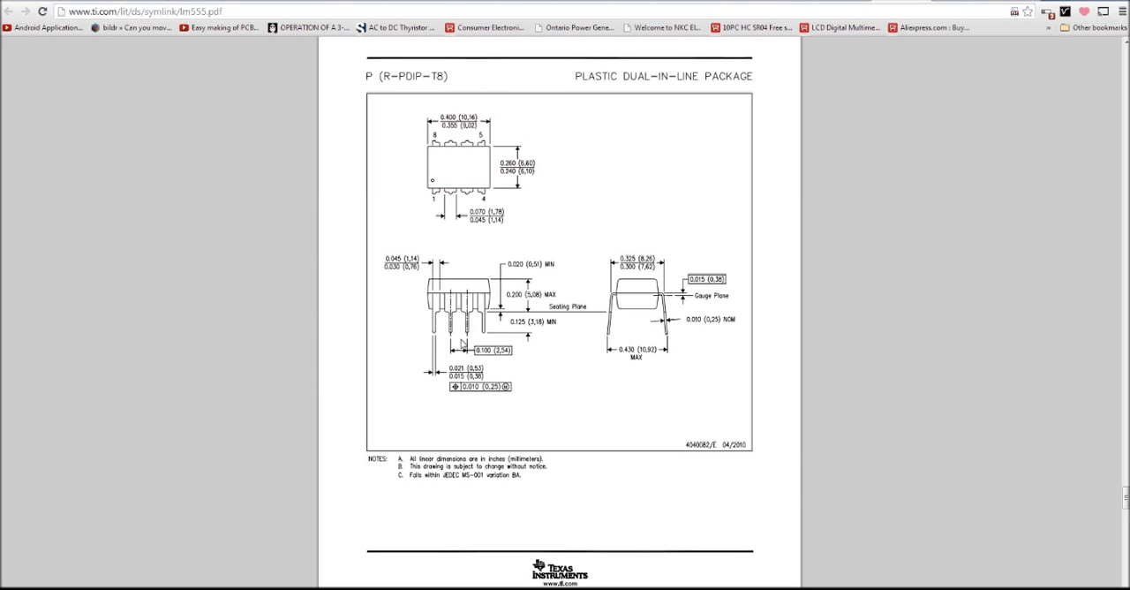
pyautogui.moveTo(530, 369)
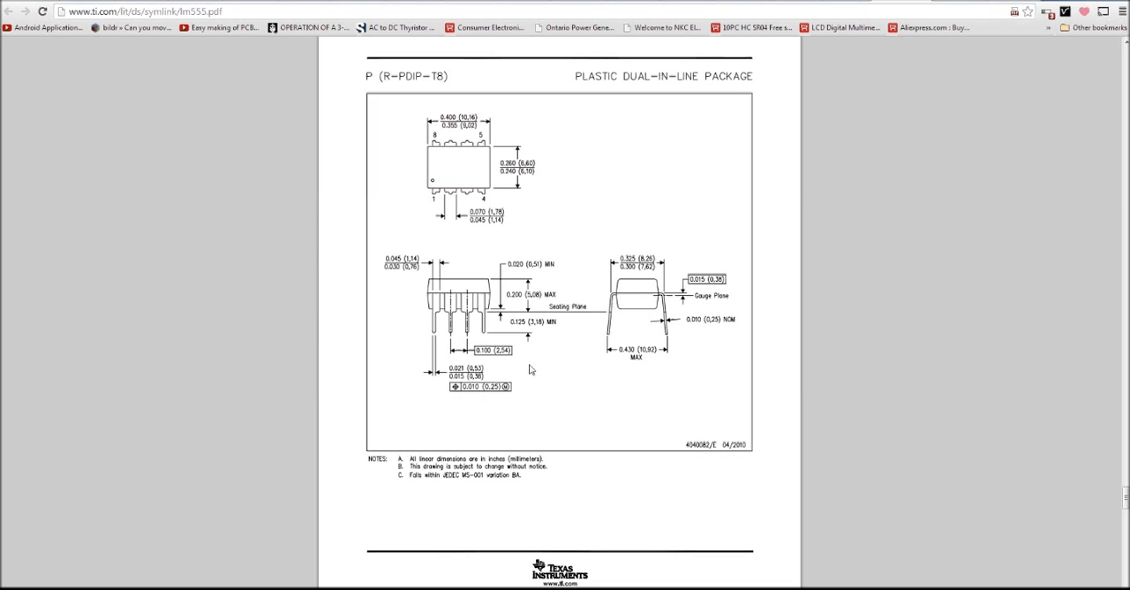
pyautogui.moveTo(459, 418)
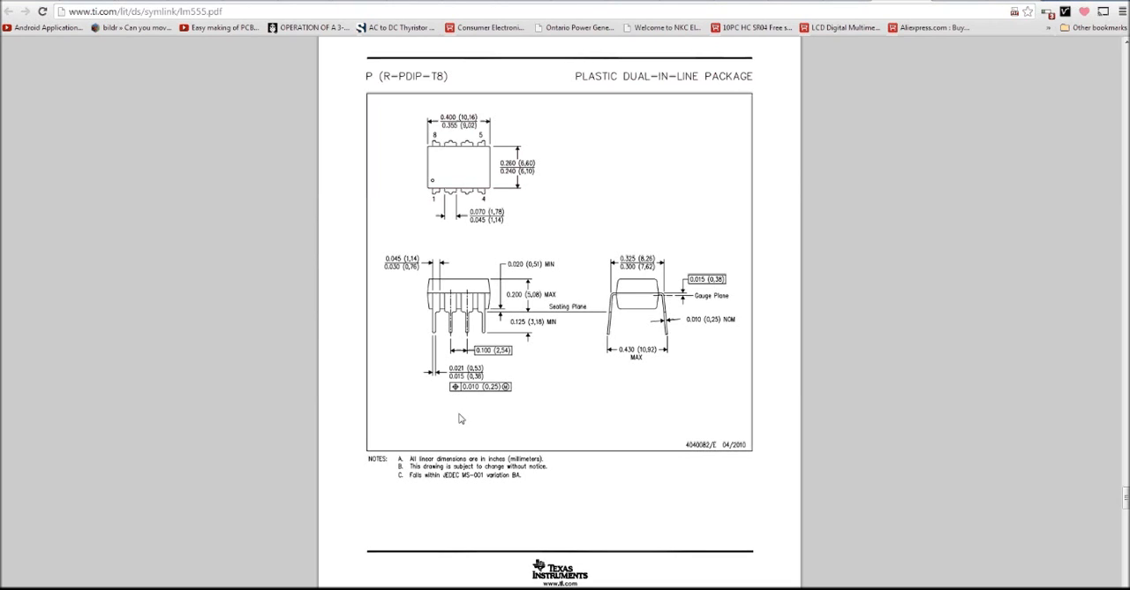
pyautogui.moveTo(440, 444)
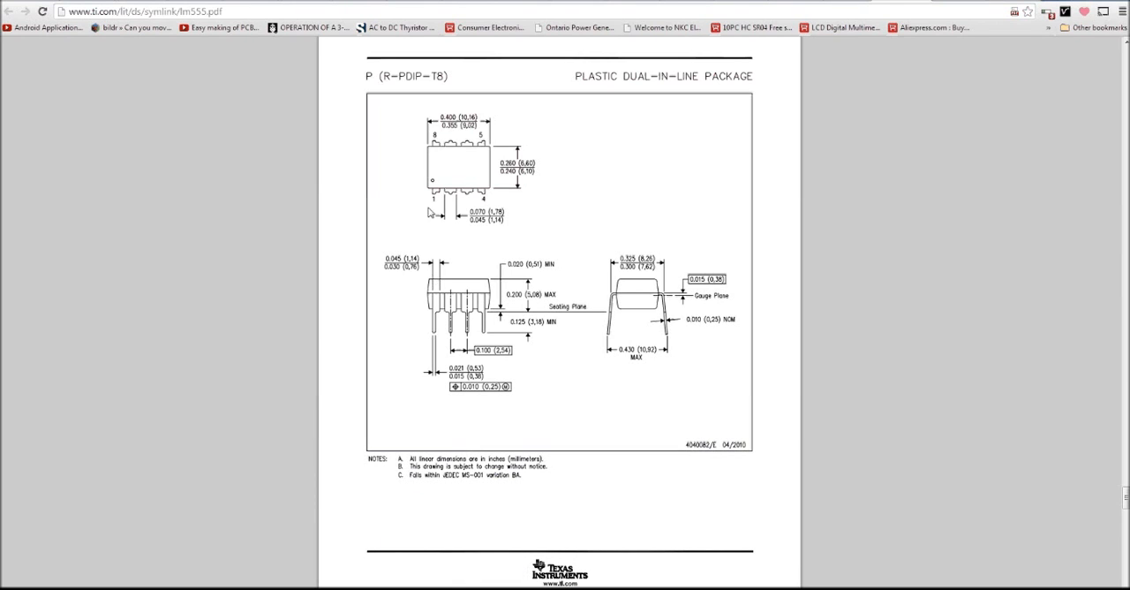
pyautogui.moveTo(434, 202)
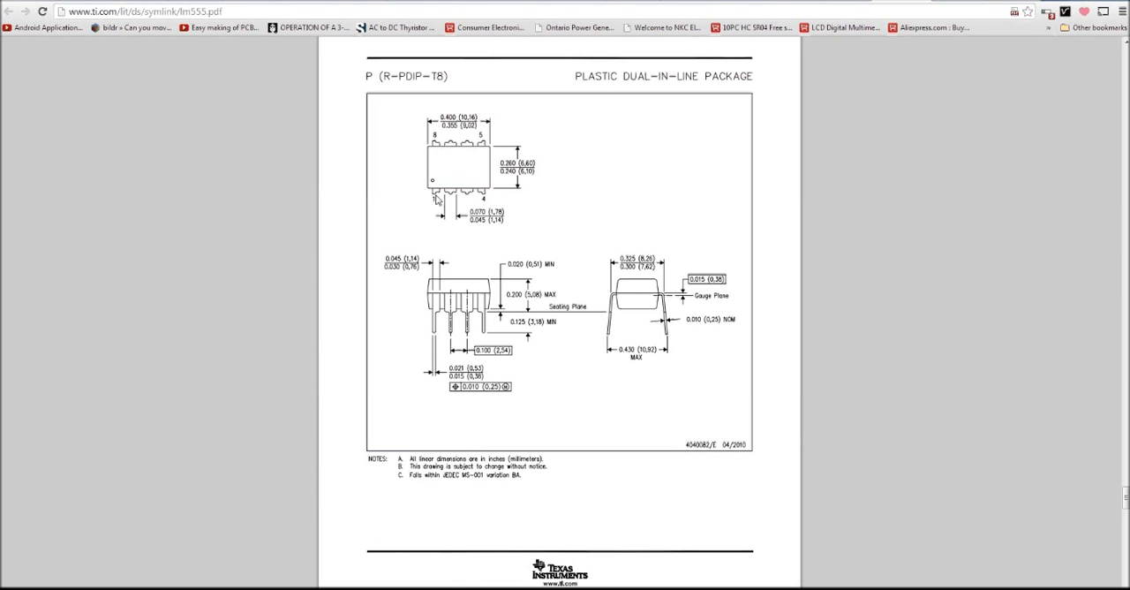
pyautogui.moveTo(438, 146)
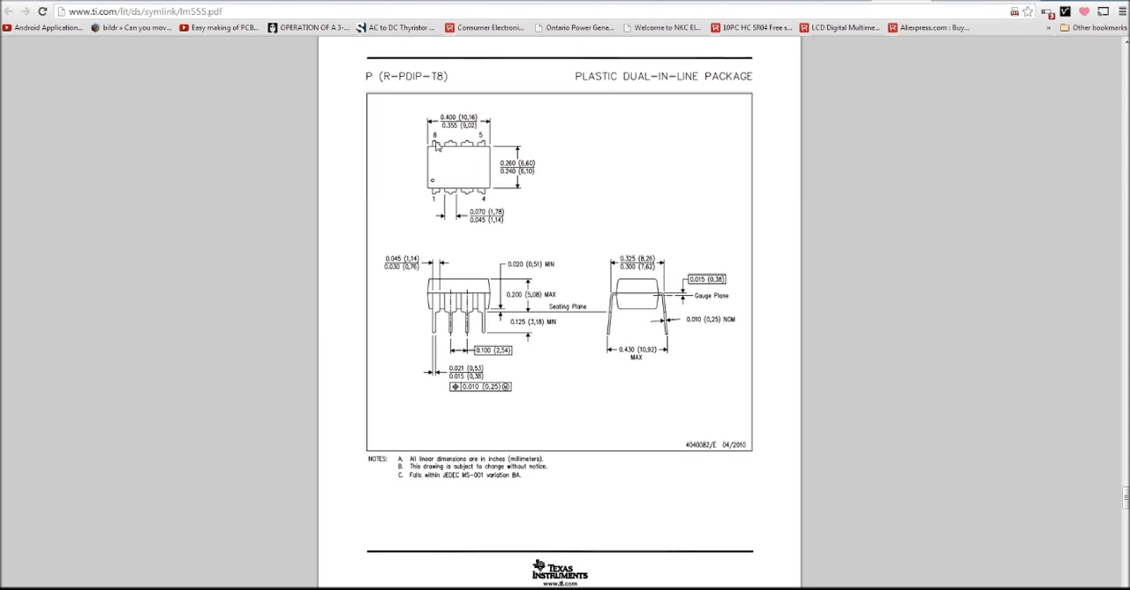
pyautogui.moveTo(437, 201)
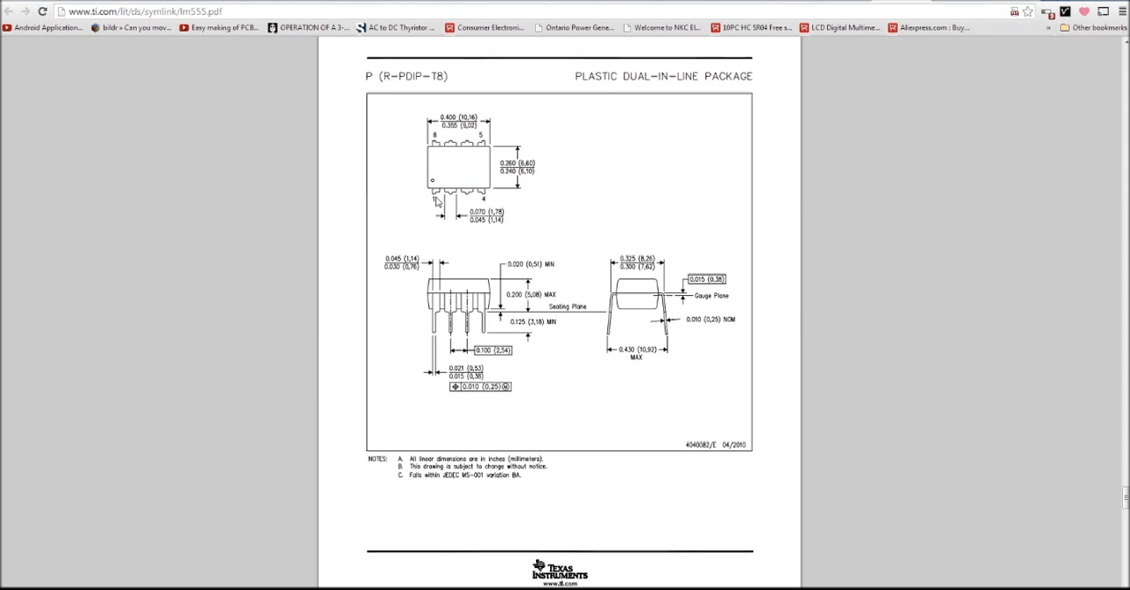
pyautogui.moveTo(479, 196)
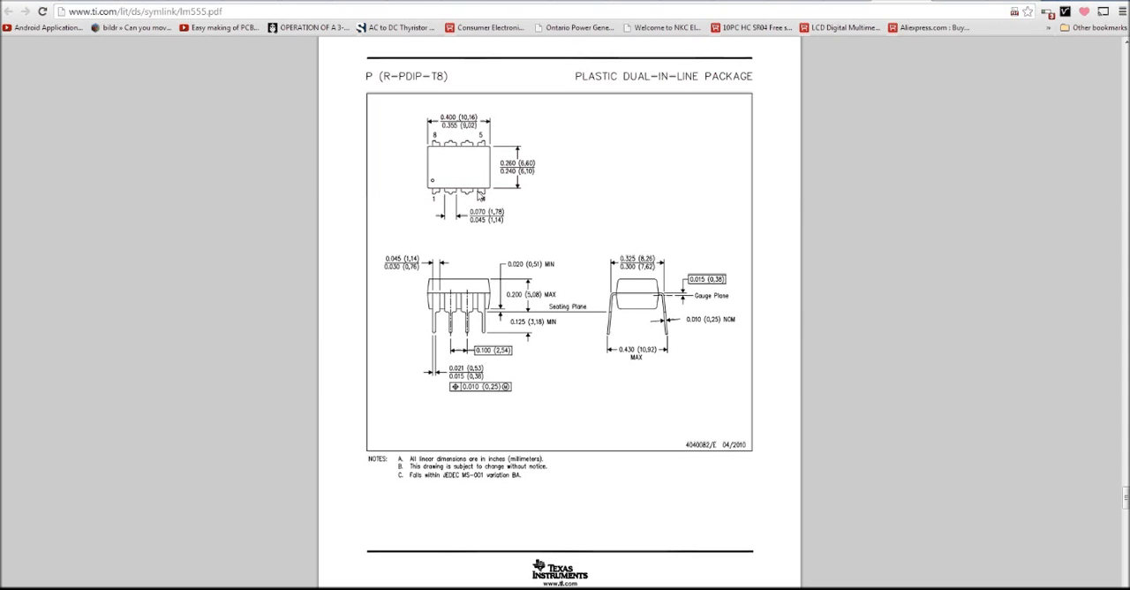
pyautogui.moveTo(422, 434)
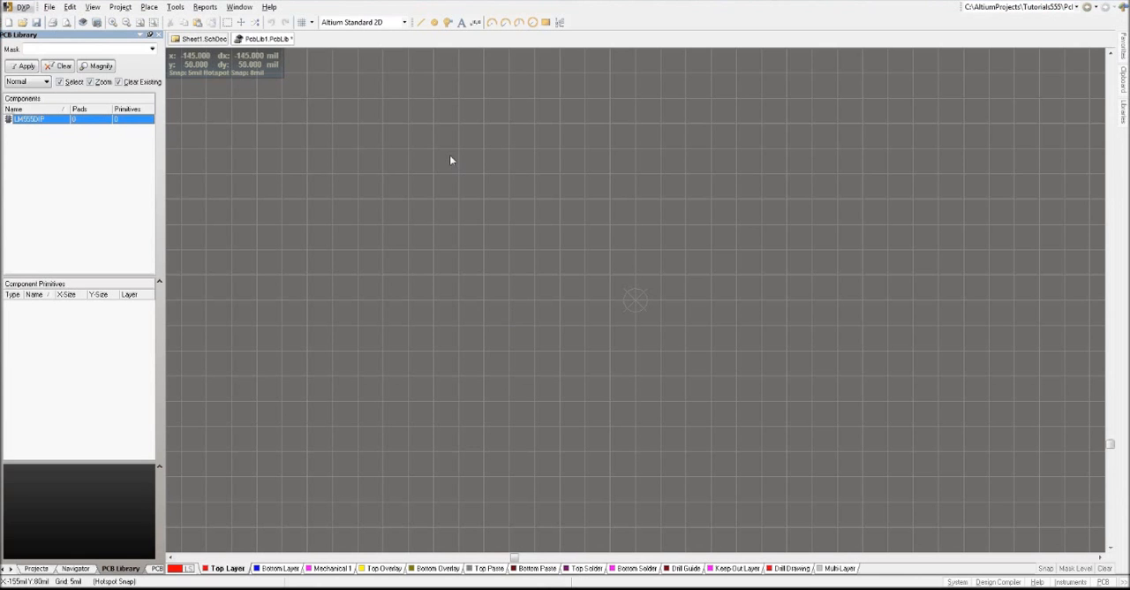
pyautogui.moveTo(433, 22)
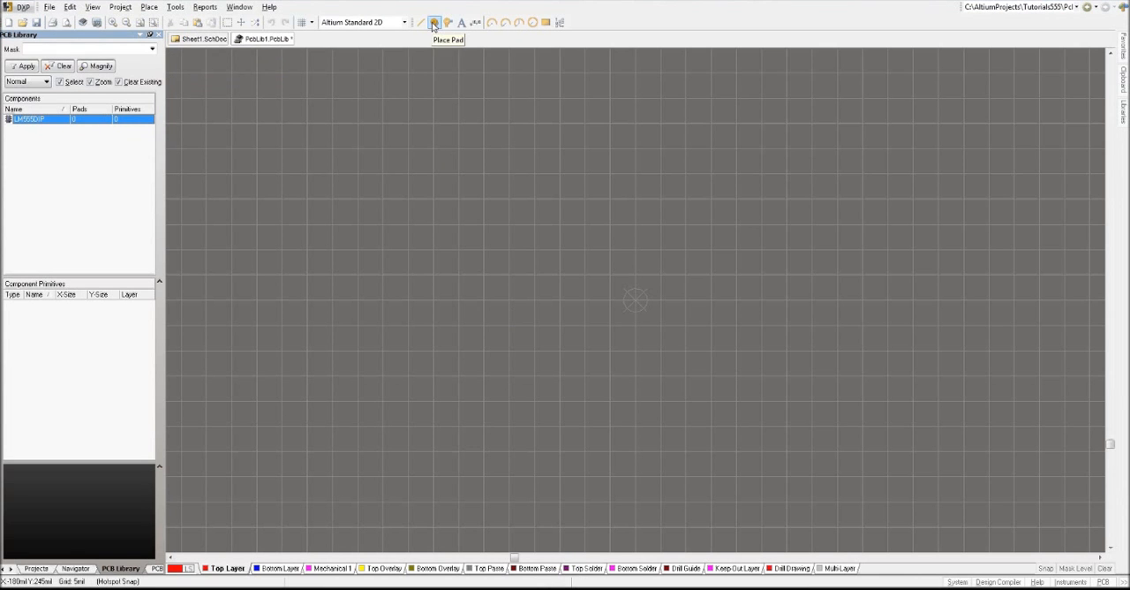
# Start placing a through-hole pad and open its properties
pyautogui.click(433, 22)
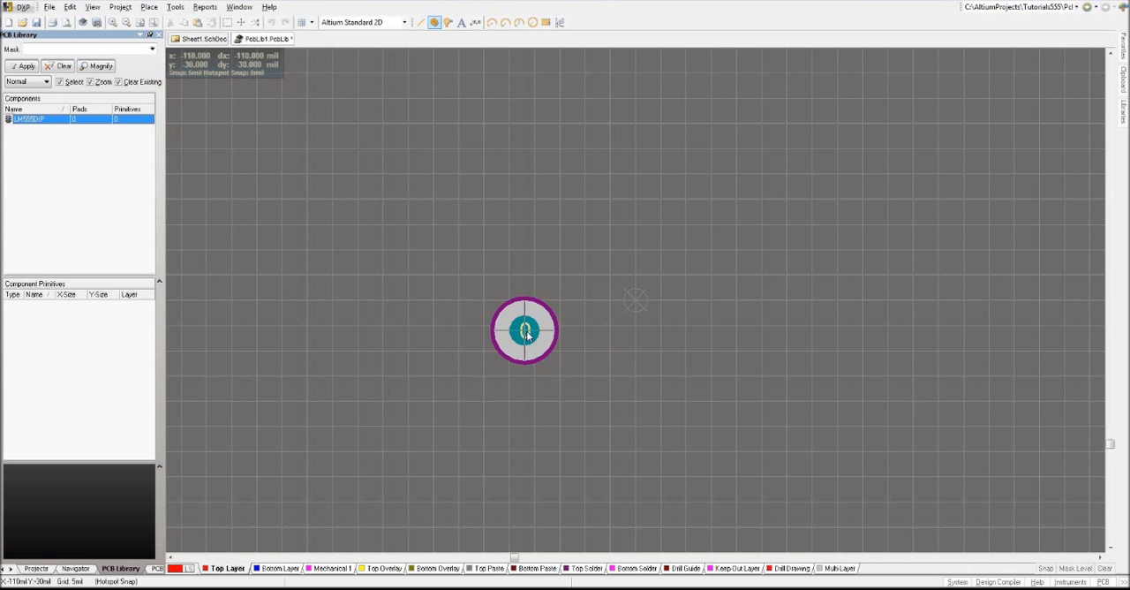
pyautogui.doubleClick(524, 330)
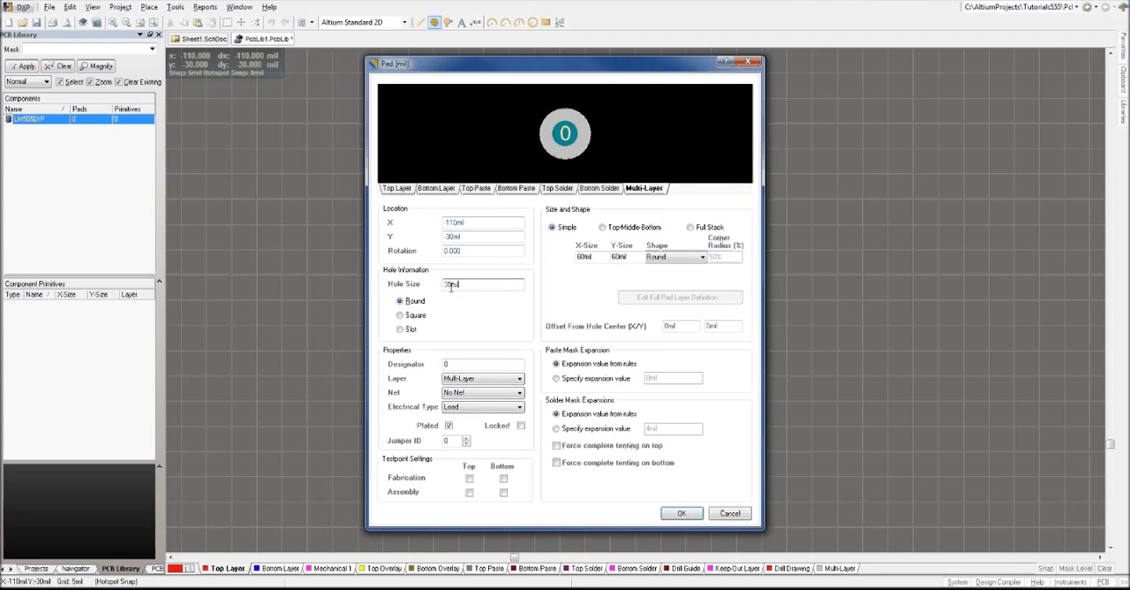
# Re-enter the pad's hole size value in the Pad properties
pyautogui.tripleClick(483, 284)
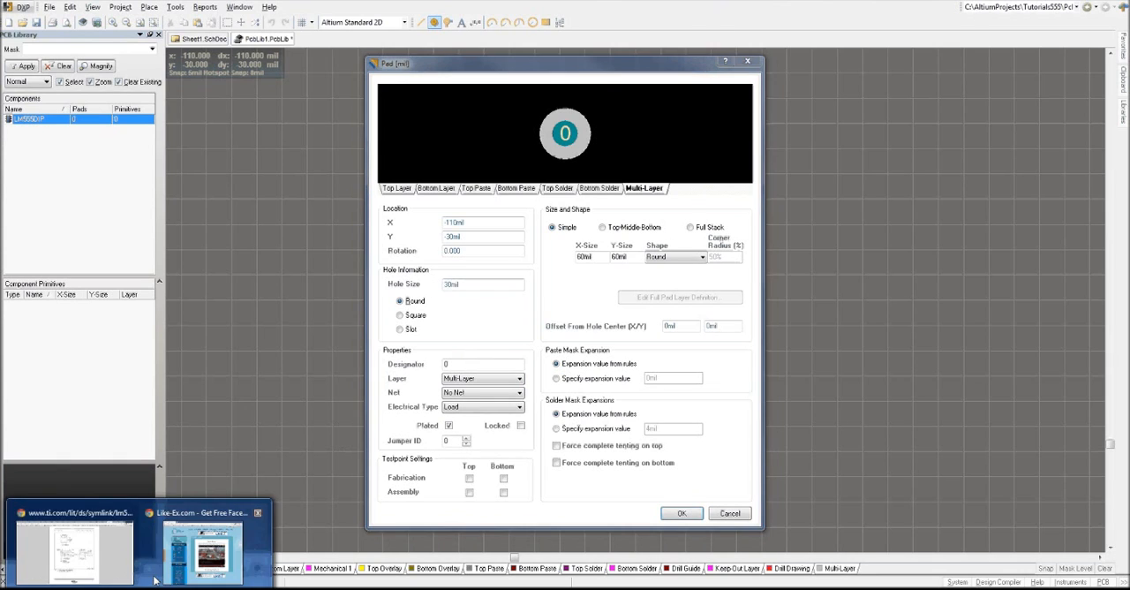
pyautogui.click(74, 547)
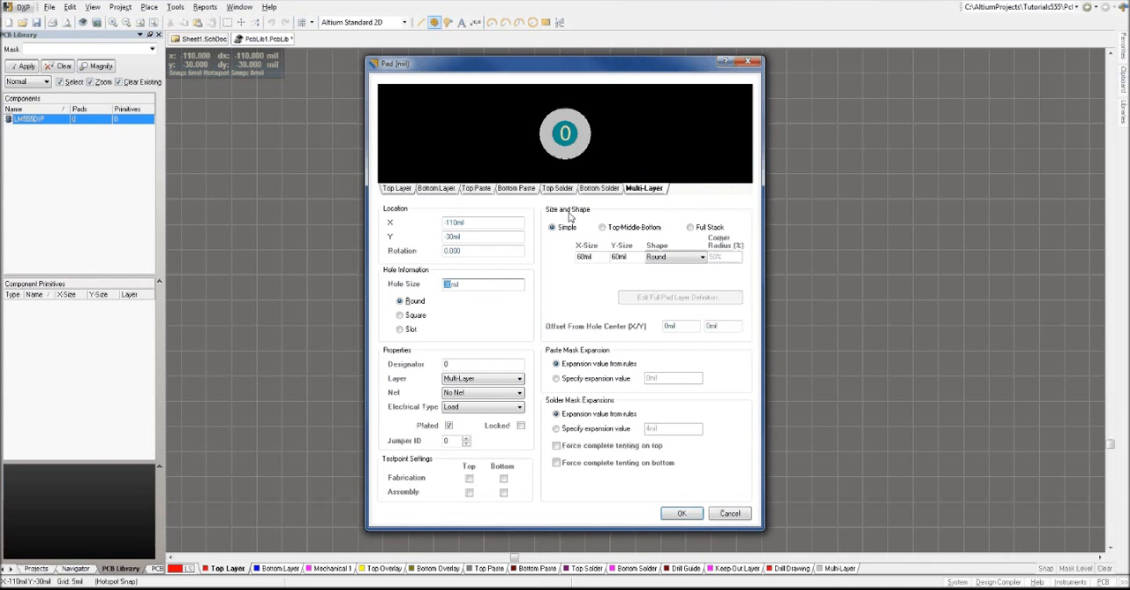
pyautogui.moveTo(627, 254)
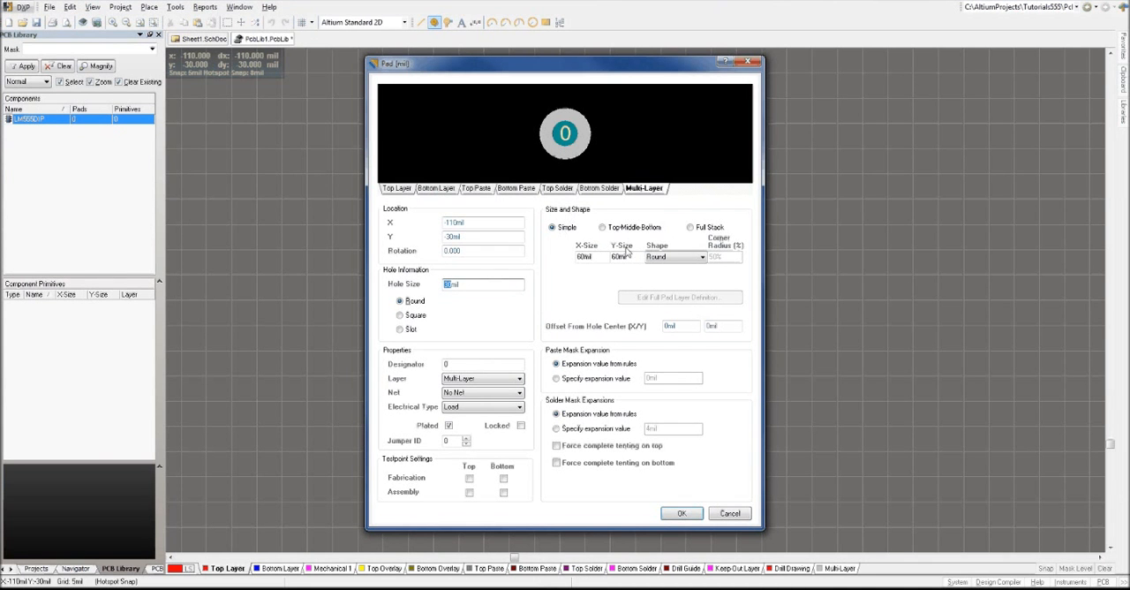
pyautogui.moveTo(564, 156)
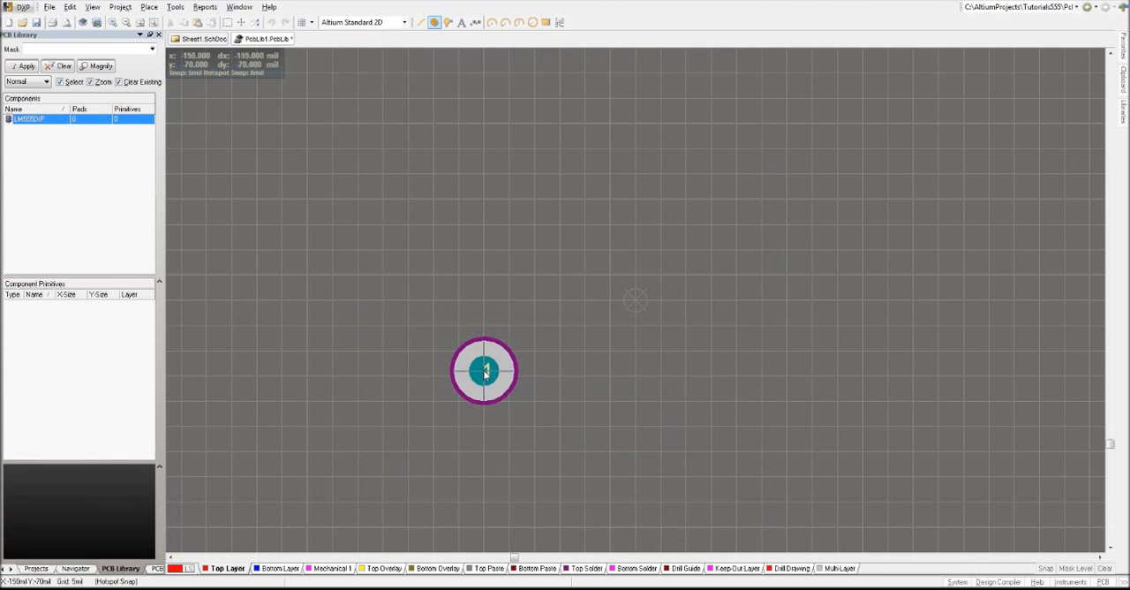
# Place pad 1 in the LM555DIP footprint and end pad placement
pyautogui.moveTo(483, 370); pyautogui.dragTo(484, 344)
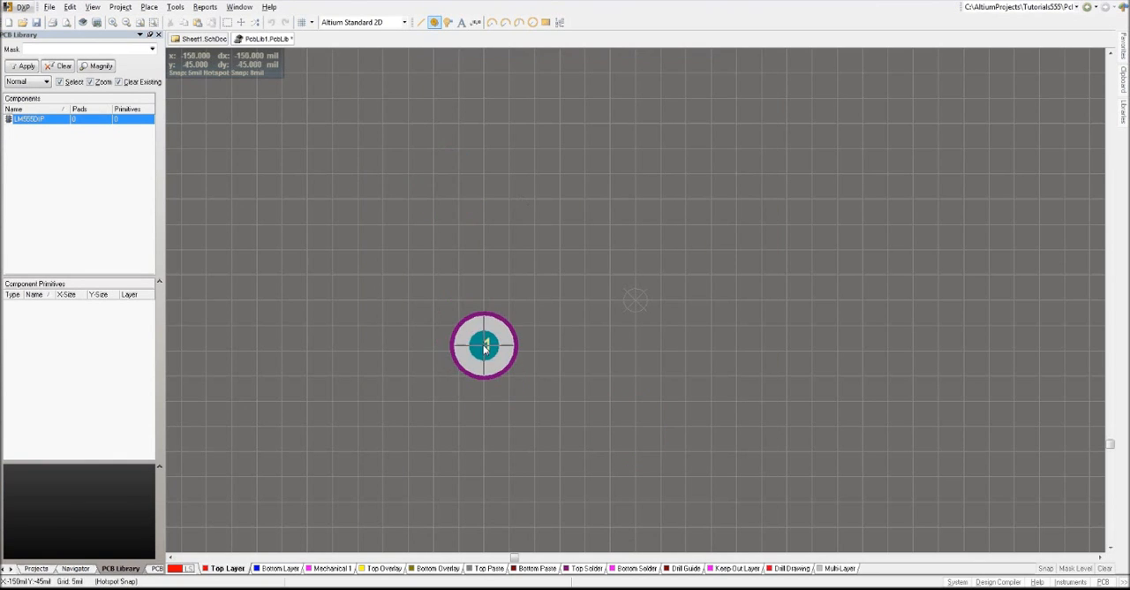
pyautogui.click(484, 346)
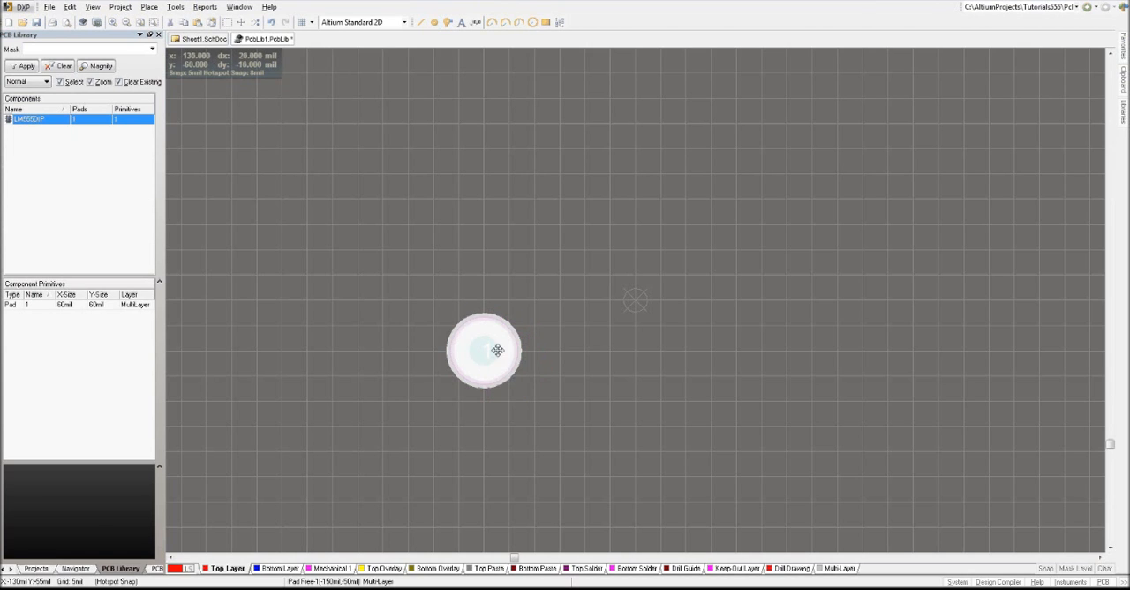
pyautogui.rightClick(483, 350)
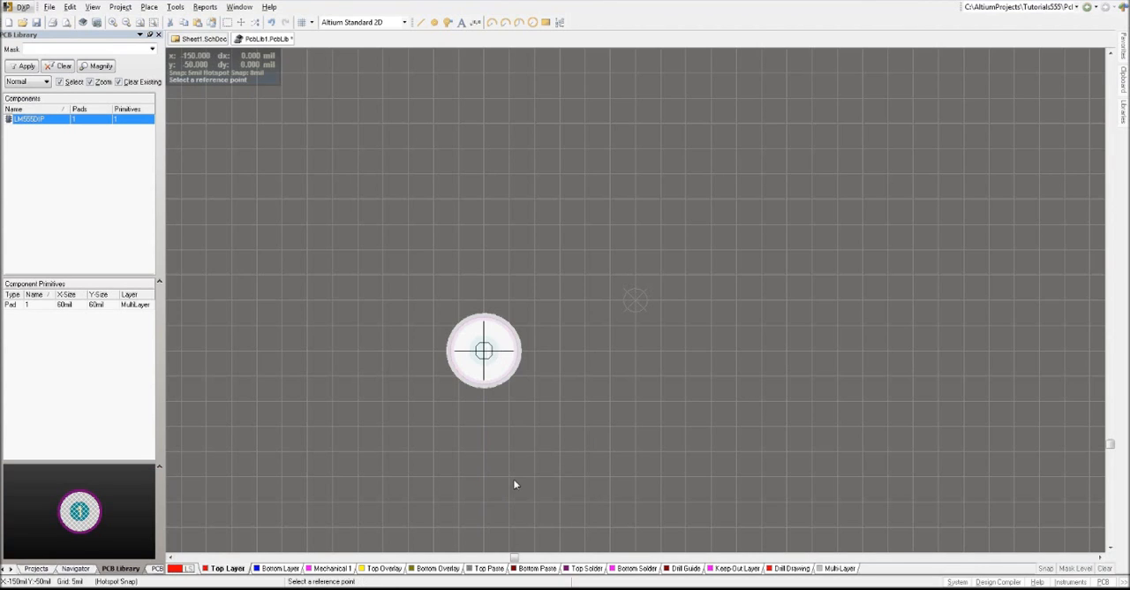
pyautogui.moveTo(483, 351)
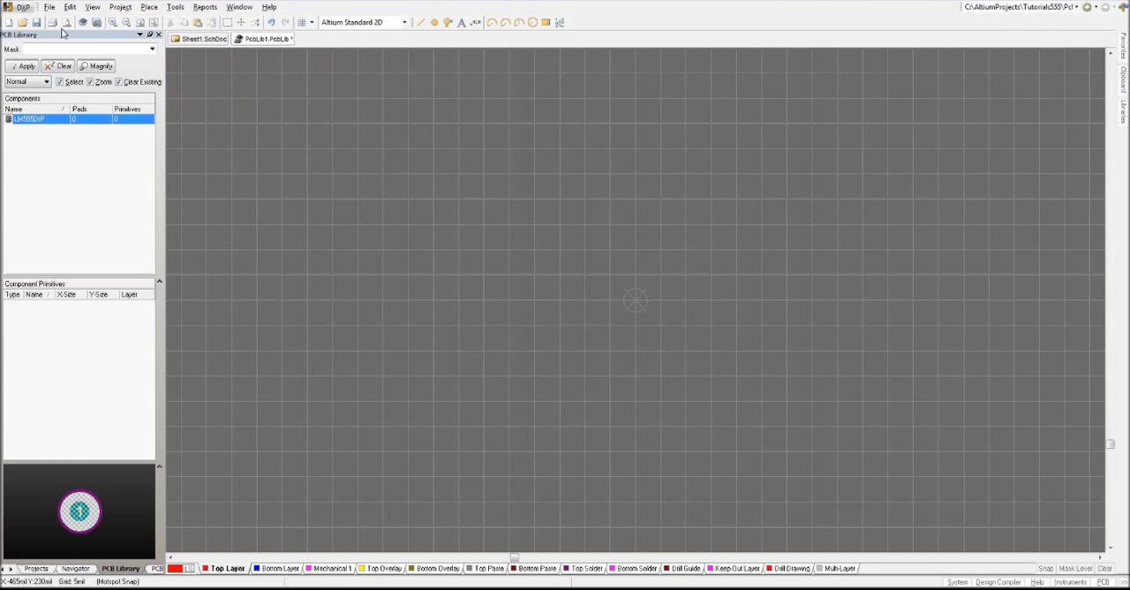
# Set up a paste array of 4 items, text increment 1, X-spacing 100mil
pyautogui.click(70, 6)
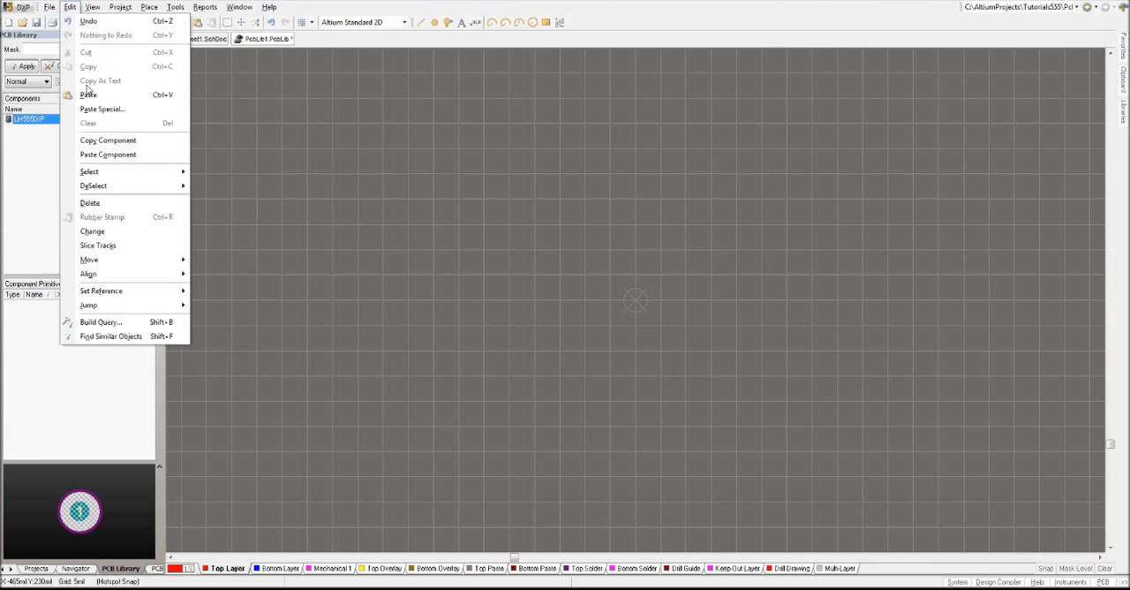
pyautogui.click(102, 109)
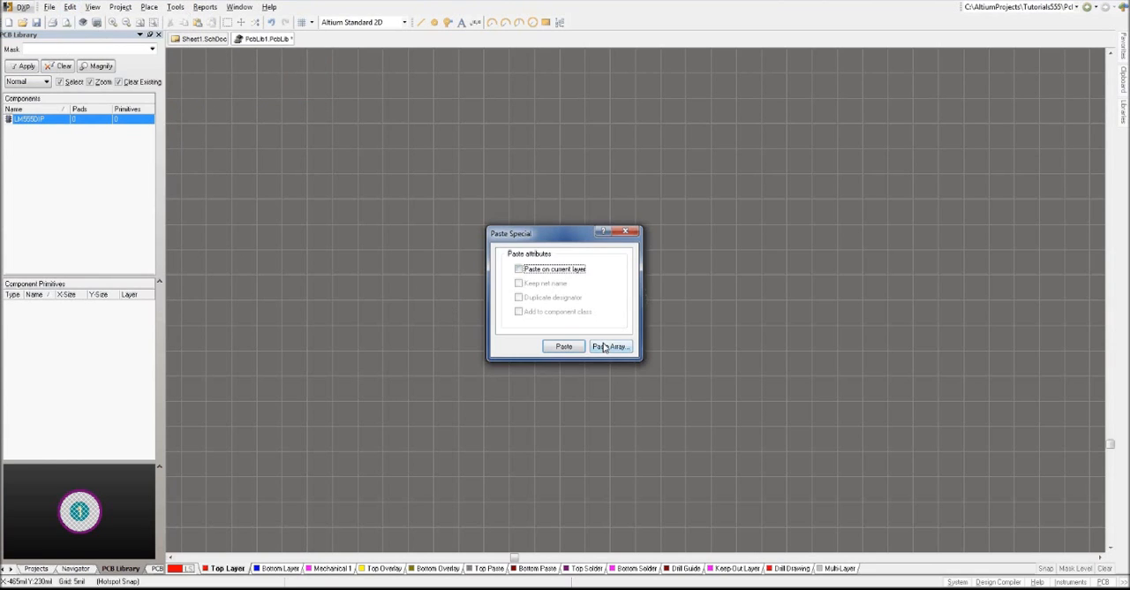
pyautogui.click(610, 346)
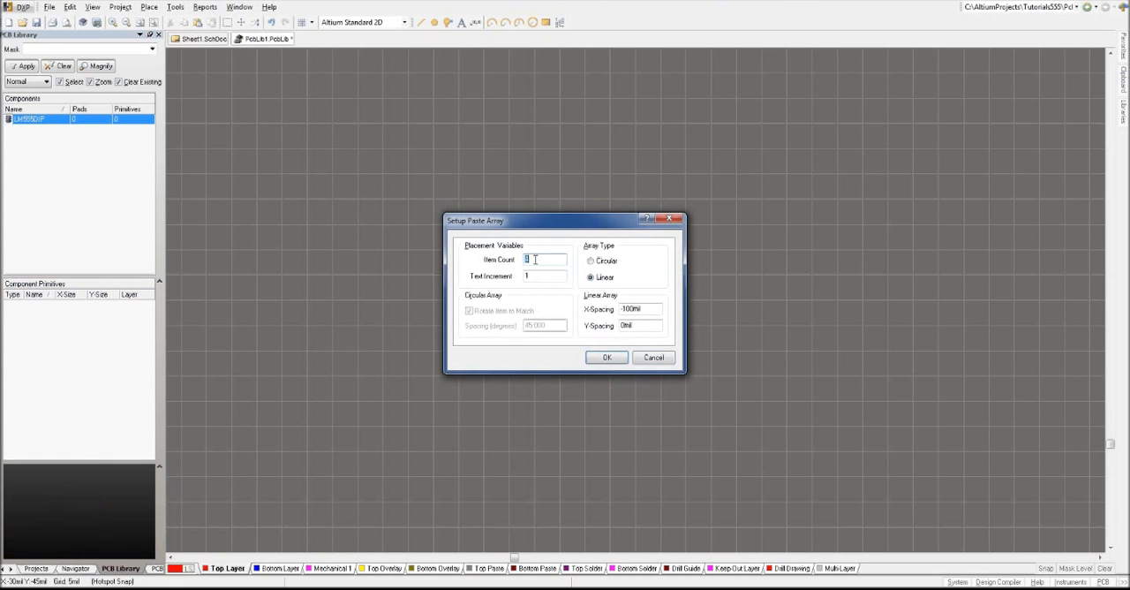
pyautogui.write('4')
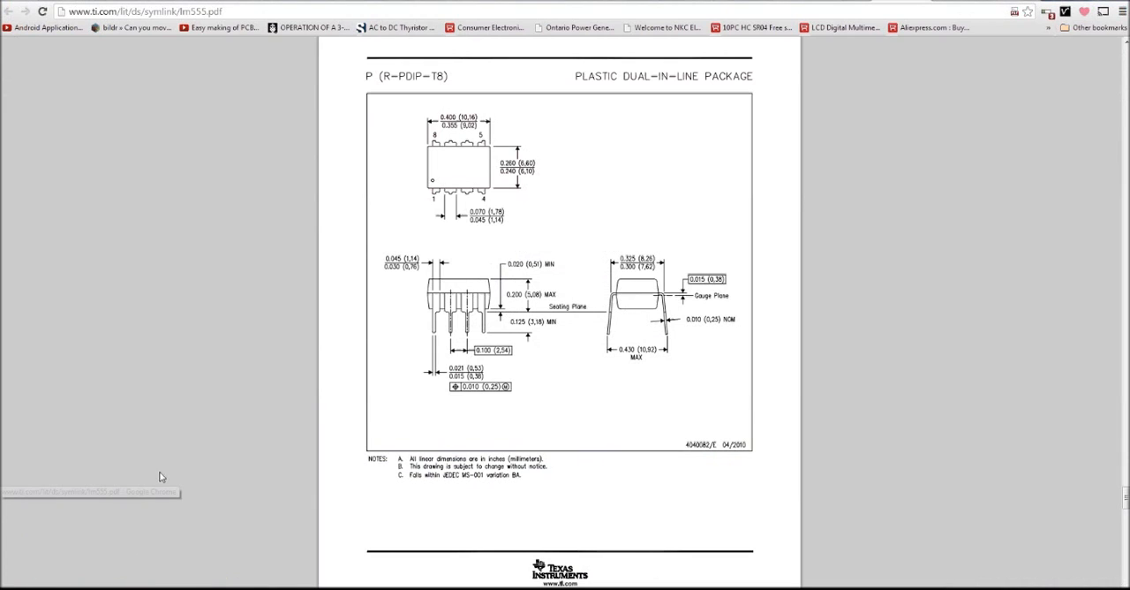
pyautogui.moveTo(437, 202)
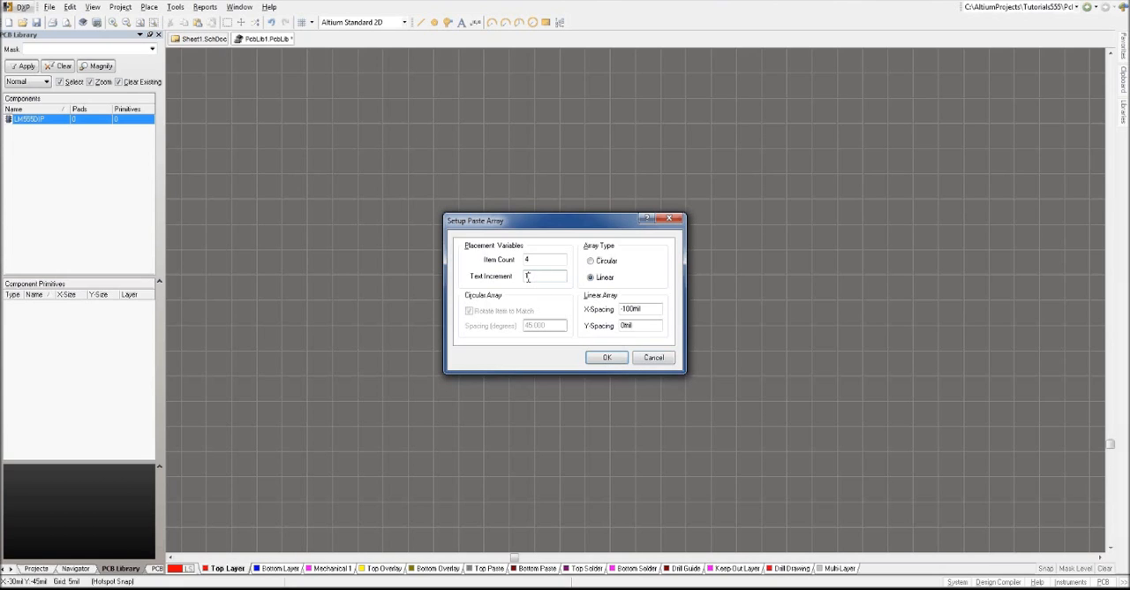
pyautogui.write('1')
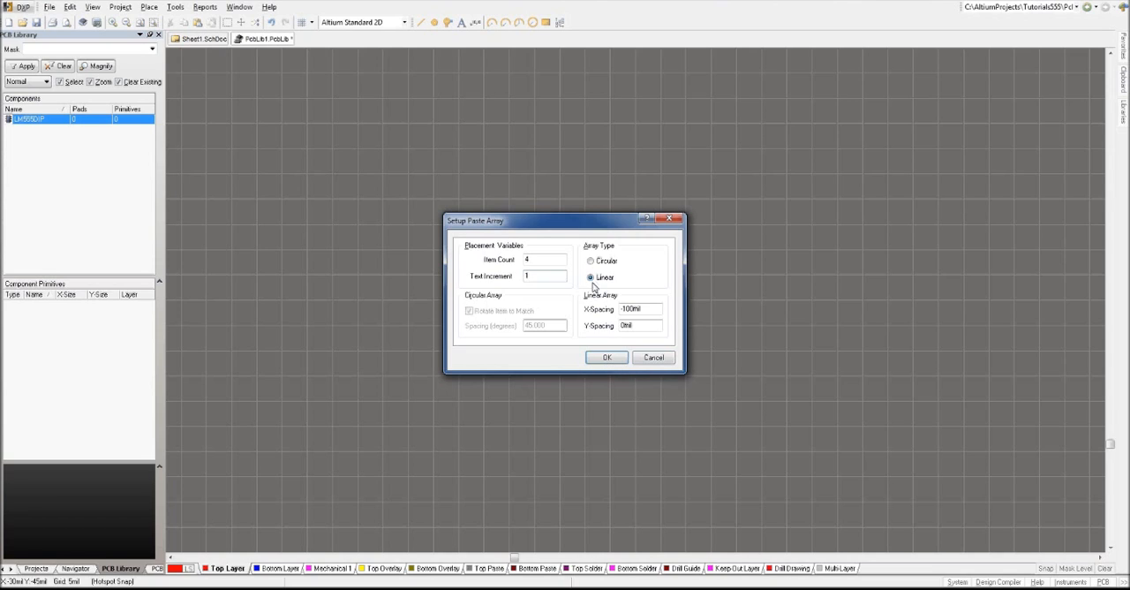
pyautogui.tripleClick(634, 309)
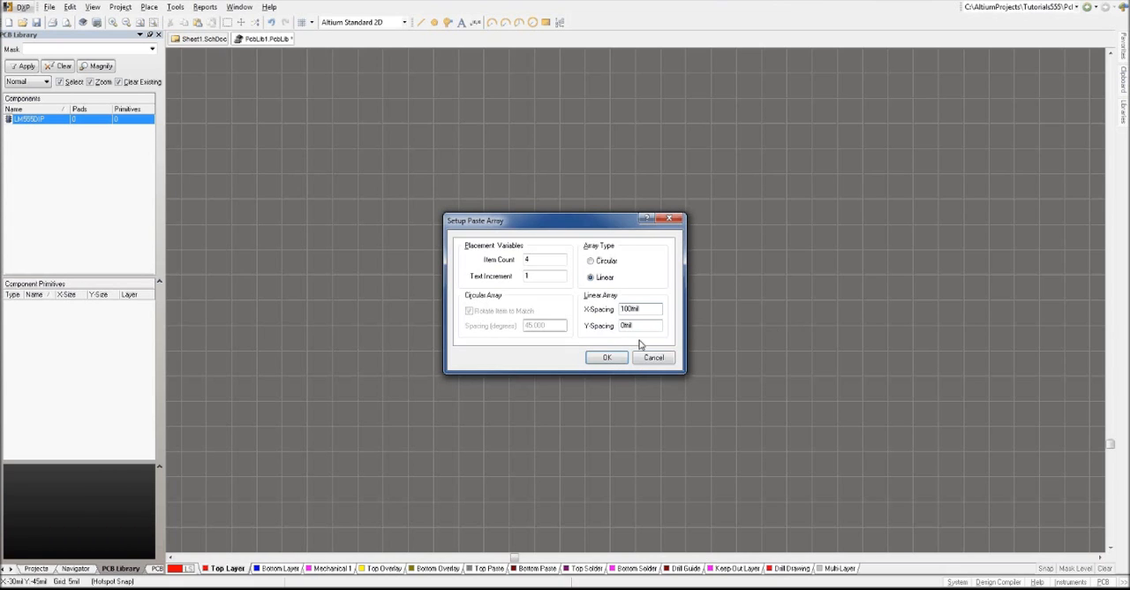
pyautogui.click(607, 357)
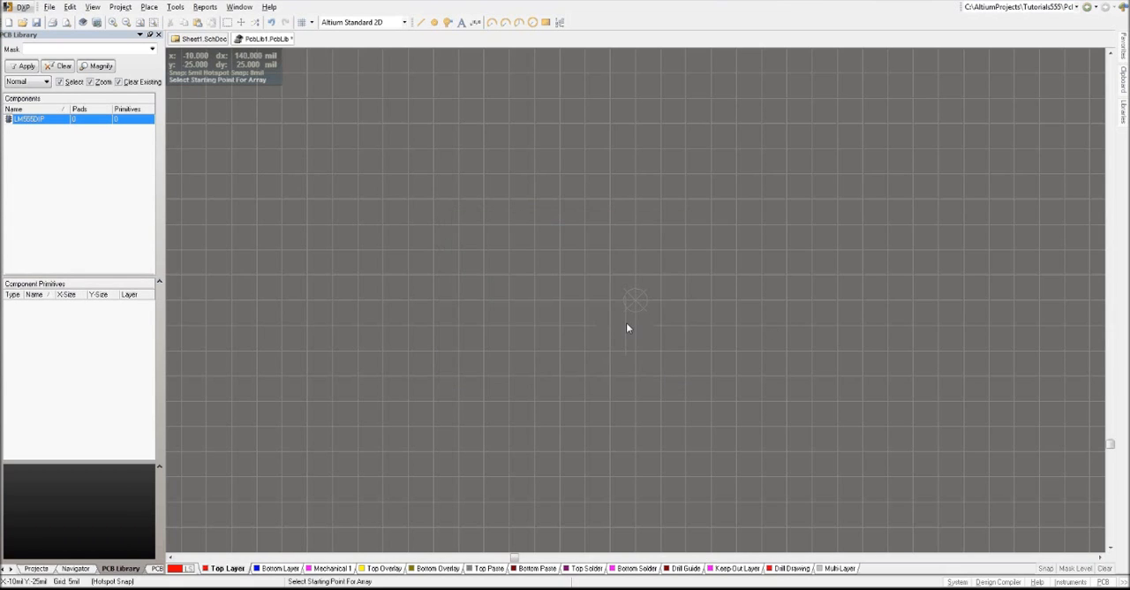
pyautogui.moveTo(637, 307)
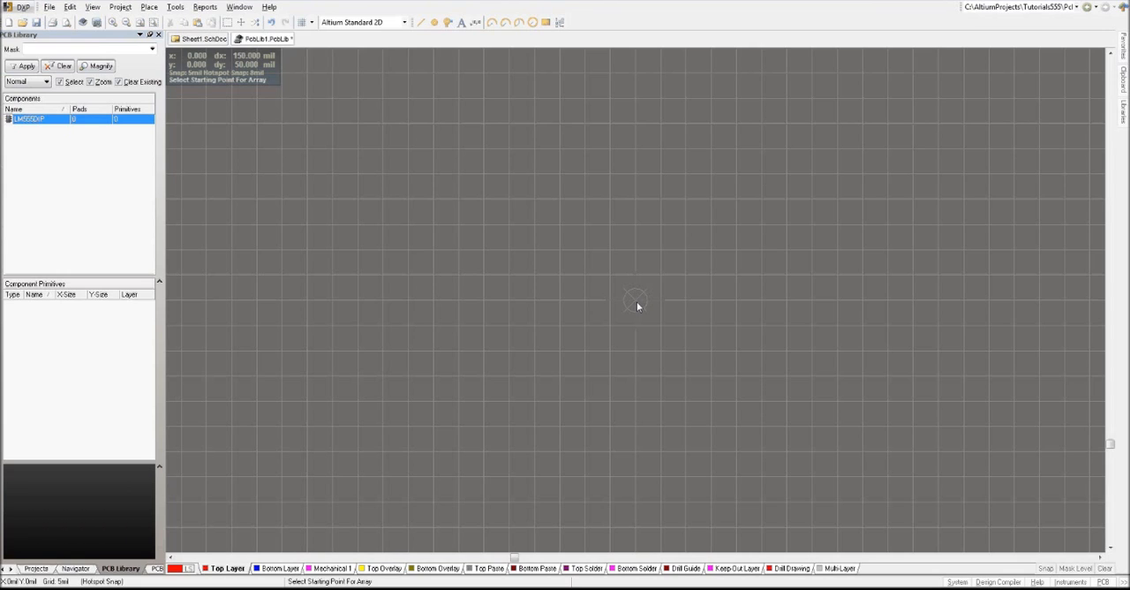
# Place pads 1–4 in a horizontal row from the array start point
pyautogui.click(635, 300)
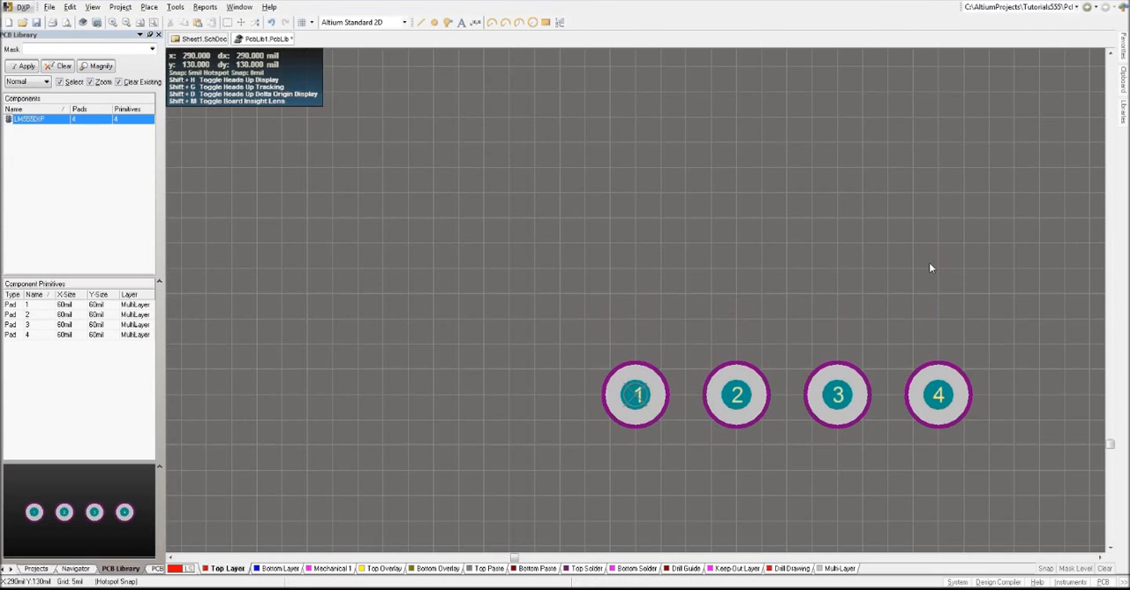
pyautogui.moveTo(604, 366)
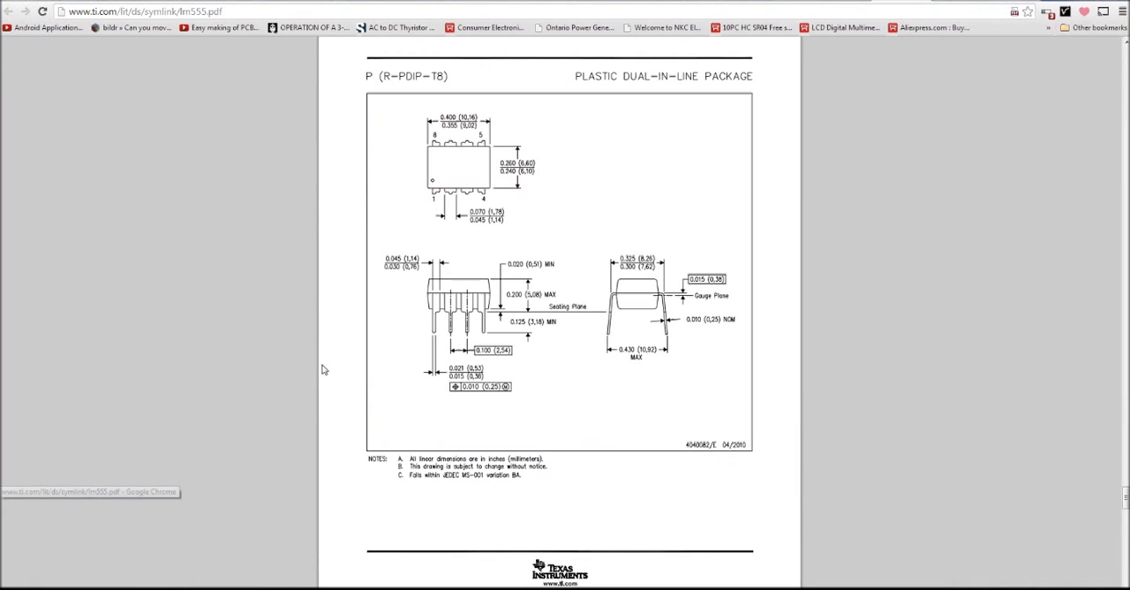
pyautogui.moveTo(520, 179)
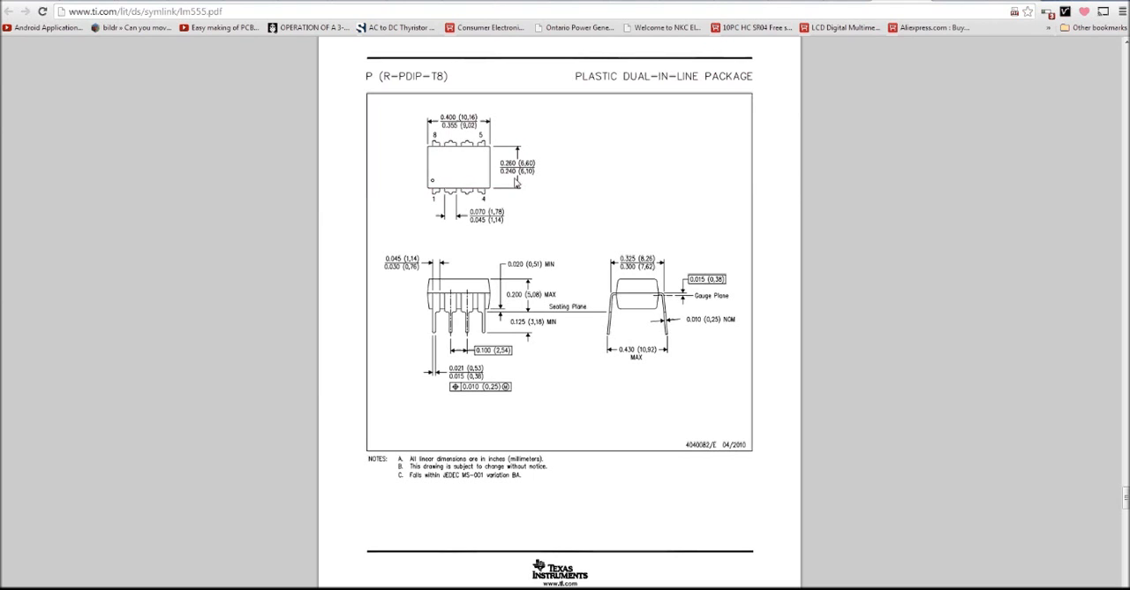
pyautogui.moveTo(514, 193)
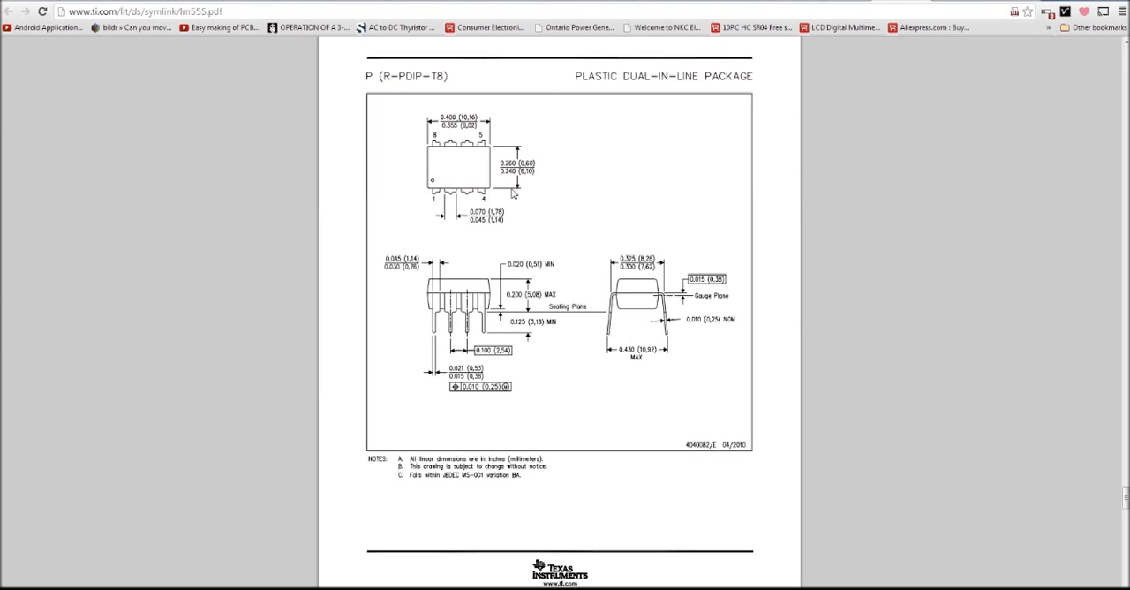
pyautogui.moveTo(512, 194)
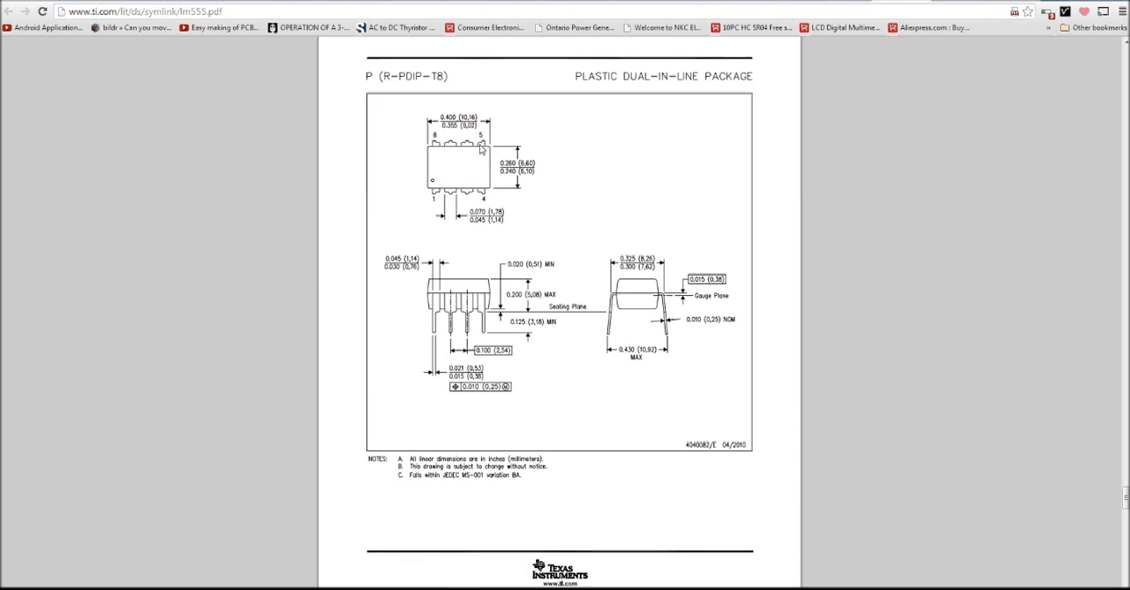
pyautogui.moveTo(433, 150)
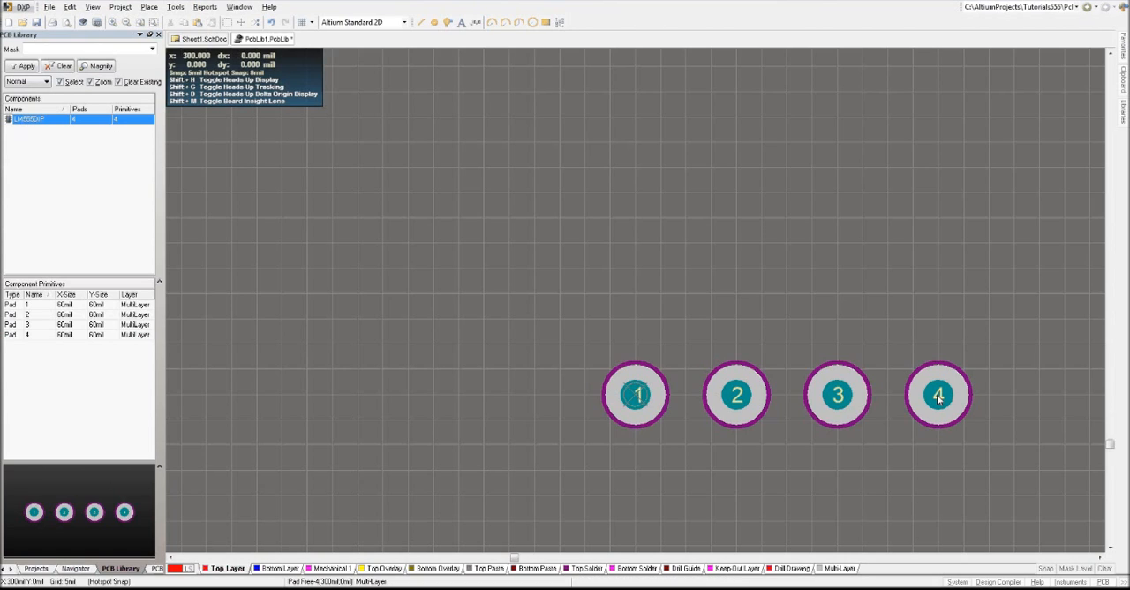
pyautogui.moveTo(747, 344)
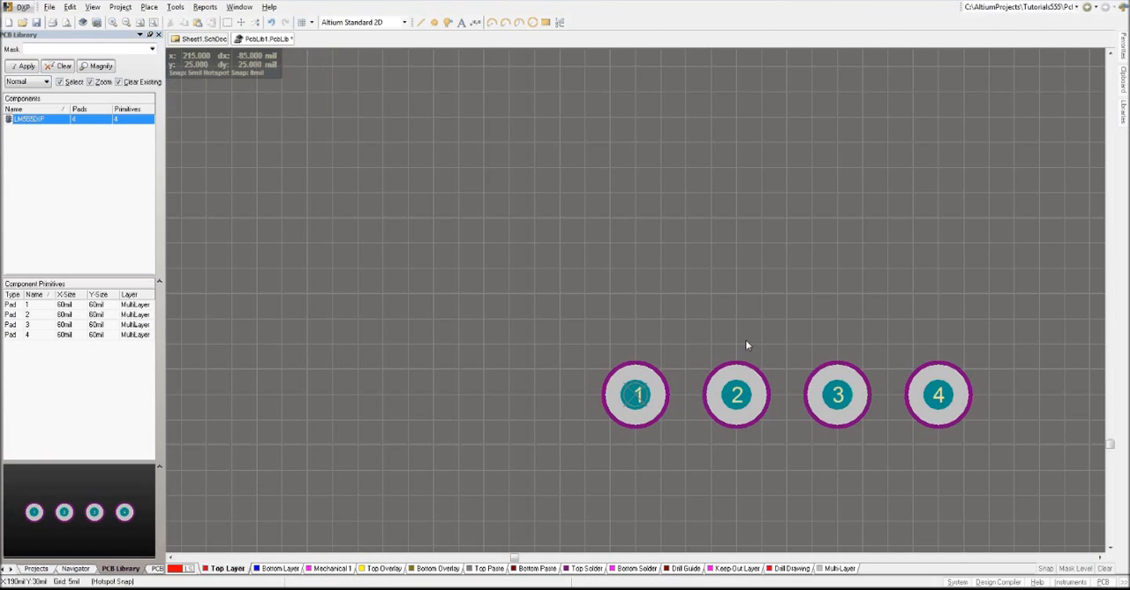
# Configure a second paste array with -100mil X-spacing for pads 5–8
pyautogui.click(69, 7)
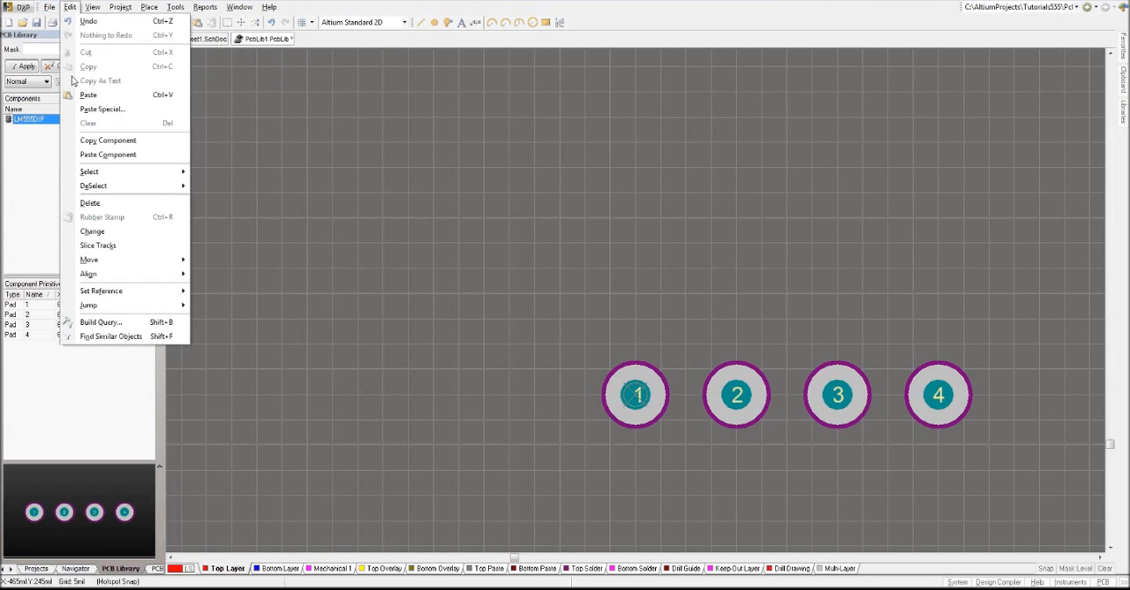
pyautogui.click(102, 109)
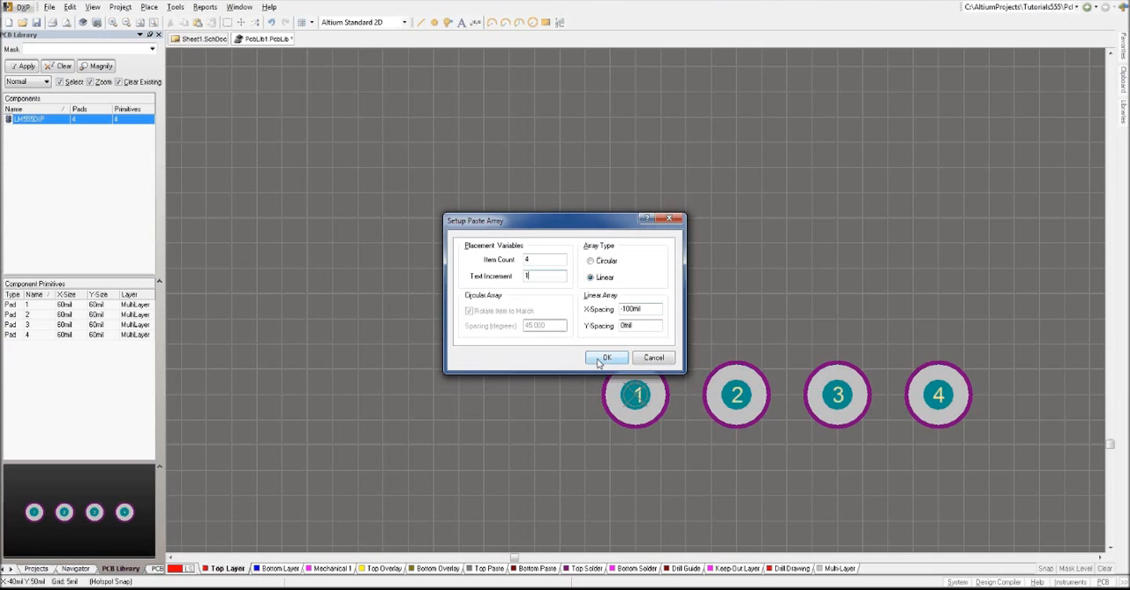
pyautogui.click(607, 357)
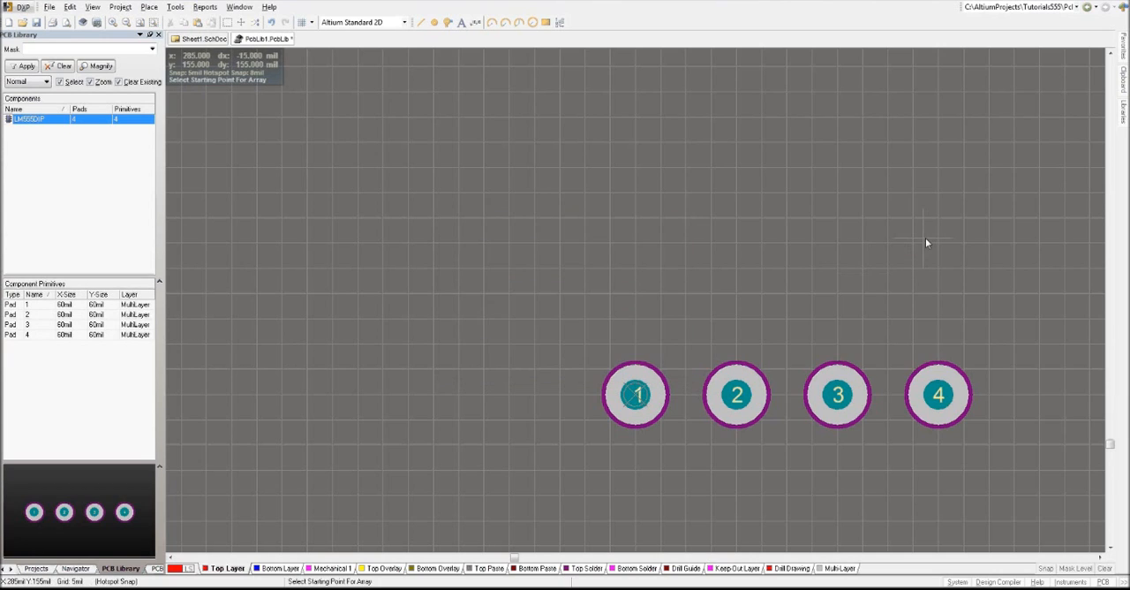
pyautogui.moveTo(925, 216)
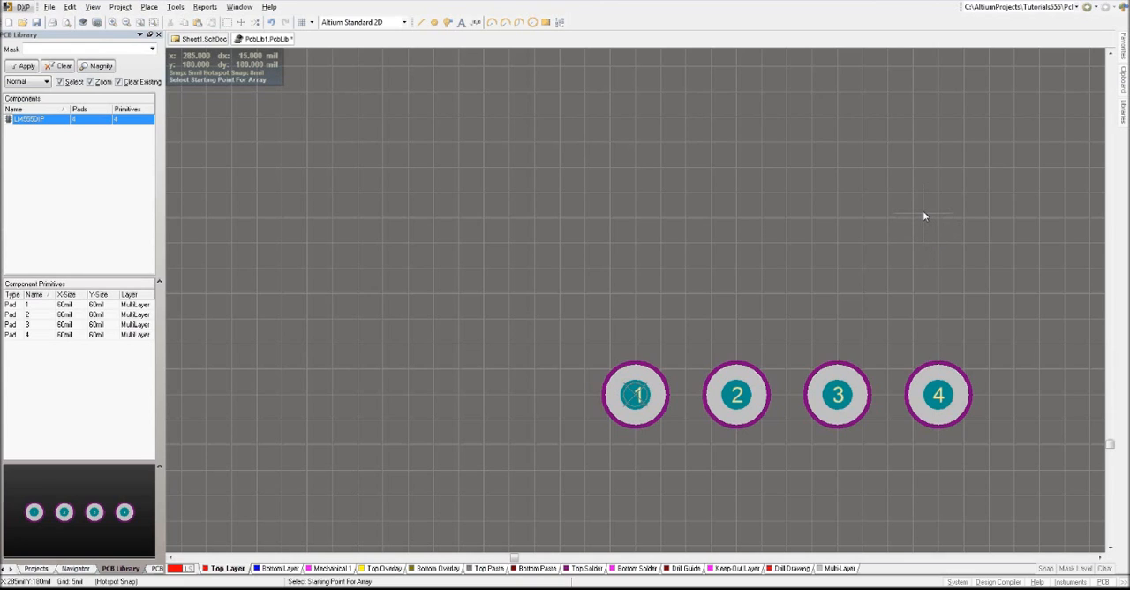
pyautogui.moveTo(940, 174)
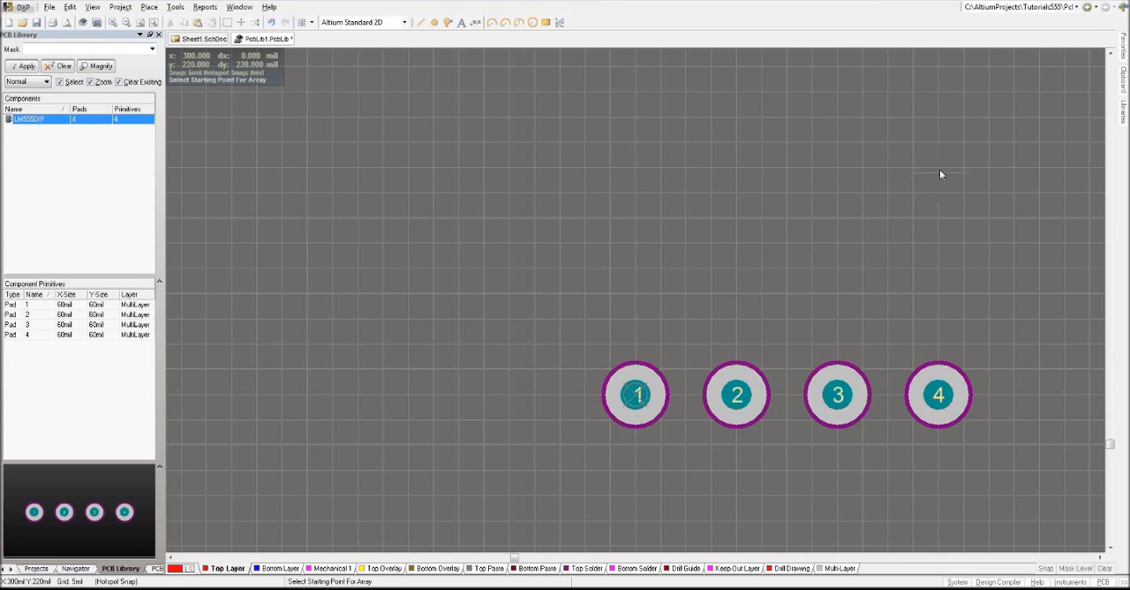
pyautogui.moveTo(940, 139)
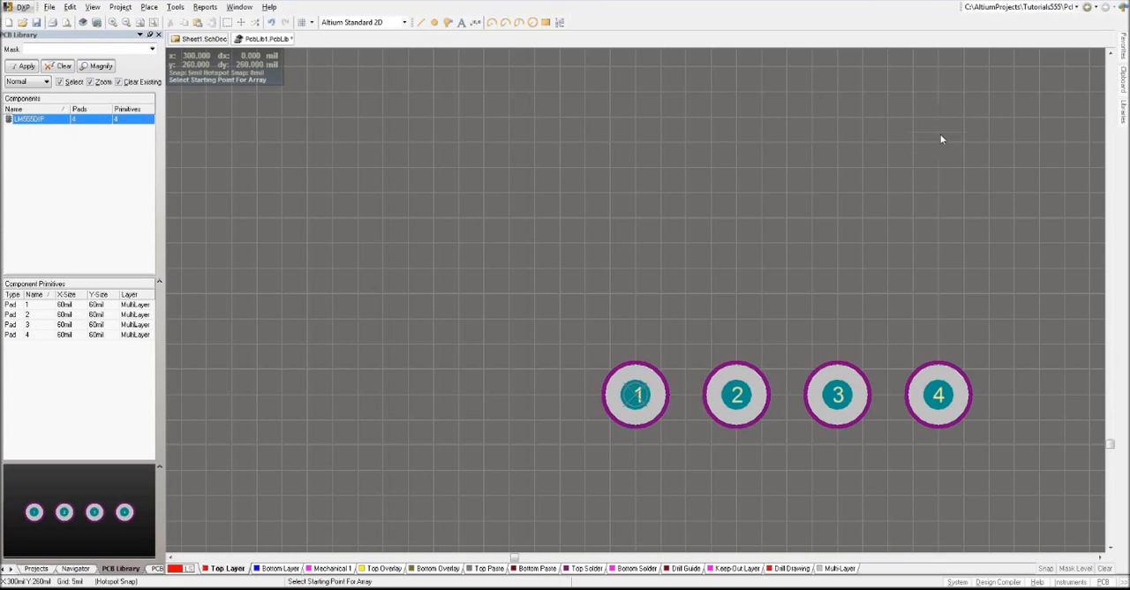
pyautogui.moveTo(945, 147)
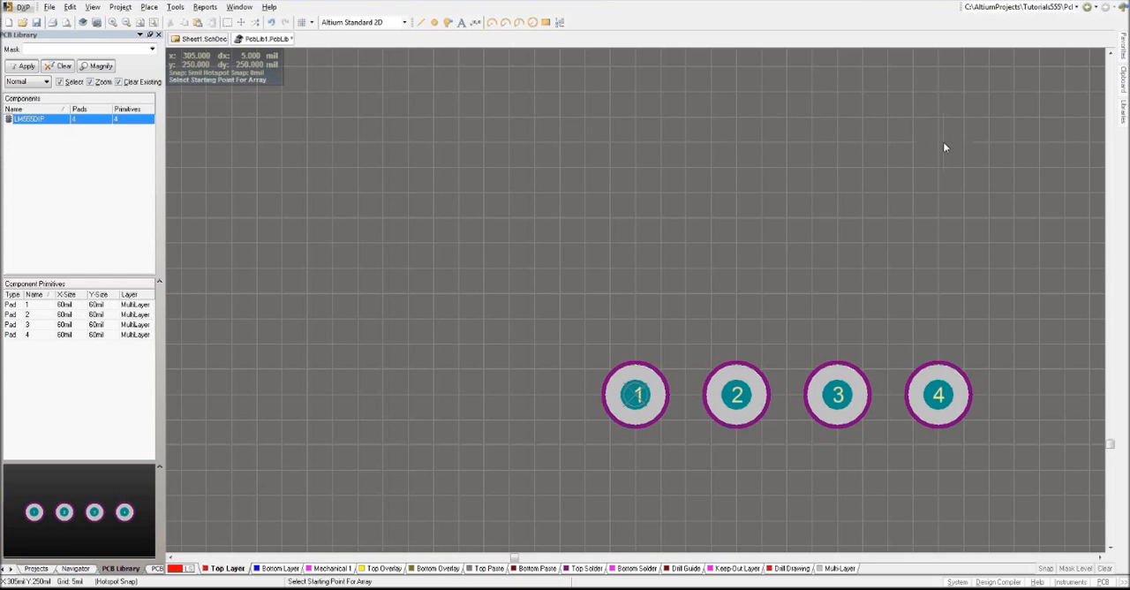
pyautogui.moveTo(940, 148)
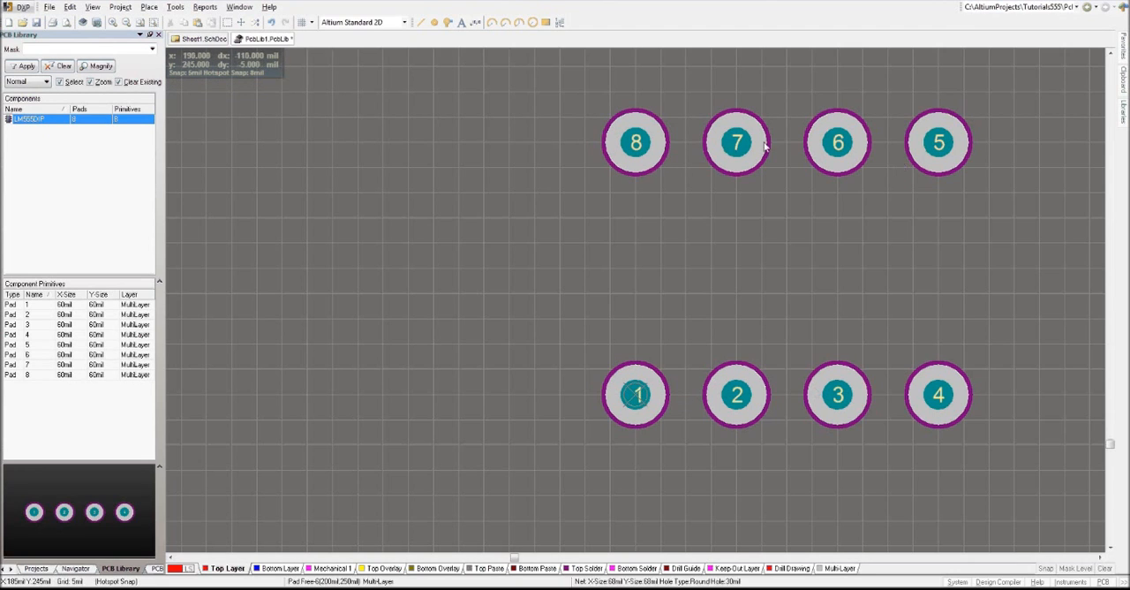
pyautogui.moveTo(466, 207)
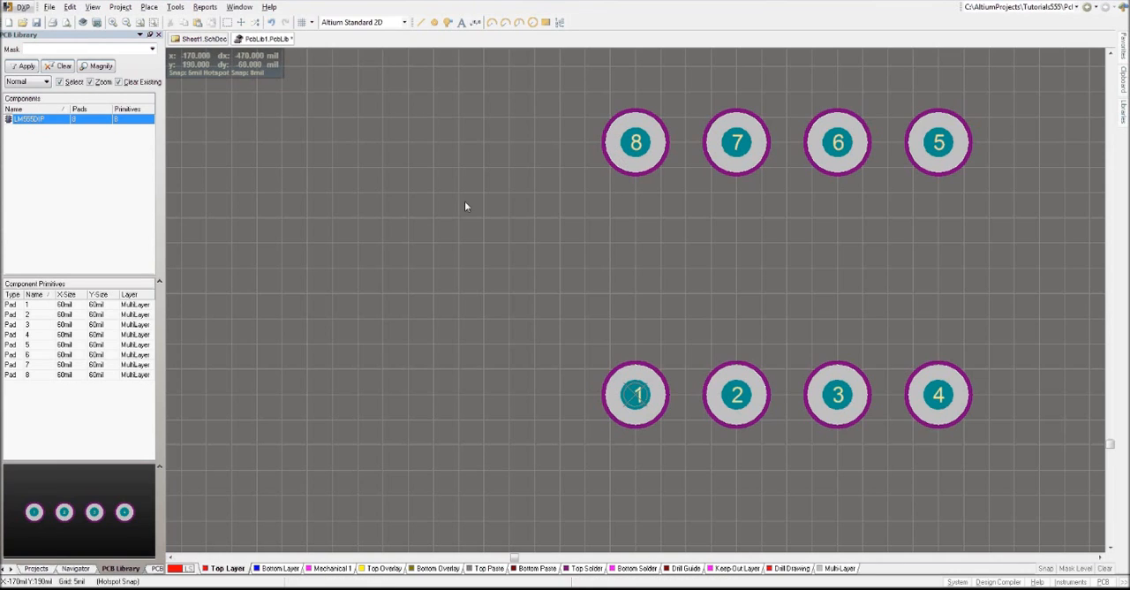
pyautogui.moveTo(434, 265)
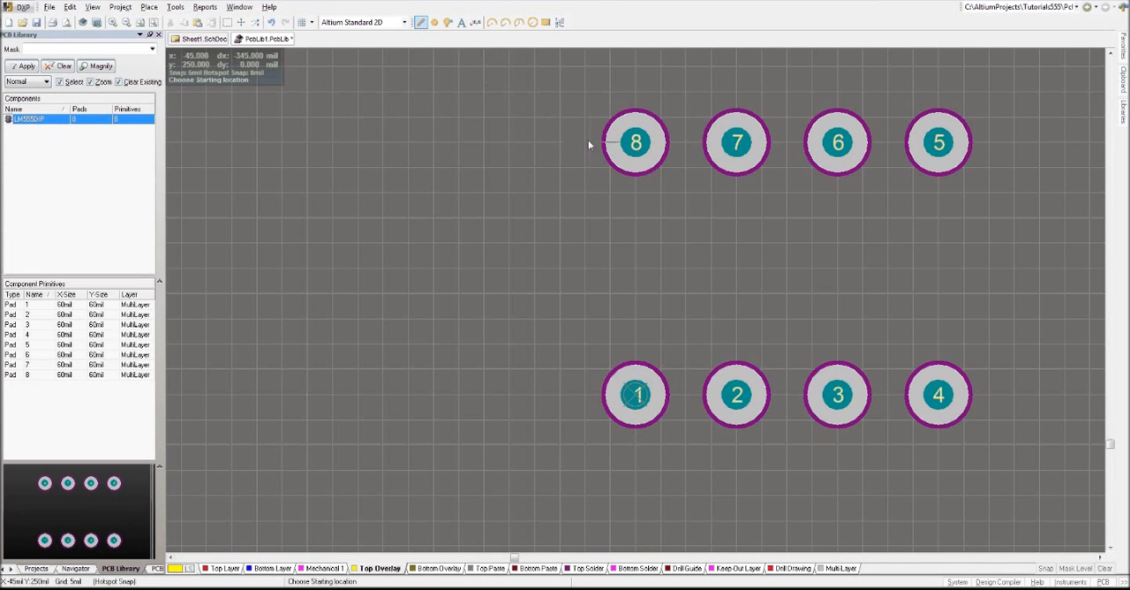
pyautogui.moveTo(584, 174)
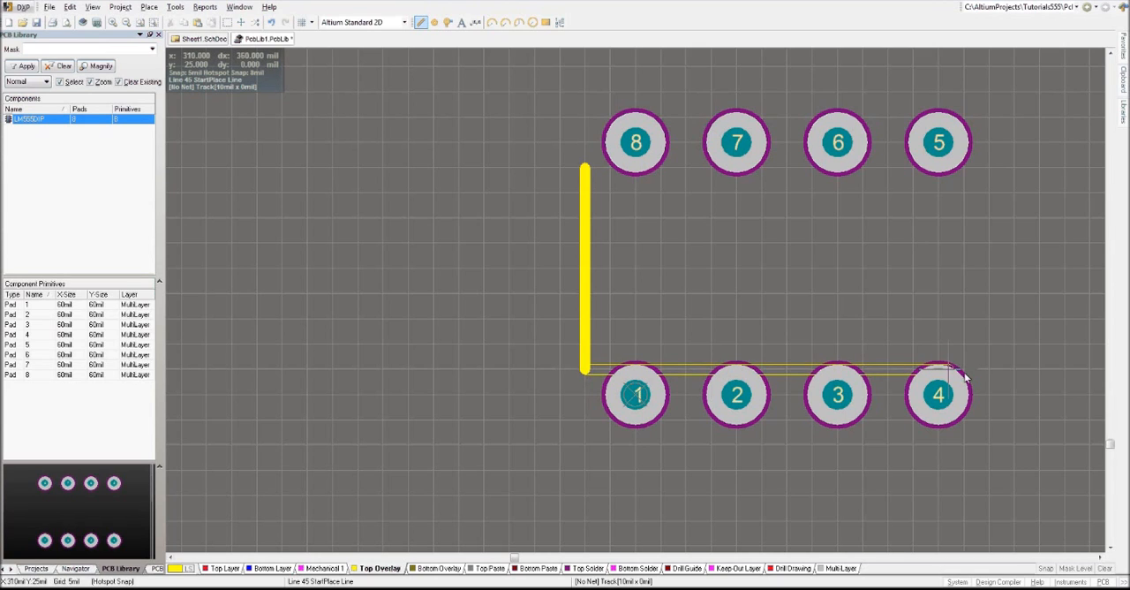
# Draw the Top Overlay outline rectangle and a short pin-1 mark beside pad 1
pyautogui.click(989, 368)
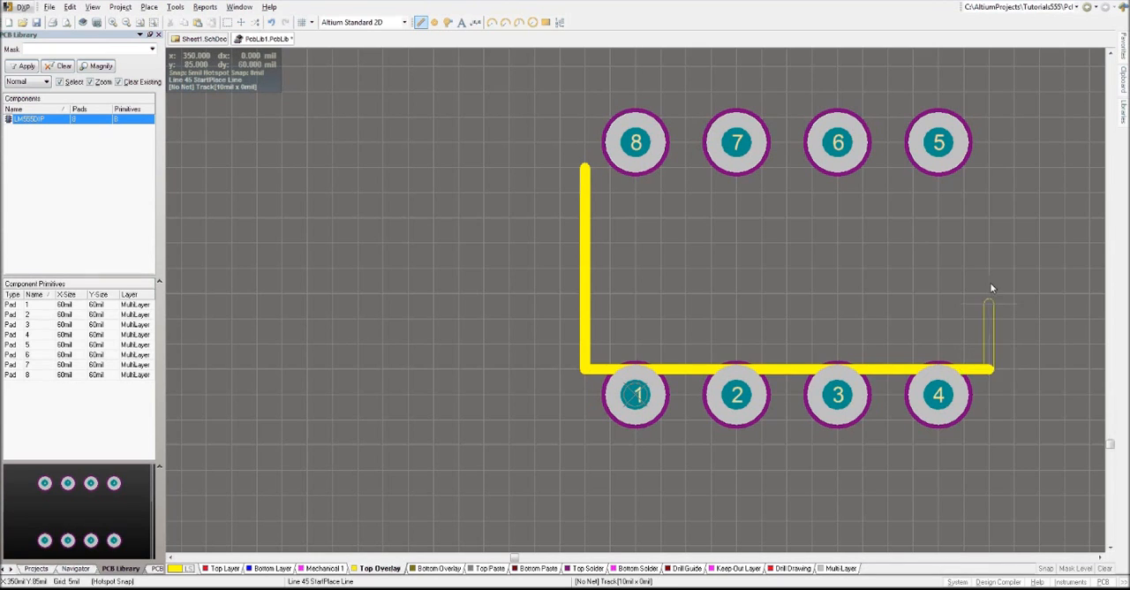
pyautogui.moveTo(989, 173)
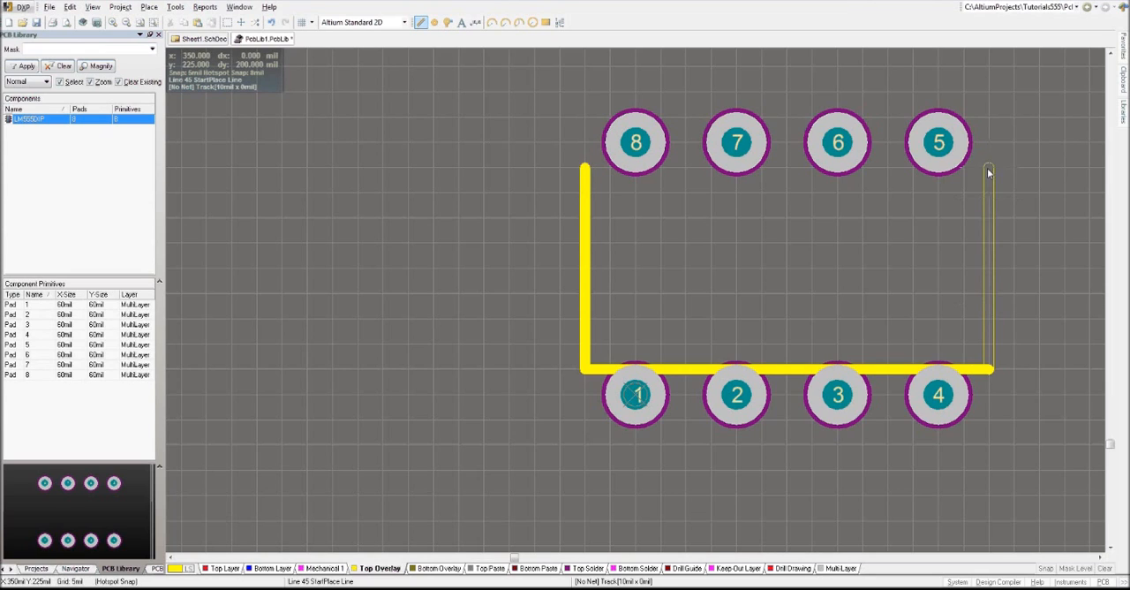
pyautogui.click(584, 168)
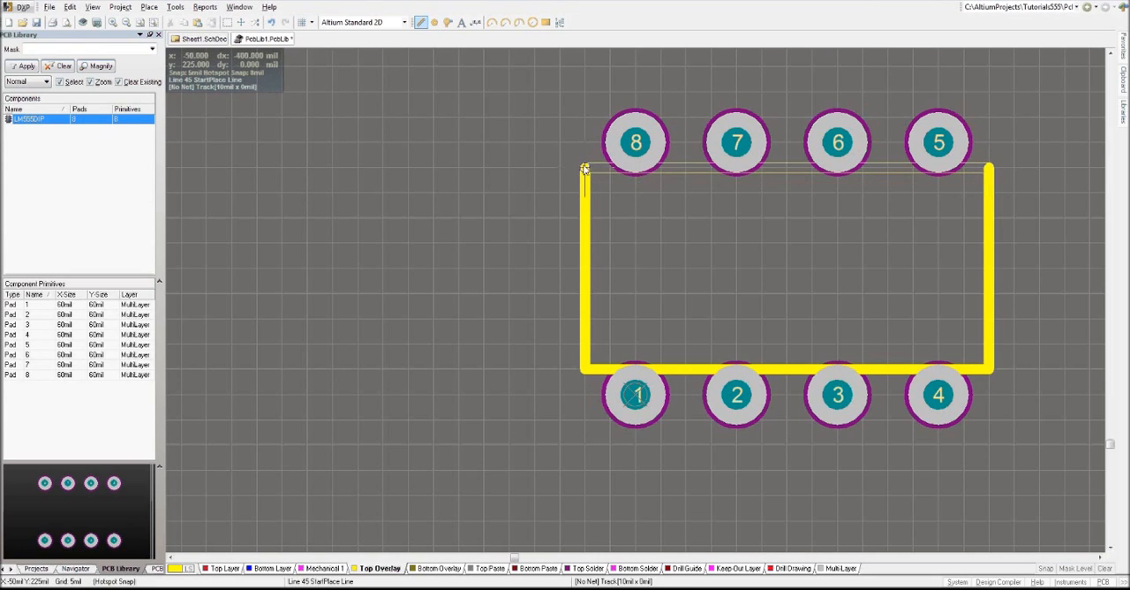
pyautogui.click(684, 258)
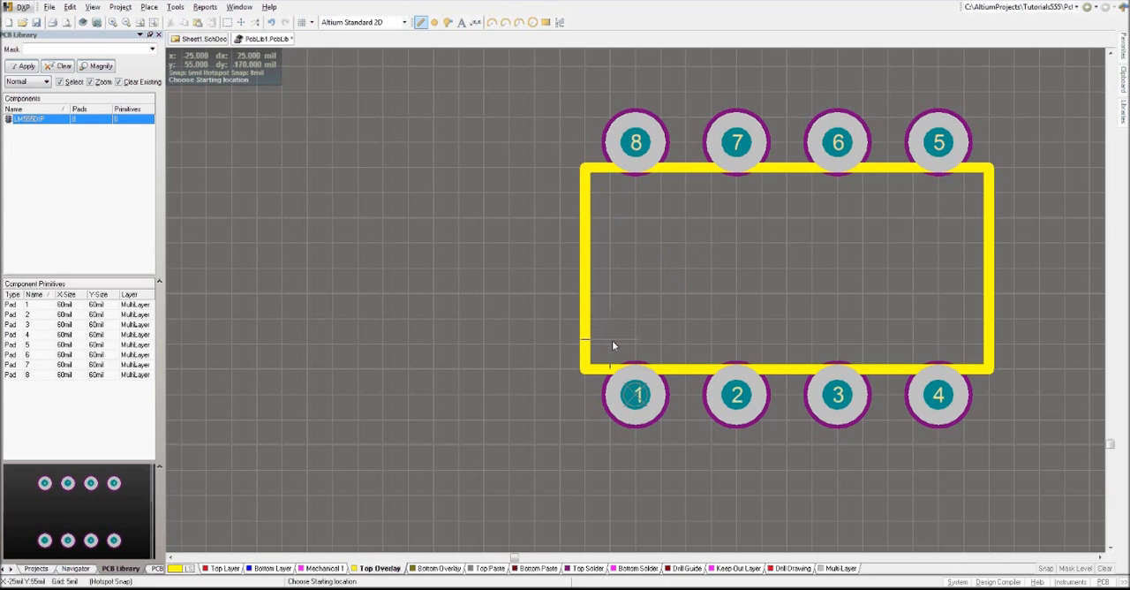
pyautogui.click(609, 344)
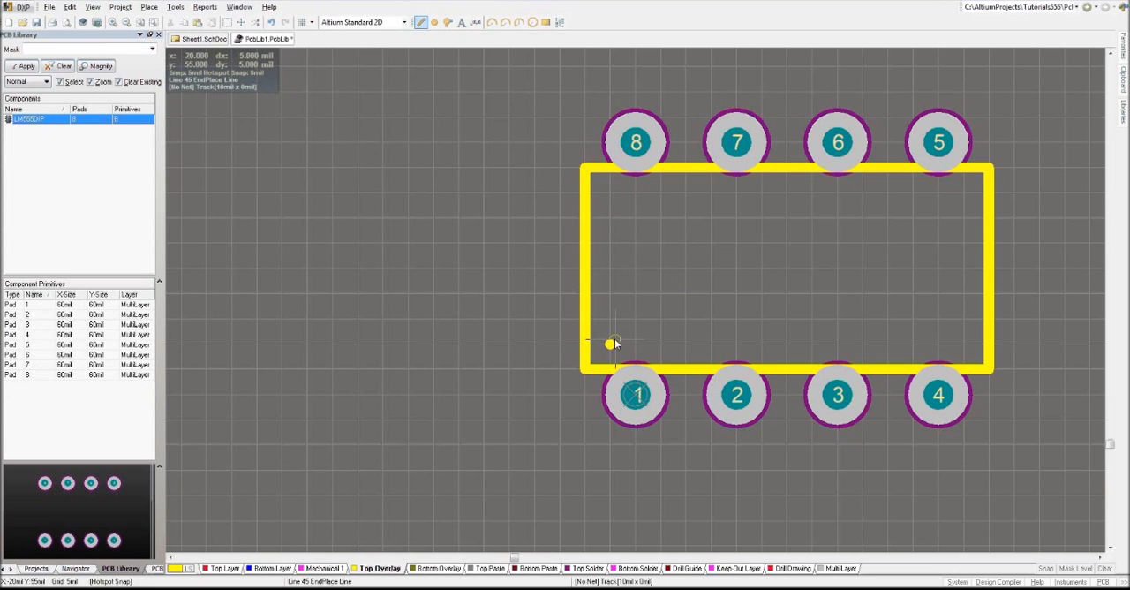
pyautogui.click(611, 344)
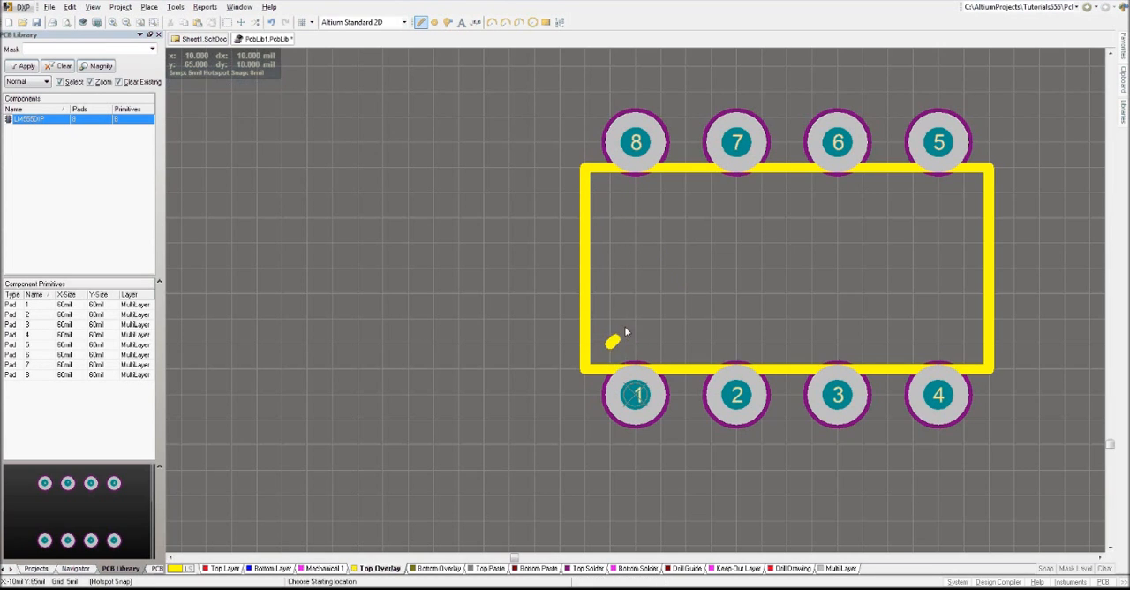
pyautogui.moveTo(561, 337)
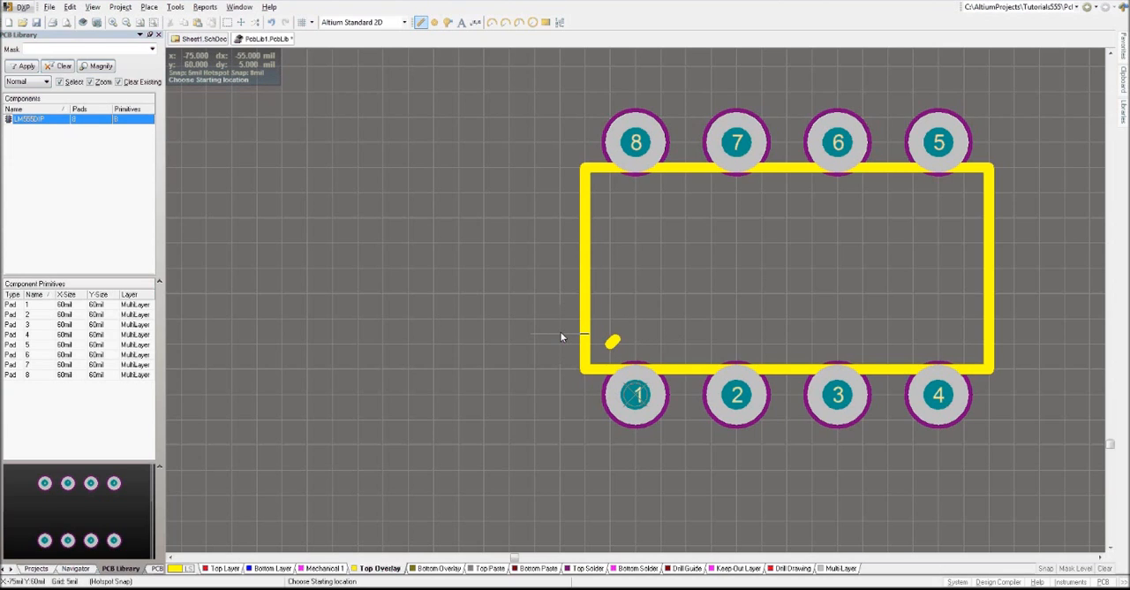
pyautogui.moveTo(569, 369)
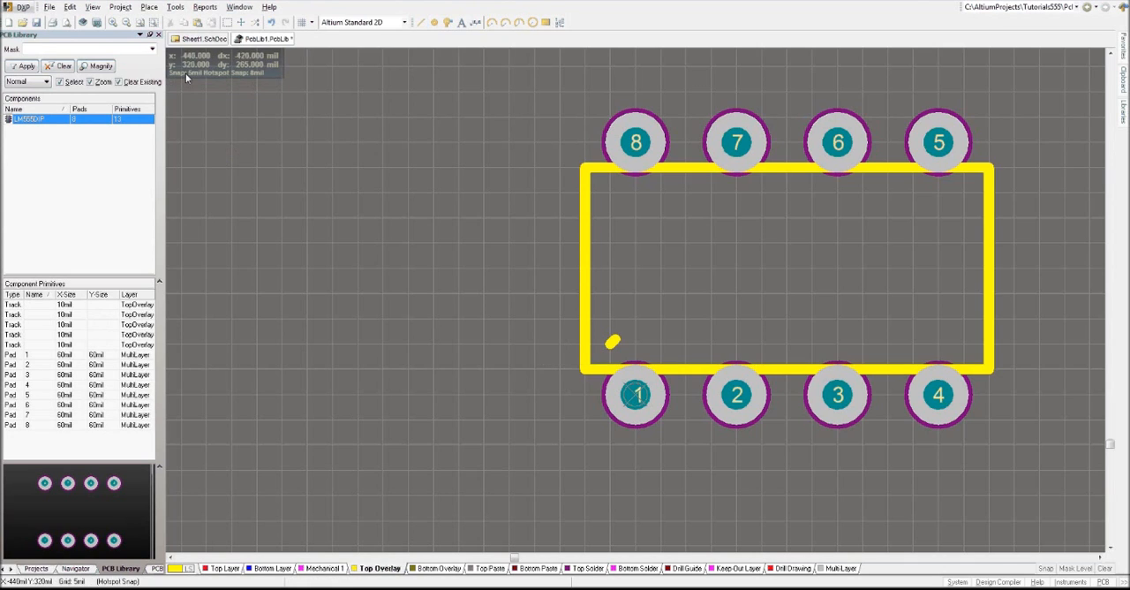
pyautogui.moveTo(459, 265)
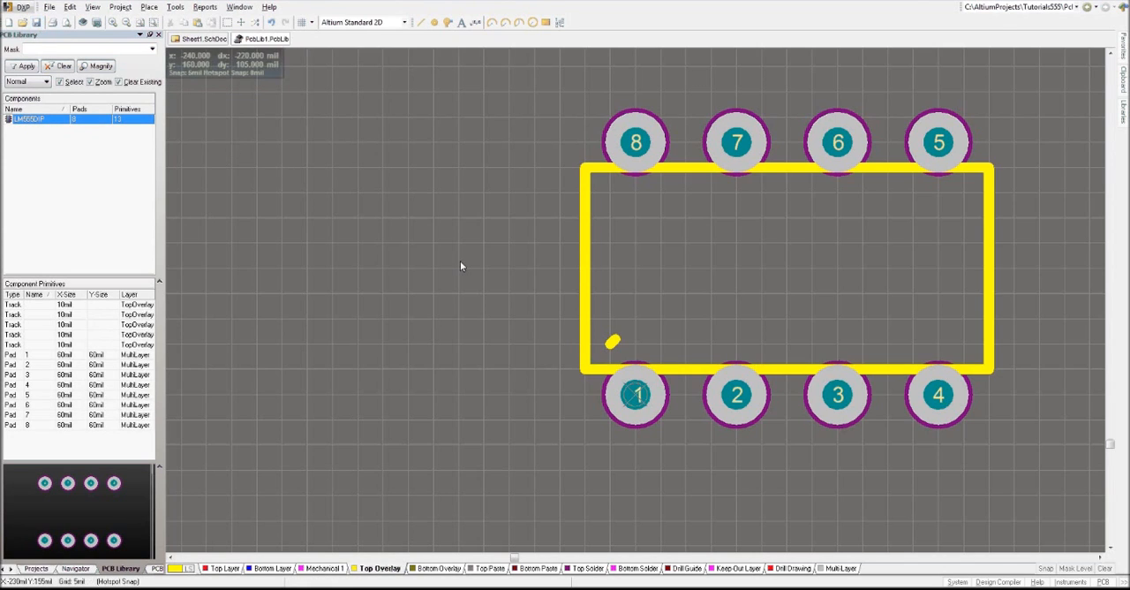
pyautogui.moveTo(215, 306)
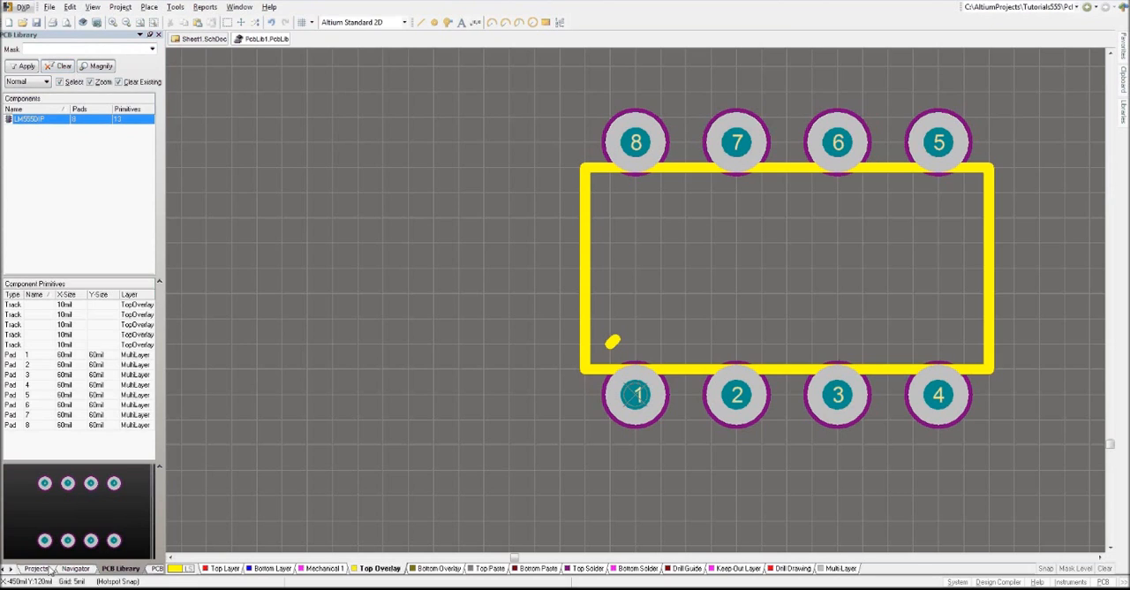
# Add a new schematic library, SchLib1.SchLib, to the project and bring it into focus
pyautogui.click(36, 567)
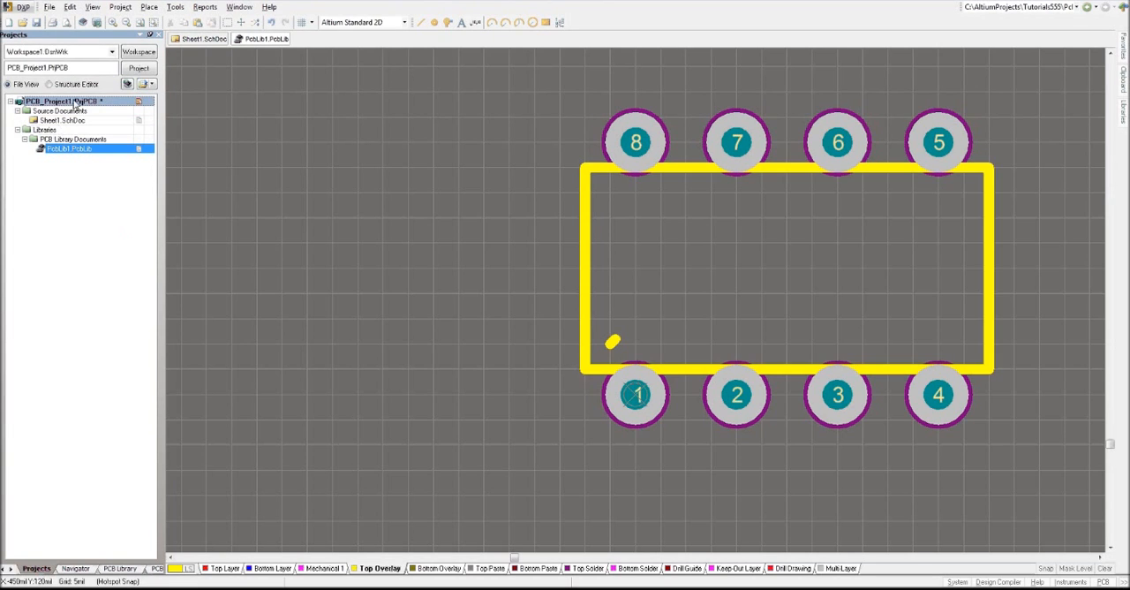
pyautogui.rightClick(53, 101)
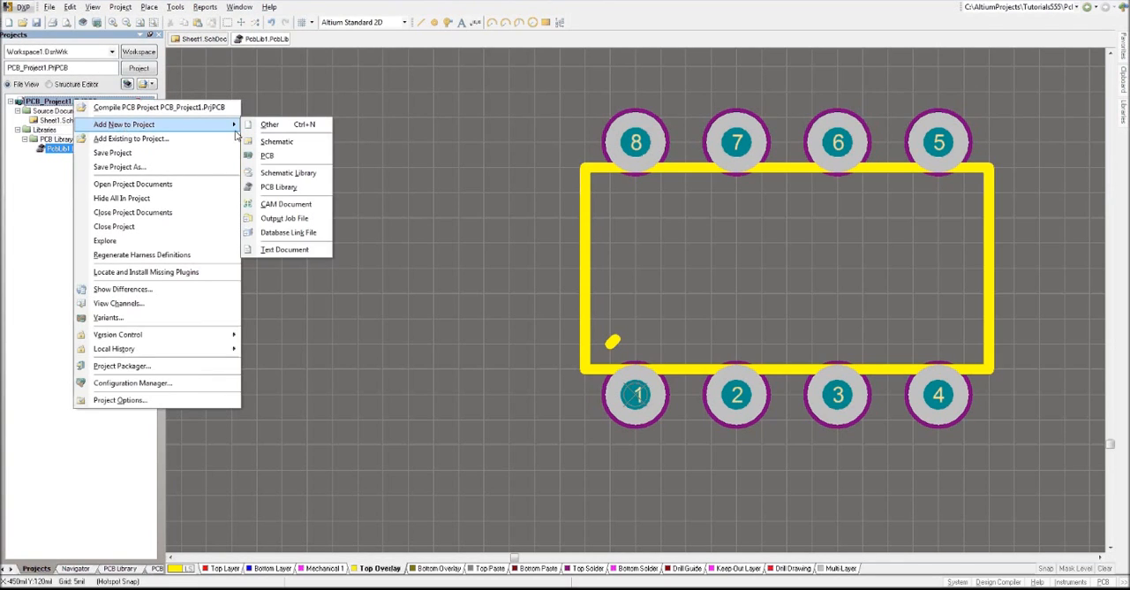
pyautogui.moveTo(287, 172)
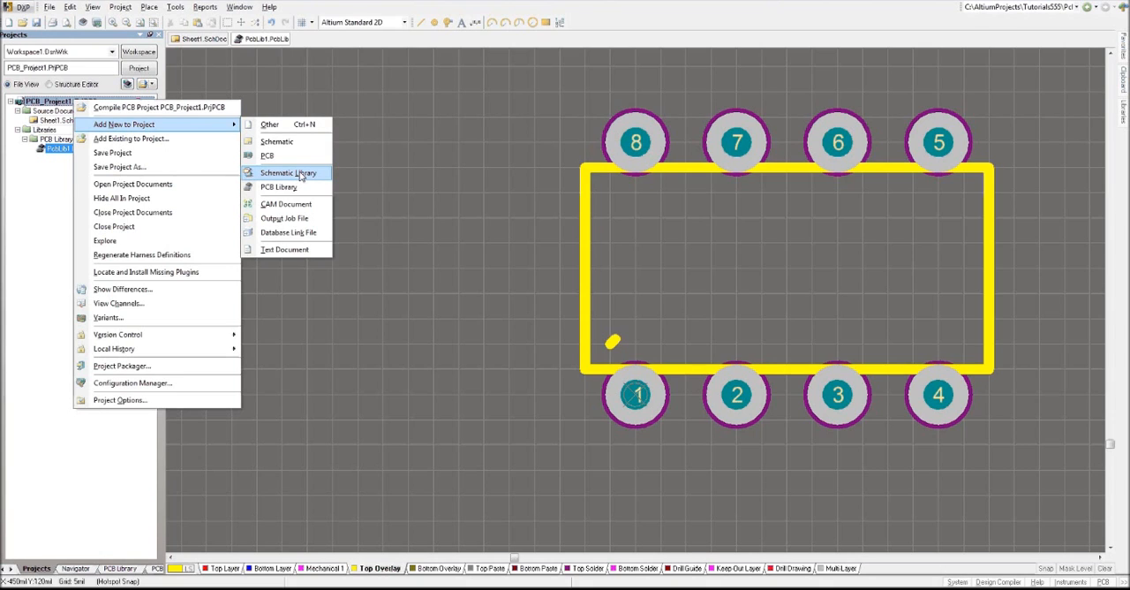
pyautogui.click(287, 172)
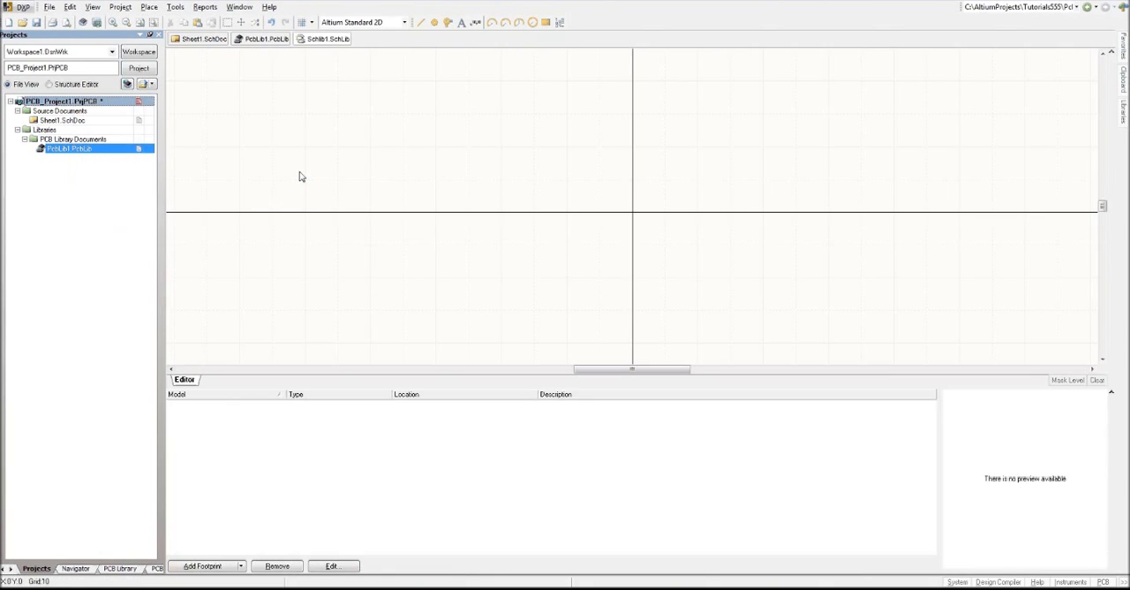
pyautogui.click(325, 38)
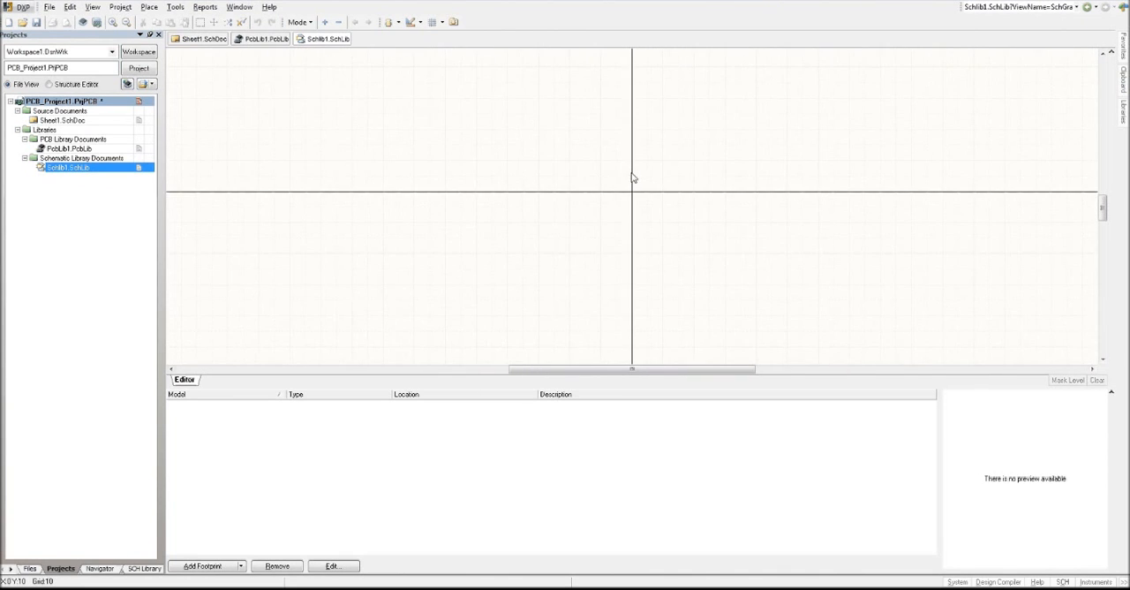
pyautogui.moveTo(198, 438)
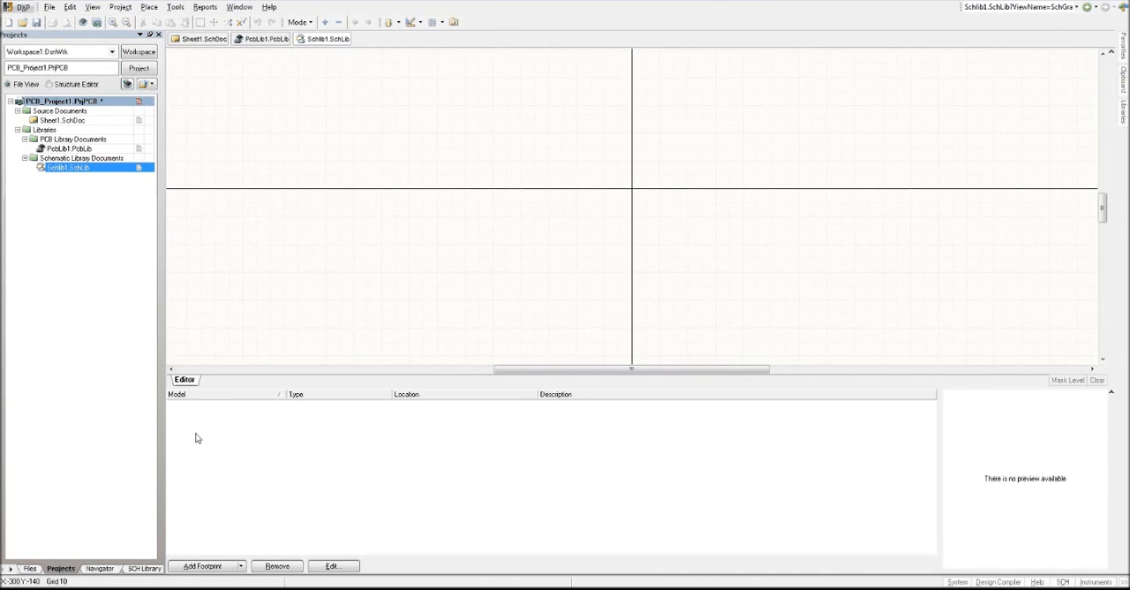
# Set the component designator to IC? and the description to LM555 Timer DIP IC
pyautogui.click(121, 568)
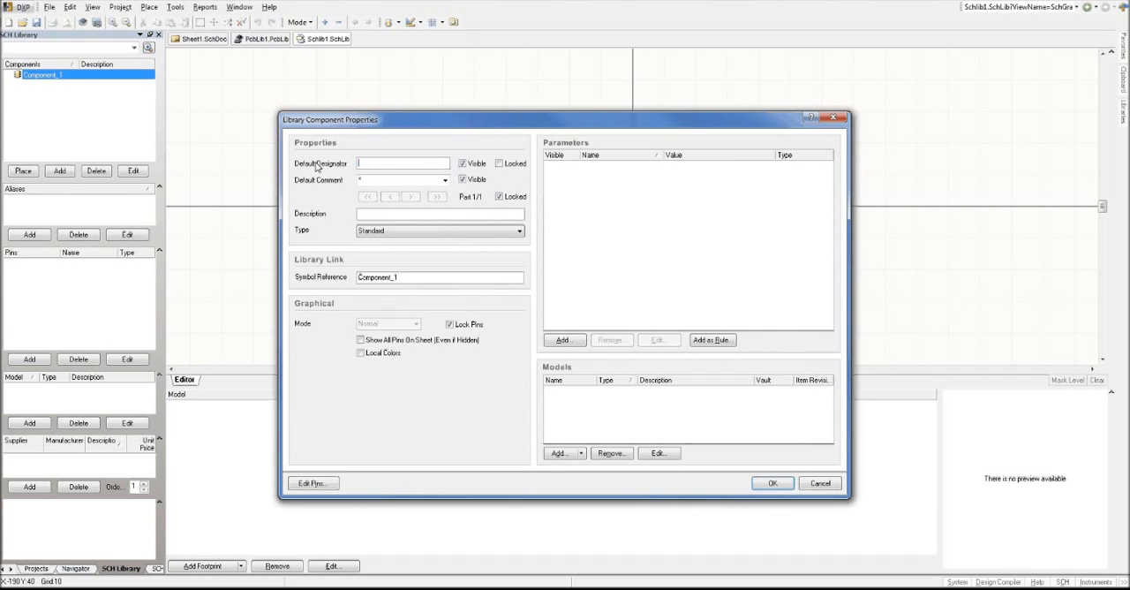
pyautogui.write('IC?')
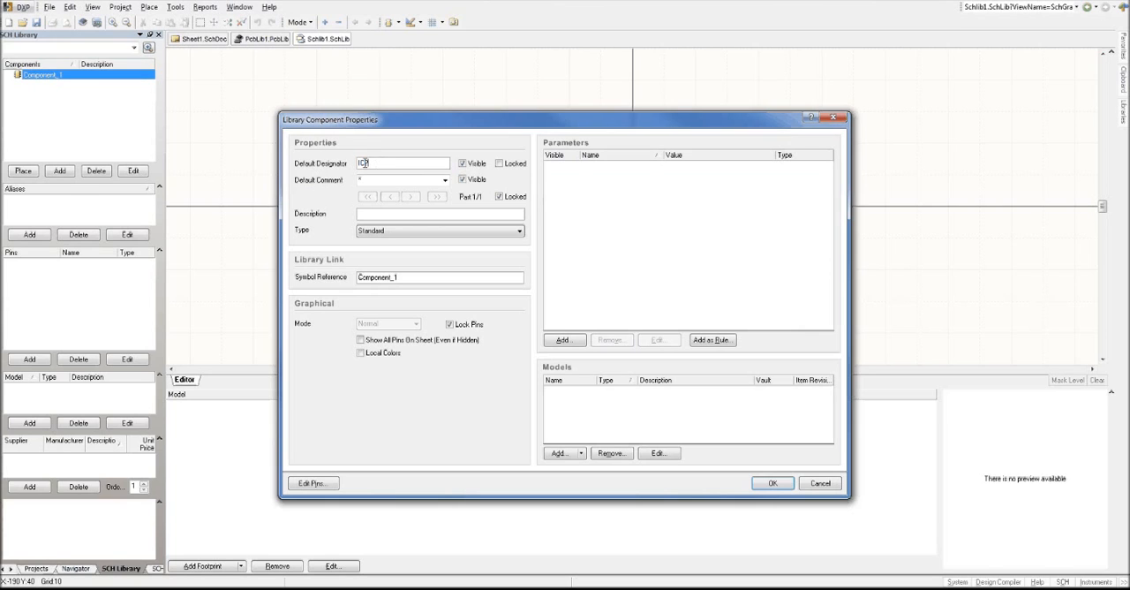
pyautogui.click(432, 230)
pyautogui.write('LM555 Timer DIP IC')
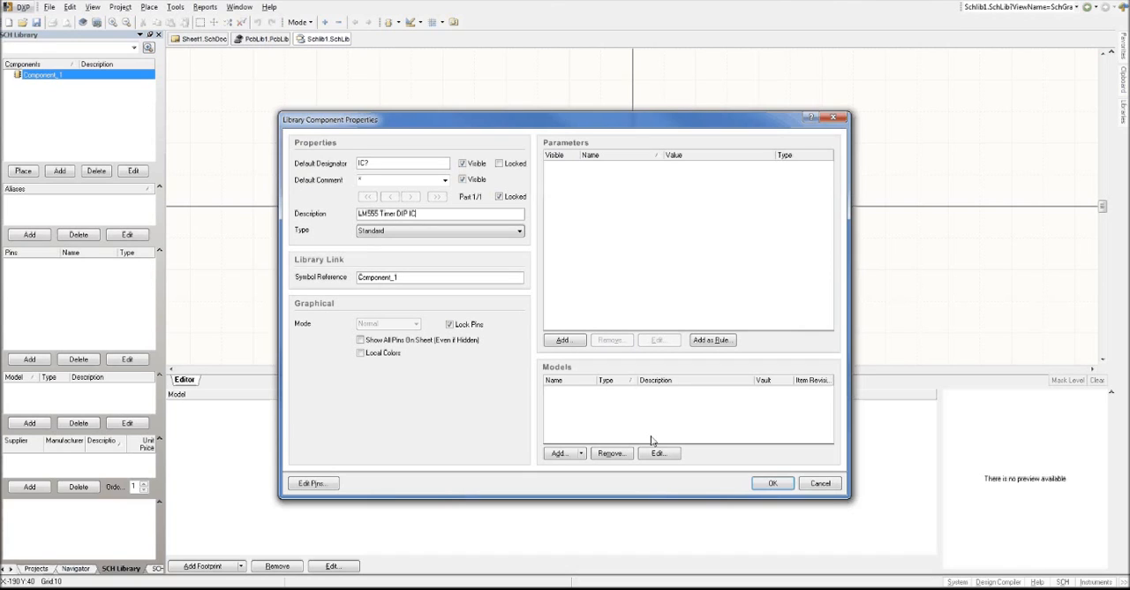
# Attach the LM555DIP footprint as the component's model and apply the properties
pyautogui.click(561, 453)
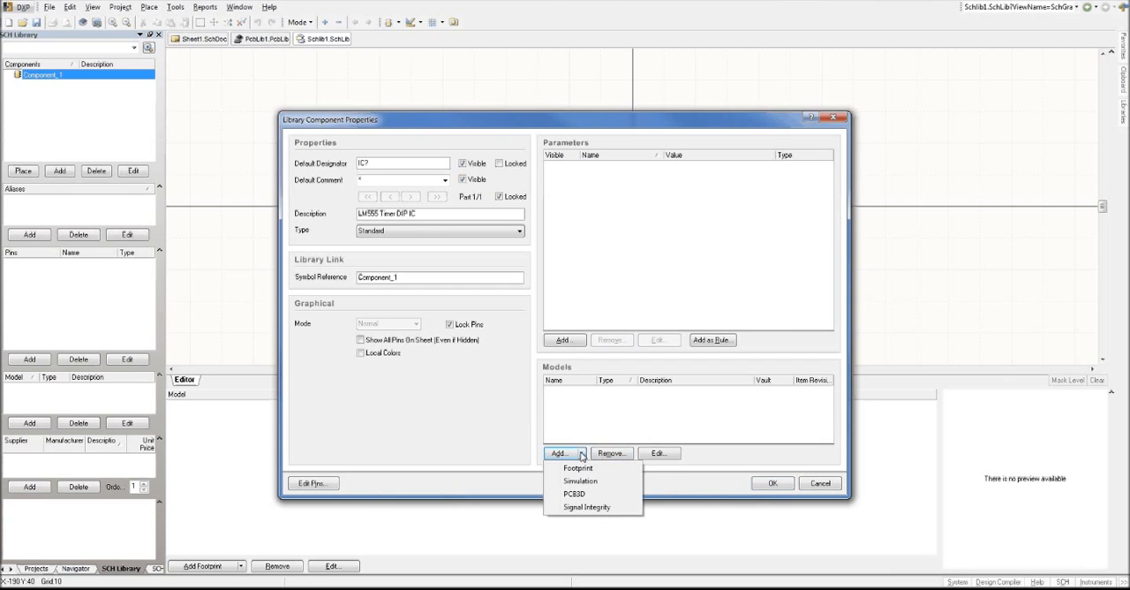
pyautogui.click(578, 468)
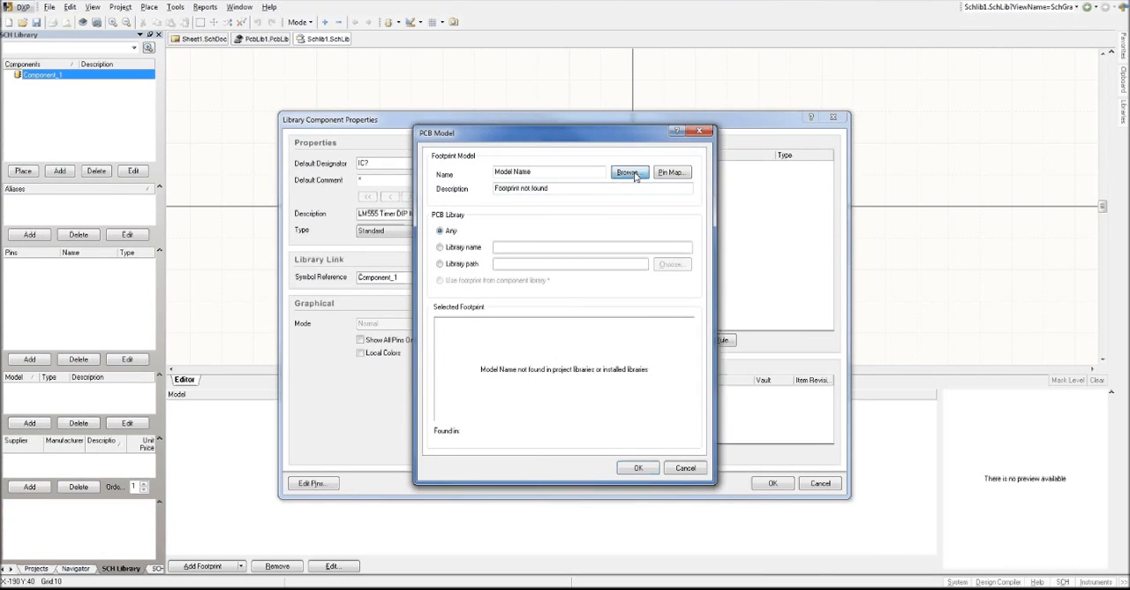
pyautogui.click(628, 173)
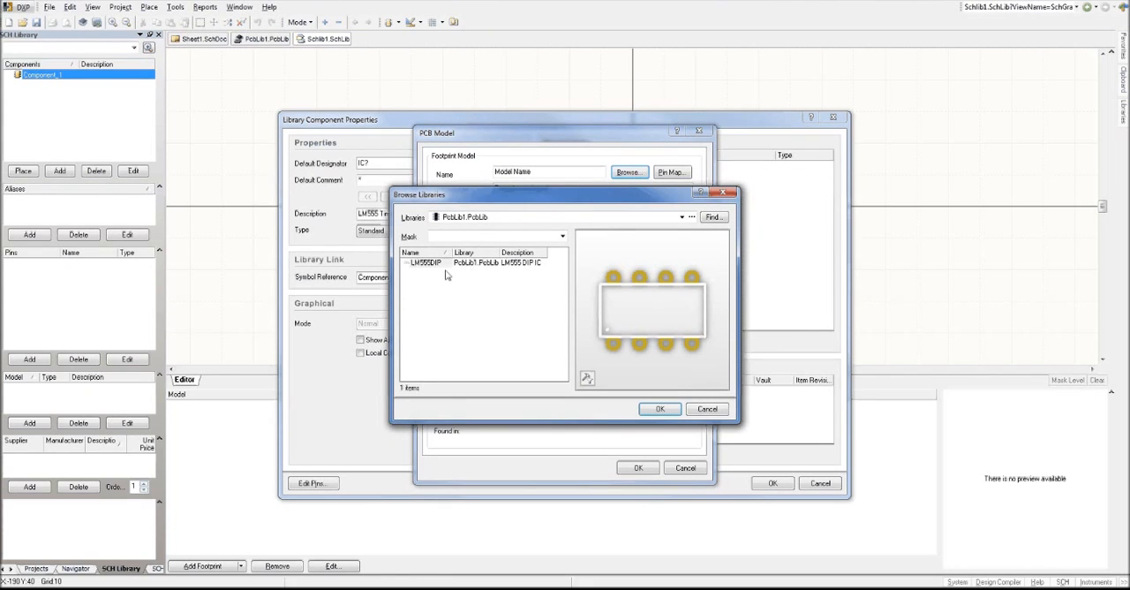
pyautogui.click(660, 408)
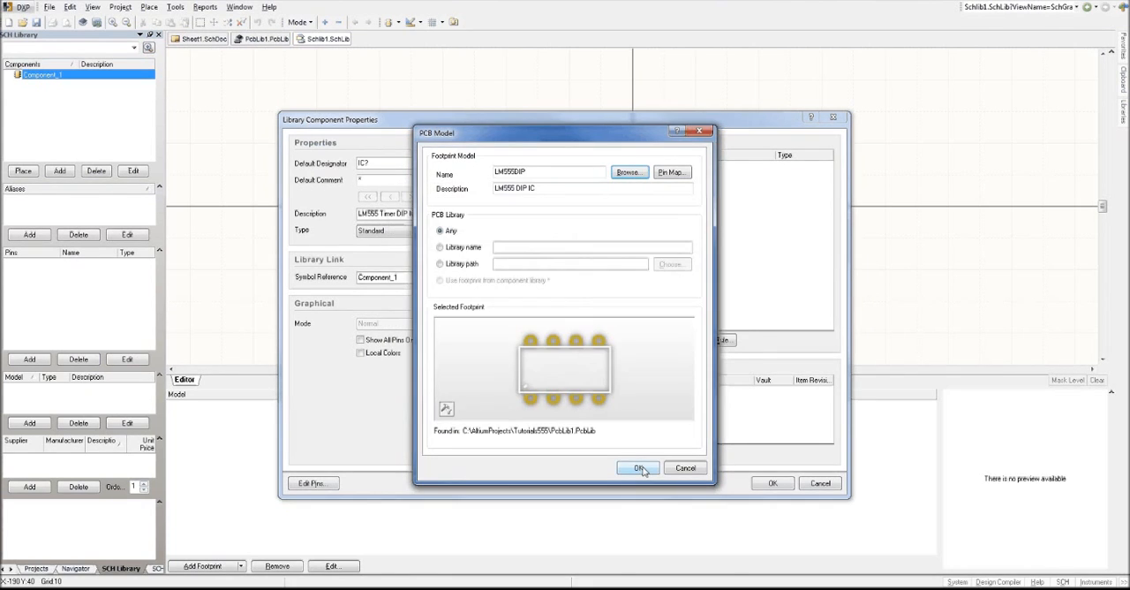
pyautogui.click(638, 467)
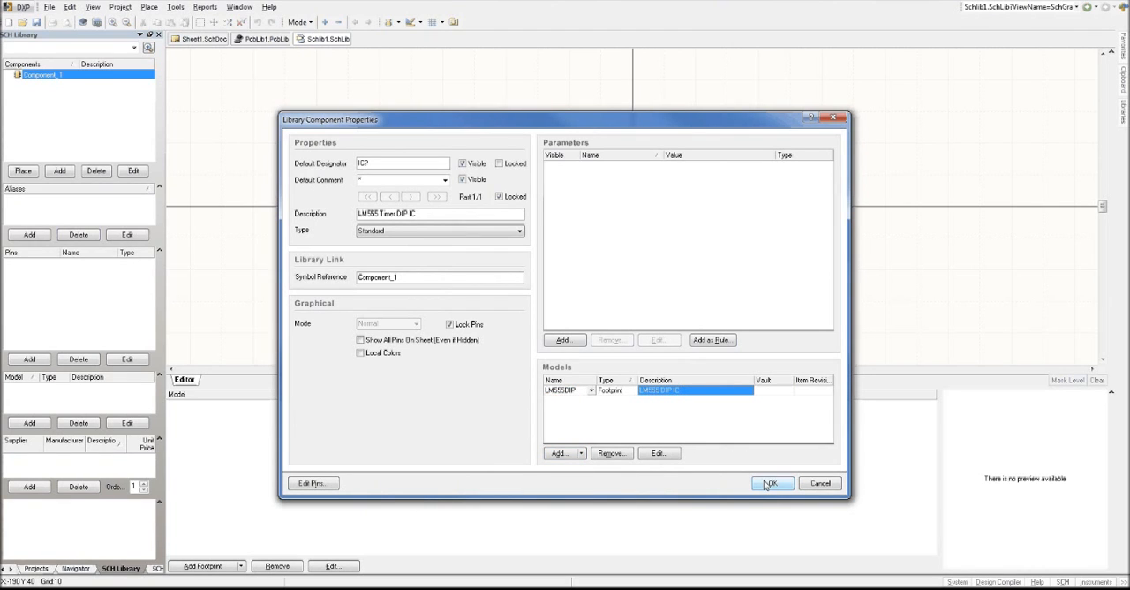
pyautogui.click(770, 483)
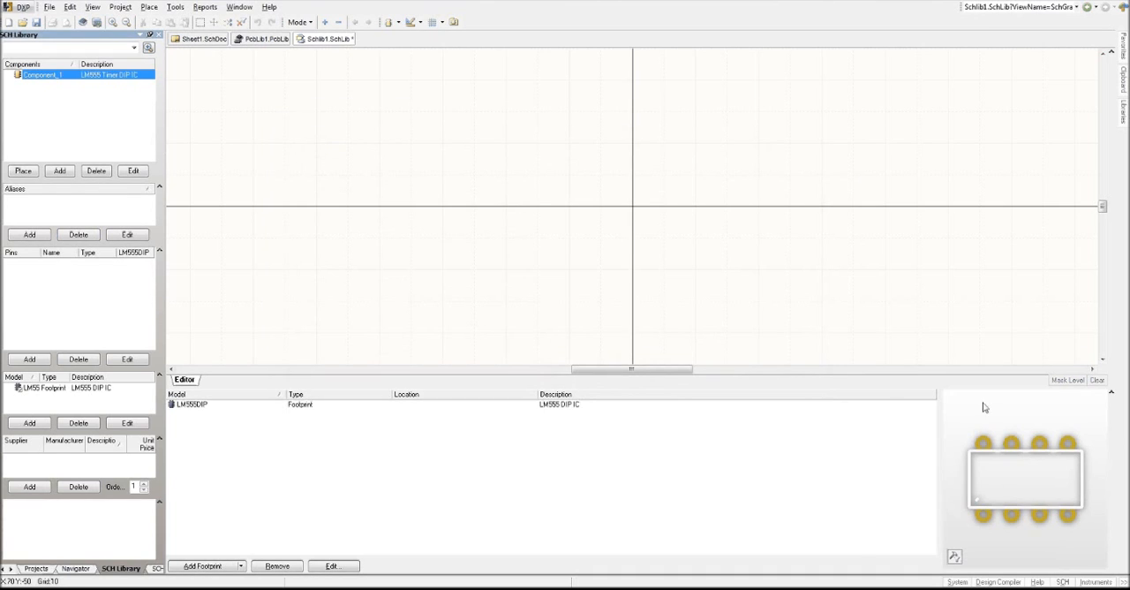
pyautogui.moveTo(651, 226)
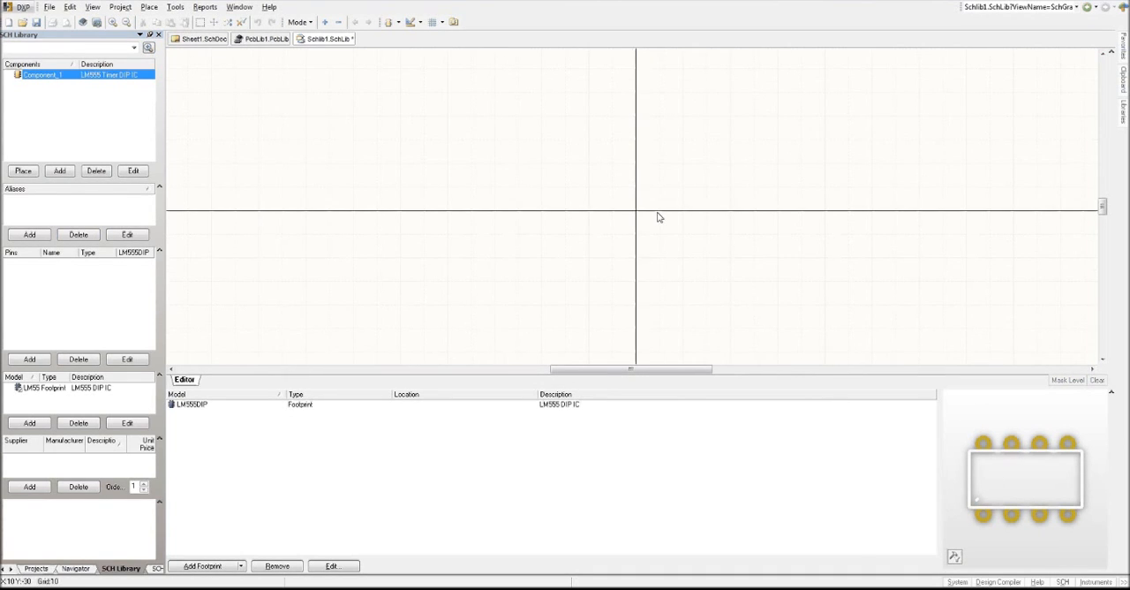
pyautogui.moveTo(997, 463)
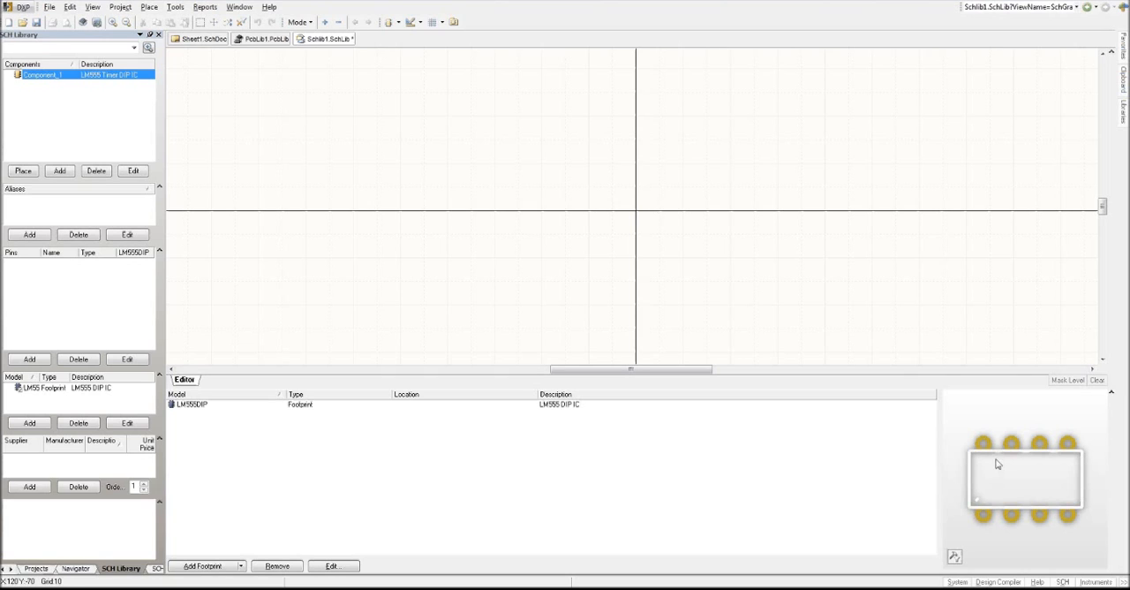
# Draw and size the yellow rectangular LM555 symbol body, then show the placement tools list
pyautogui.click(389, 22)
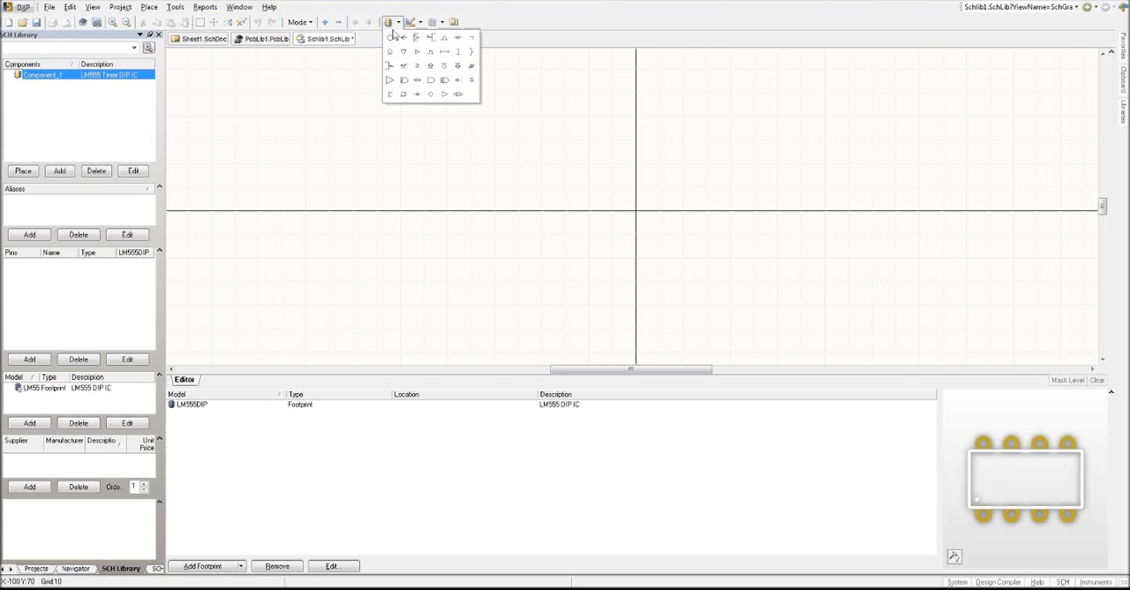
pyautogui.click(413, 22)
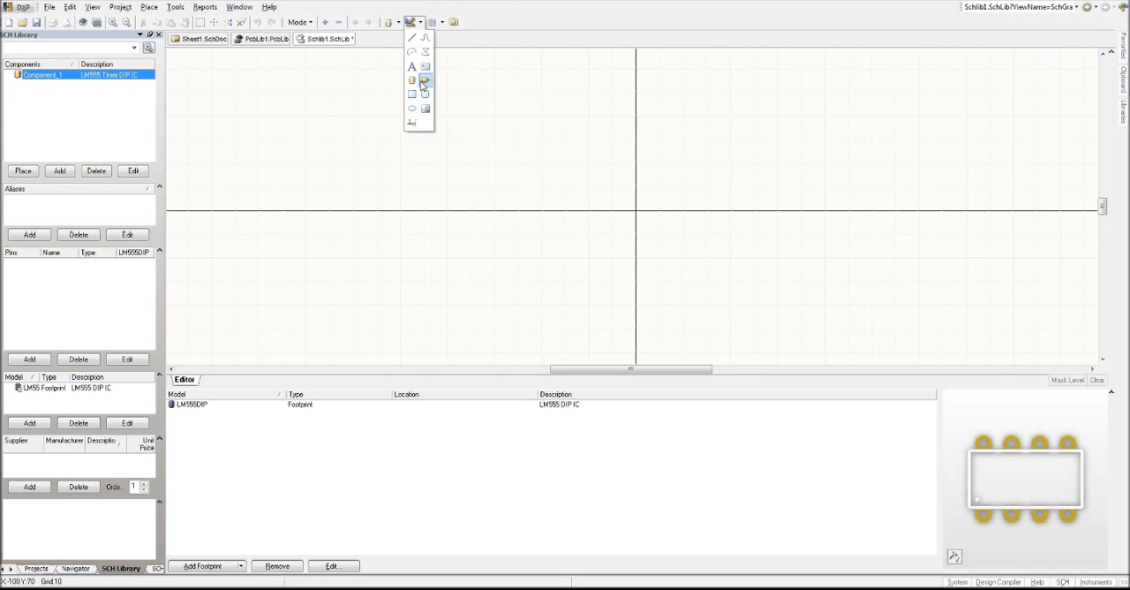
pyautogui.moveTo(412, 94)
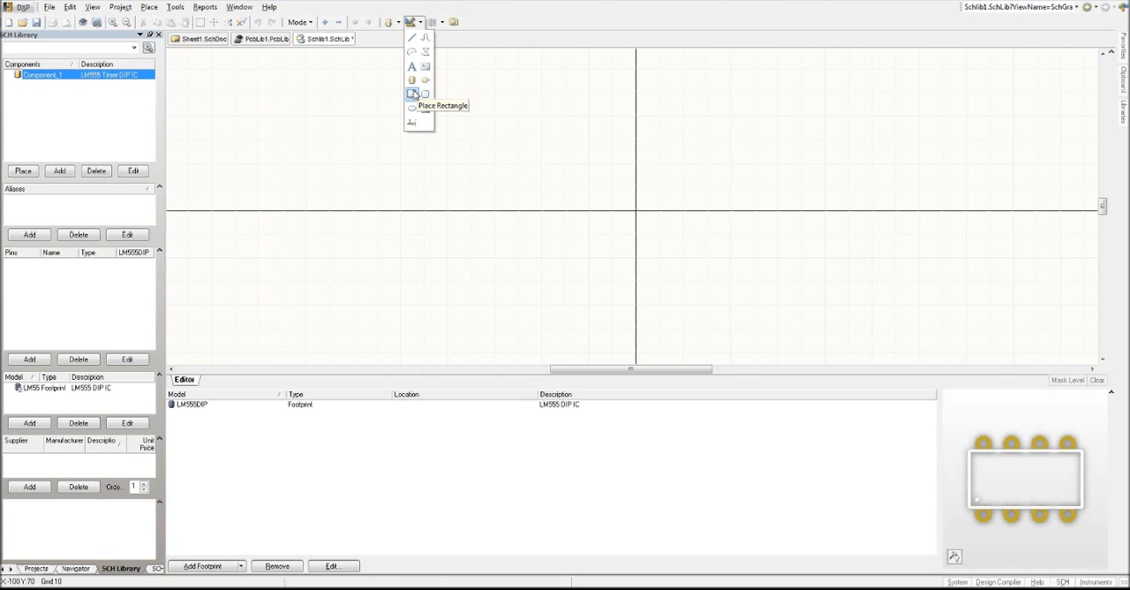
pyautogui.click(412, 94)
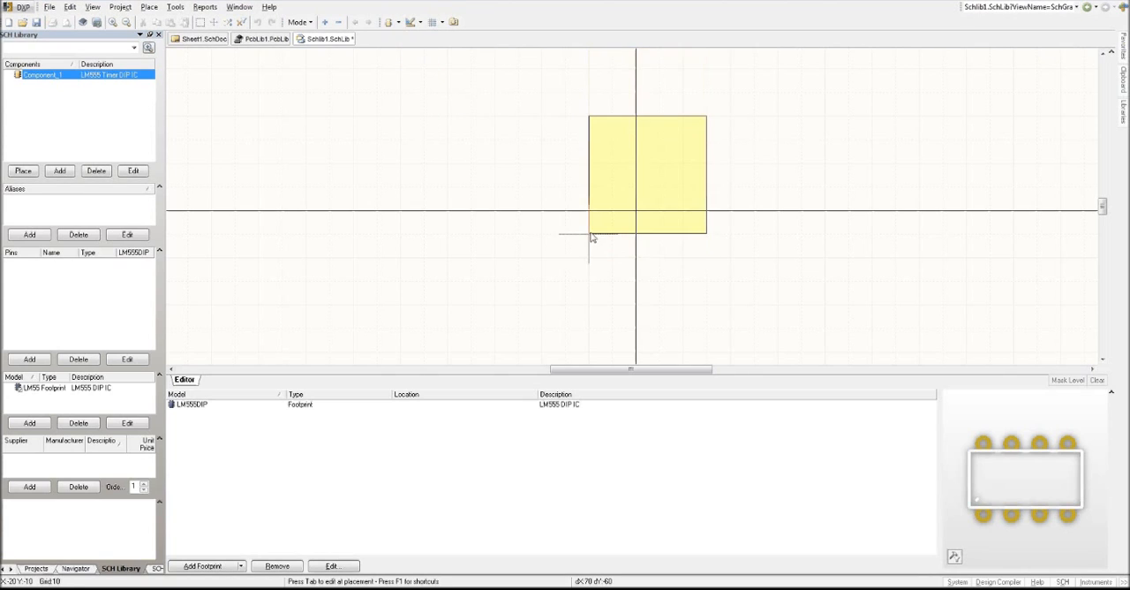
pyautogui.moveTo(707, 150)
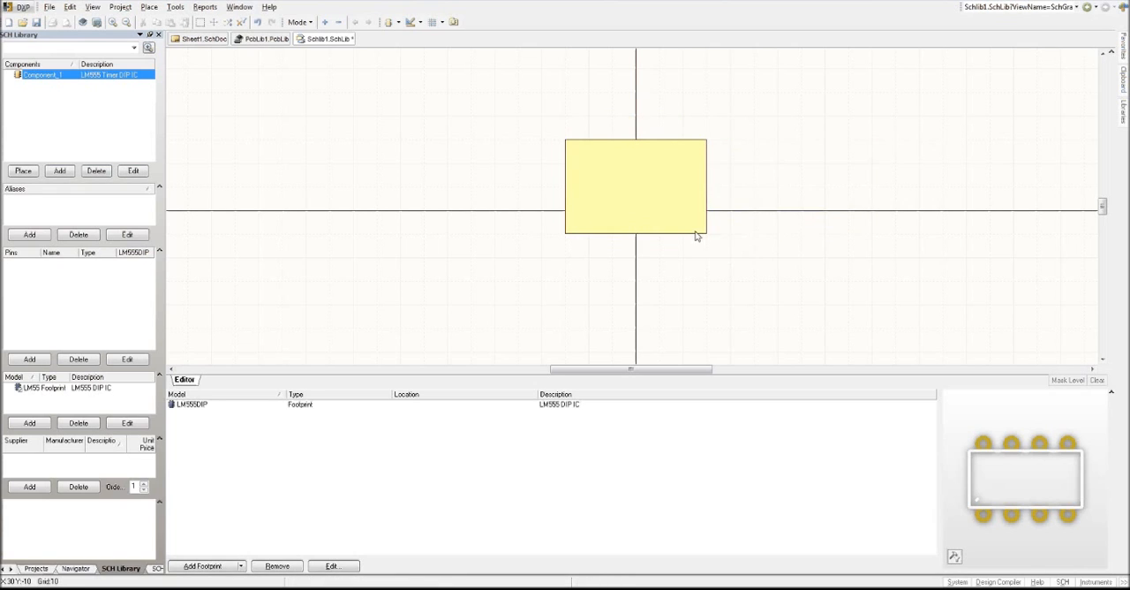
pyautogui.click(636, 186)
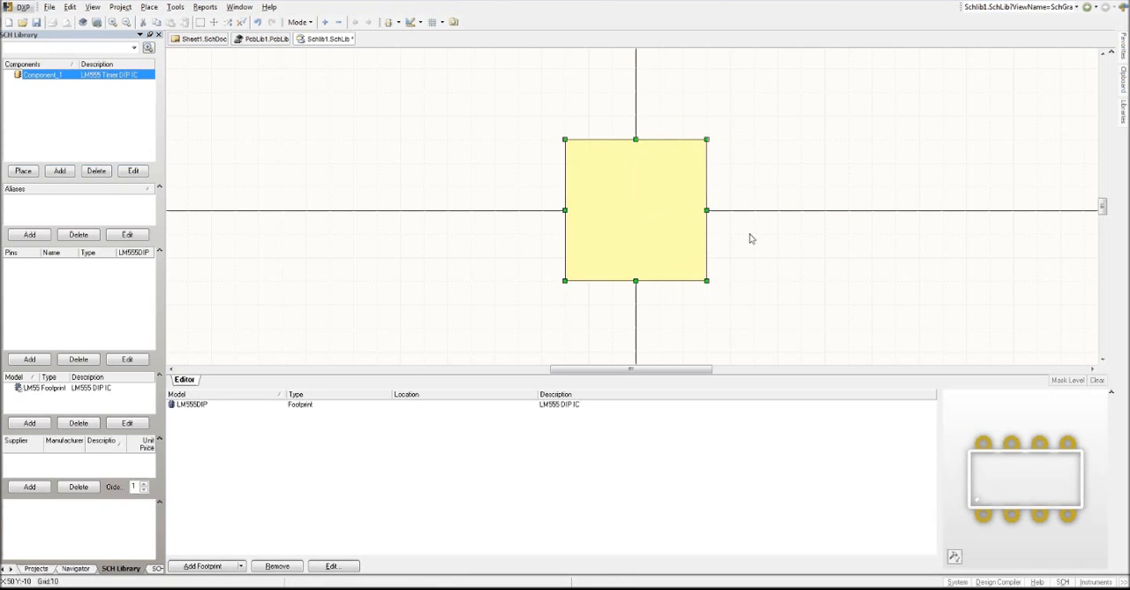
pyautogui.click(519, 256)
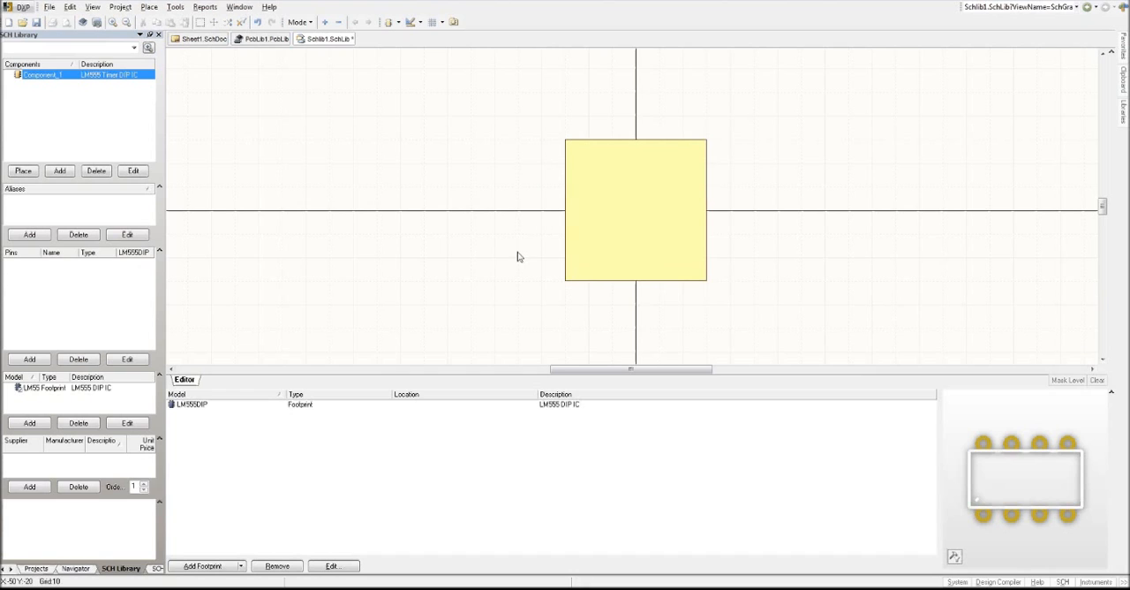
pyautogui.moveTo(658, 297)
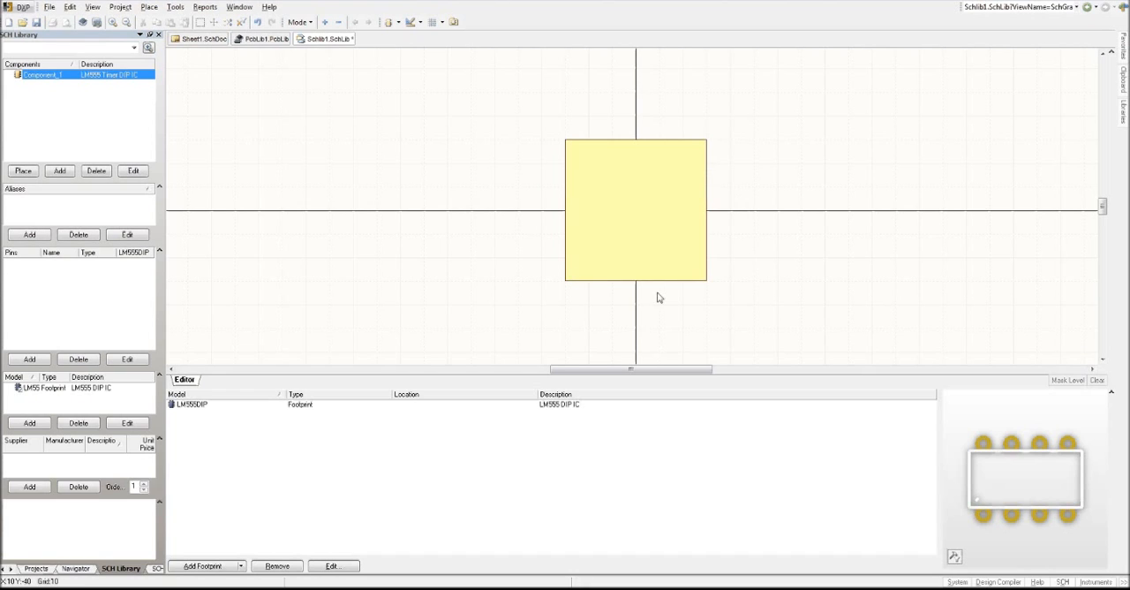
pyautogui.moveTo(631, 80)
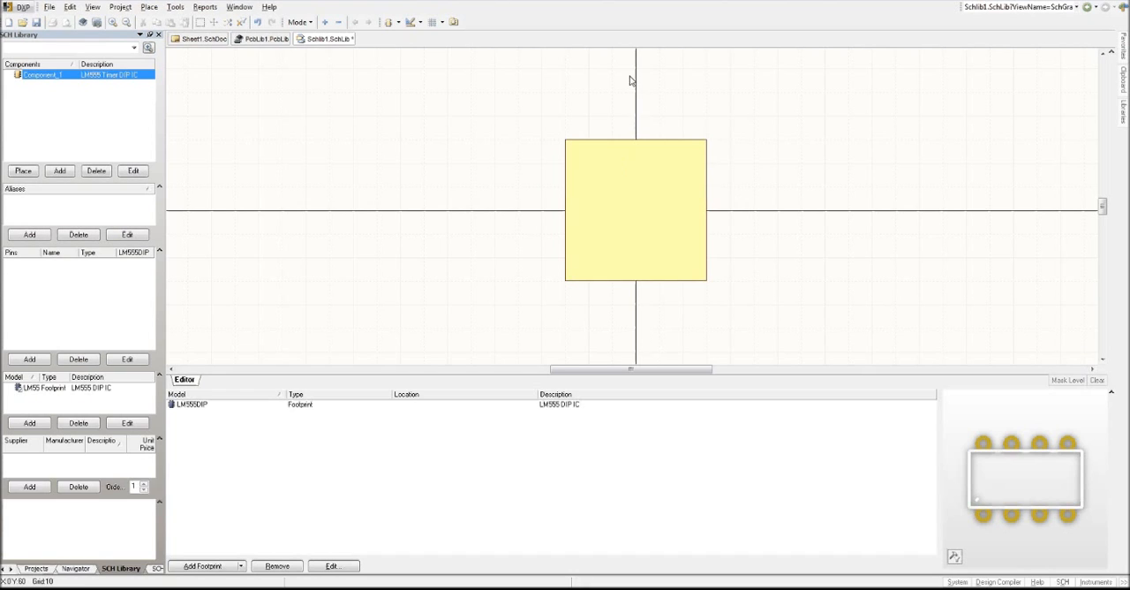
pyautogui.click(412, 22)
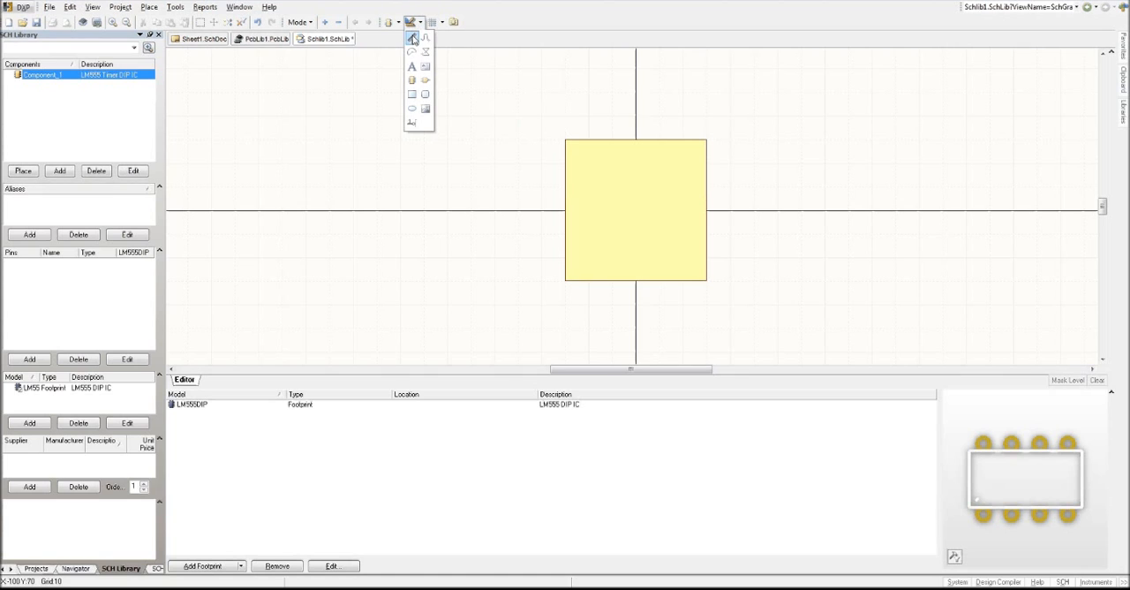
pyautogui.moveTo(411, 38)
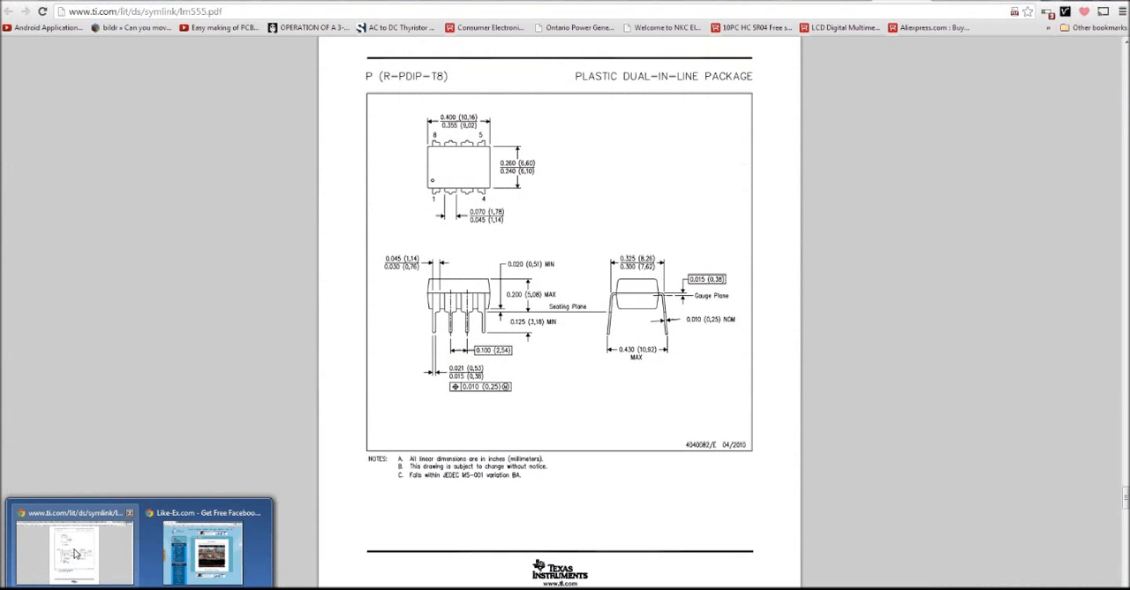
# Scroll the LM555 datasheet in Chrome to the eight-pin connection diagram
pyautogui.scroll(-3)
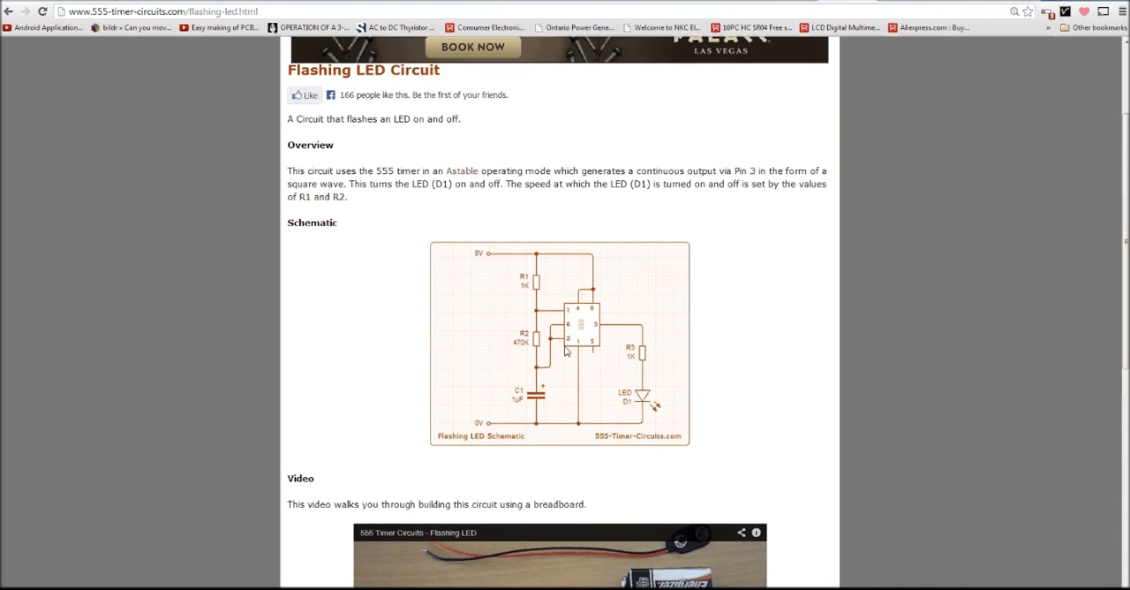
pyautogui.moveTo(658, 280)
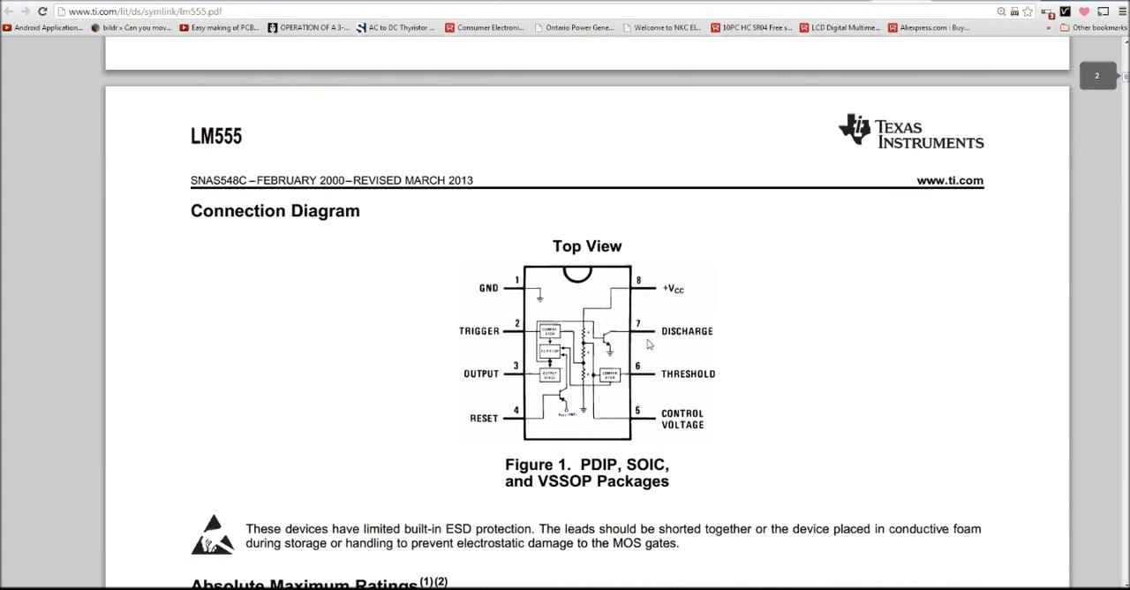
pyautogui.moveTo(681, 355)
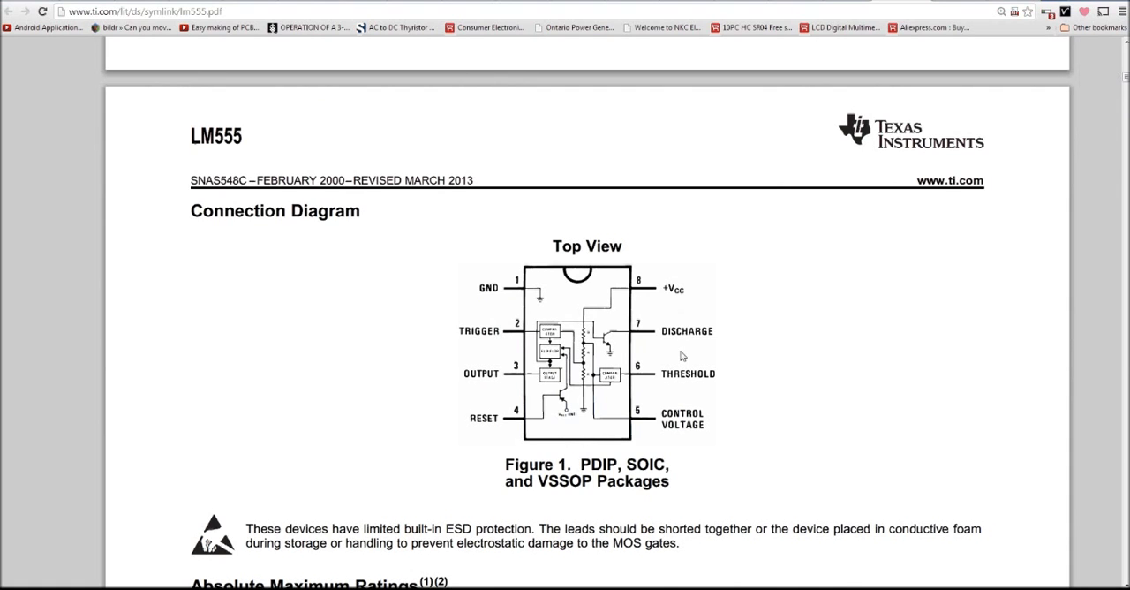
pyautogui.moveTo(519, 296)
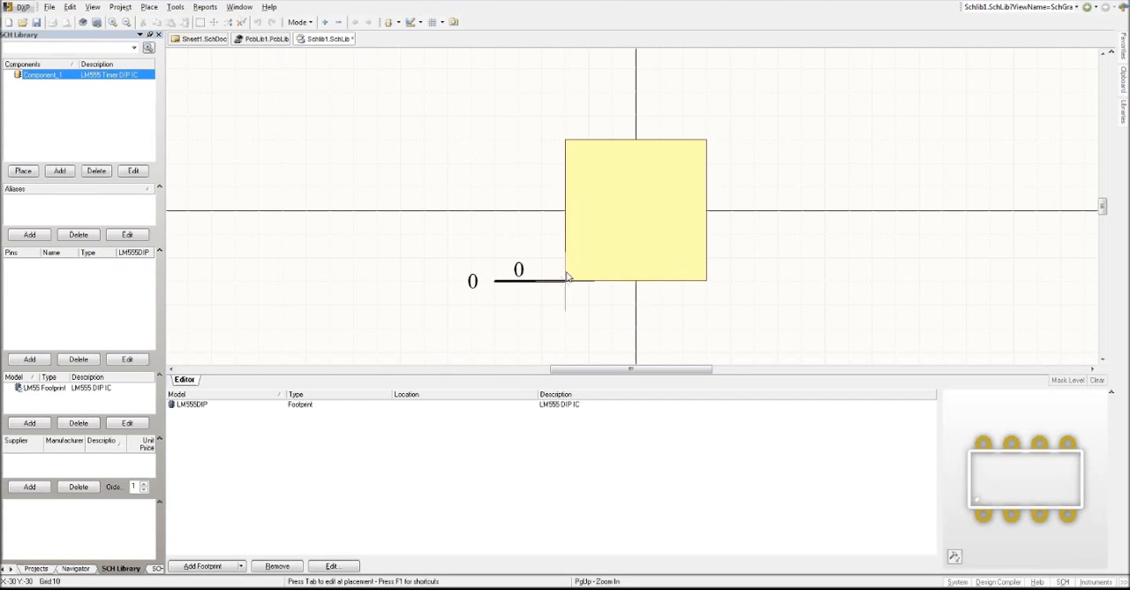
# Place pin 1, named GND with length 20, extending from the rectangle's bottom edge
pyautogui.doubleClick(516, 281)
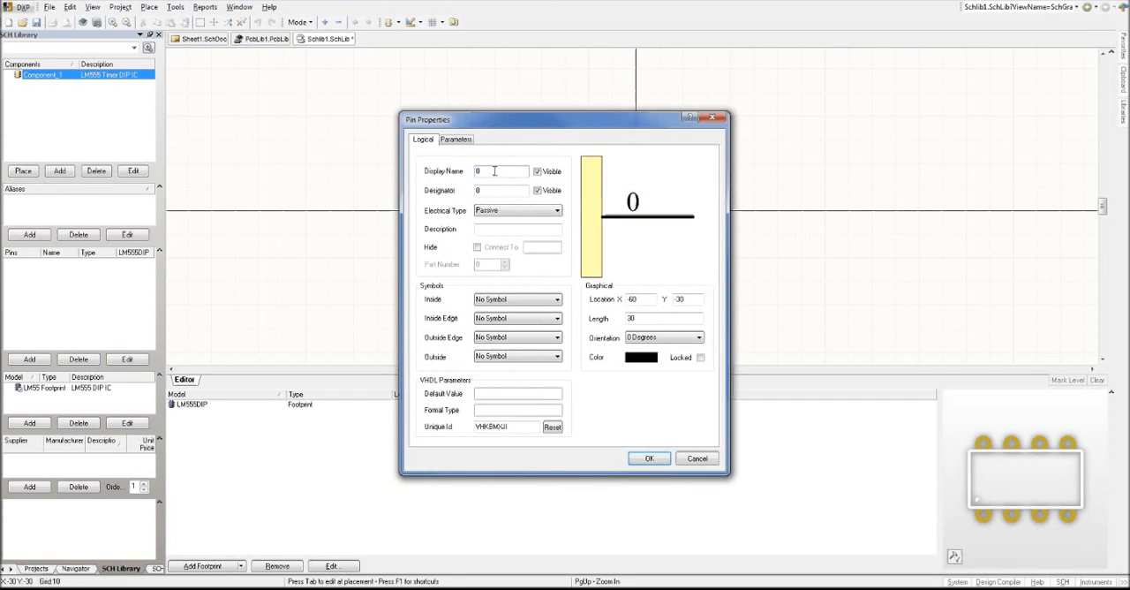
pyautogui.tripleClick(501, 170)
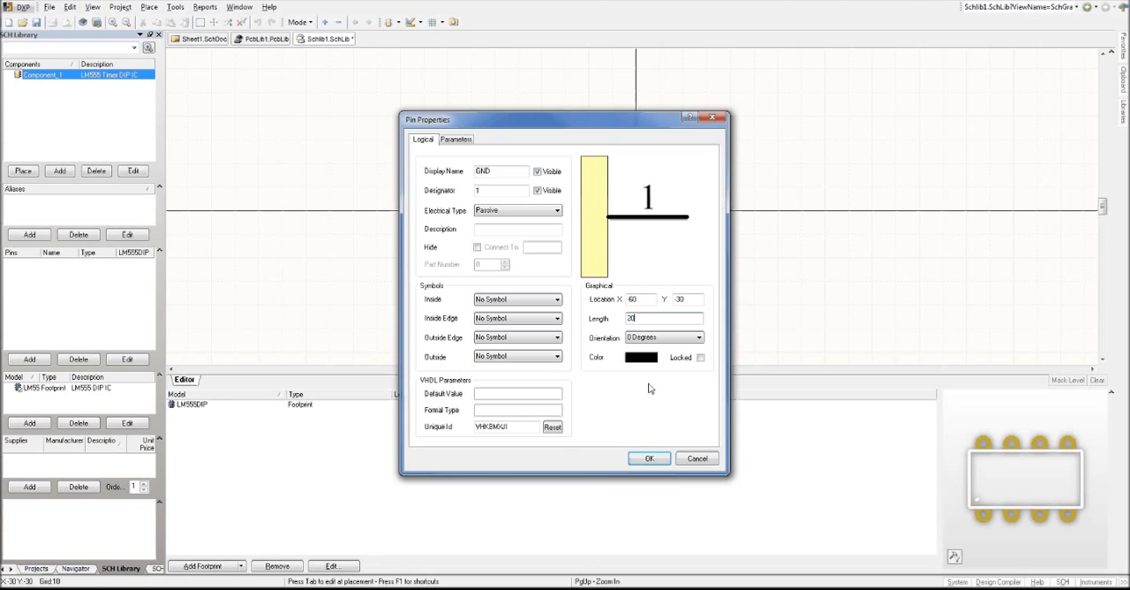
pyautogui.click(649, 457)
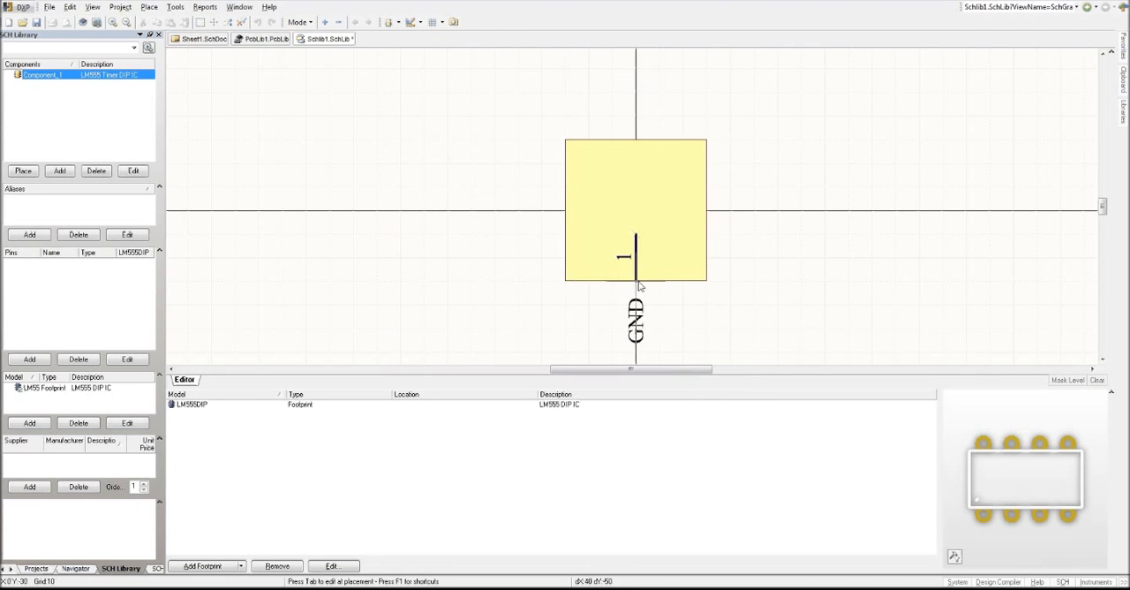
pyautogui.press('Up')
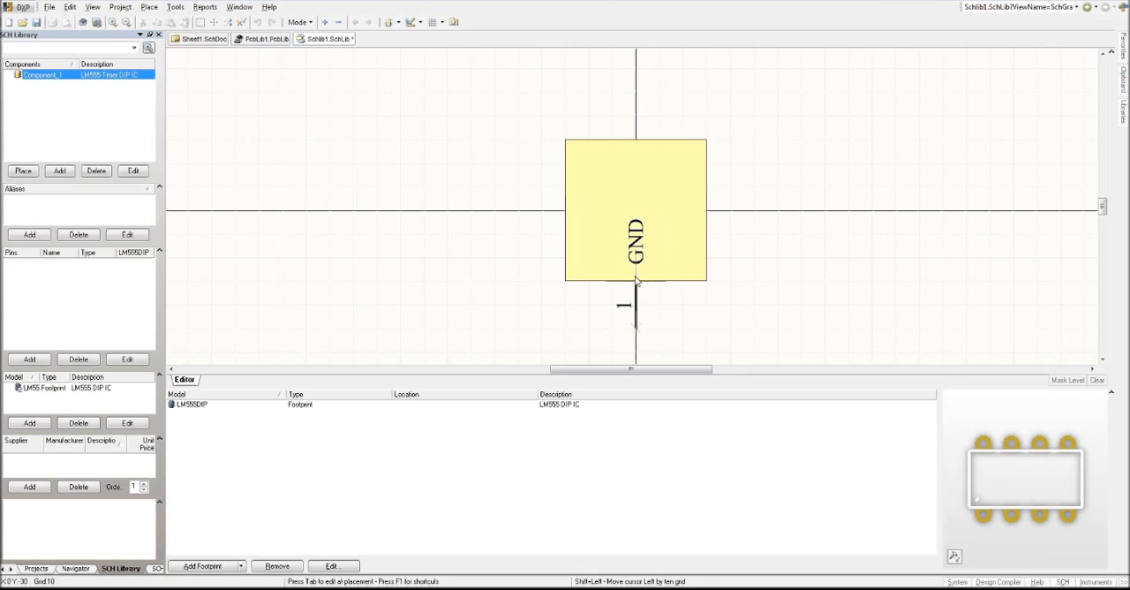
pyautogui.click(680, 318)
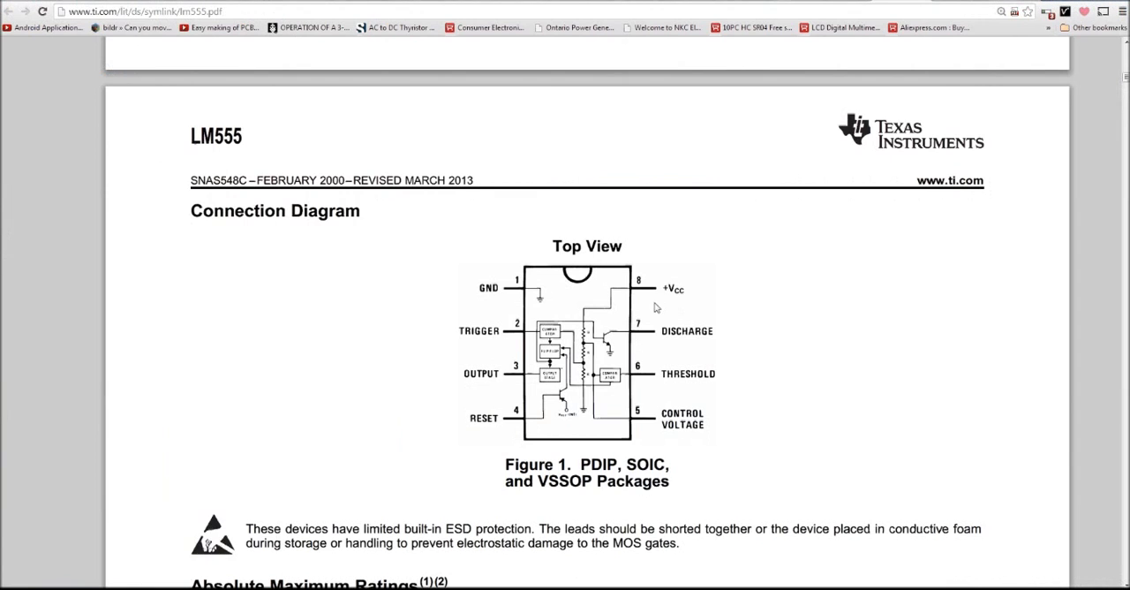
pyautogui.scroll(-3)
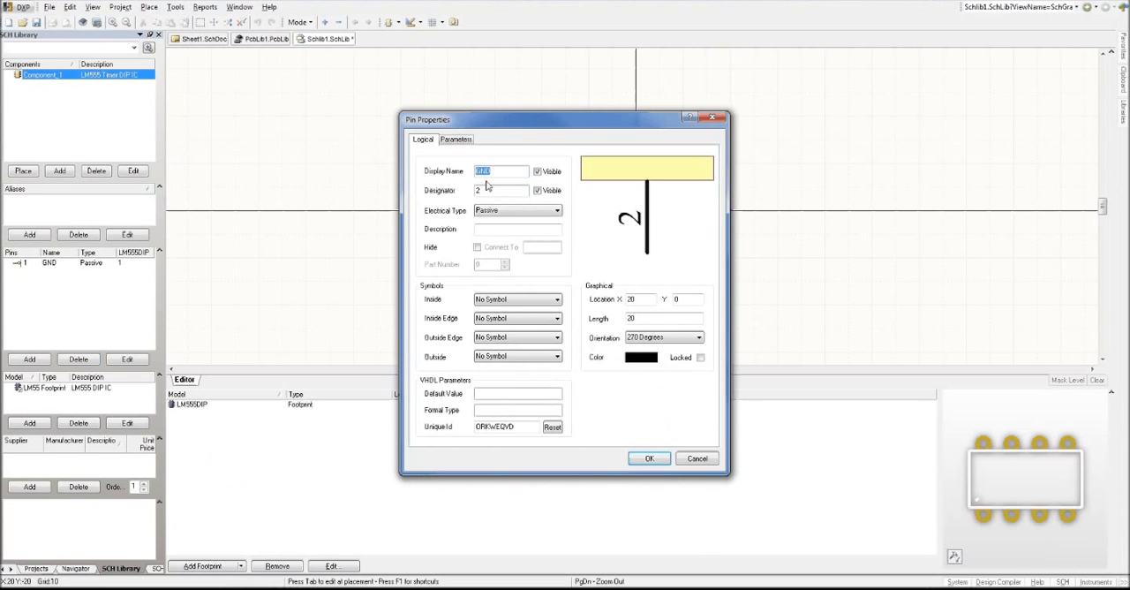
# Place pin 2, named Trigger with length 30, on the rectangle's left edge
pyautogui.write('Trigger')
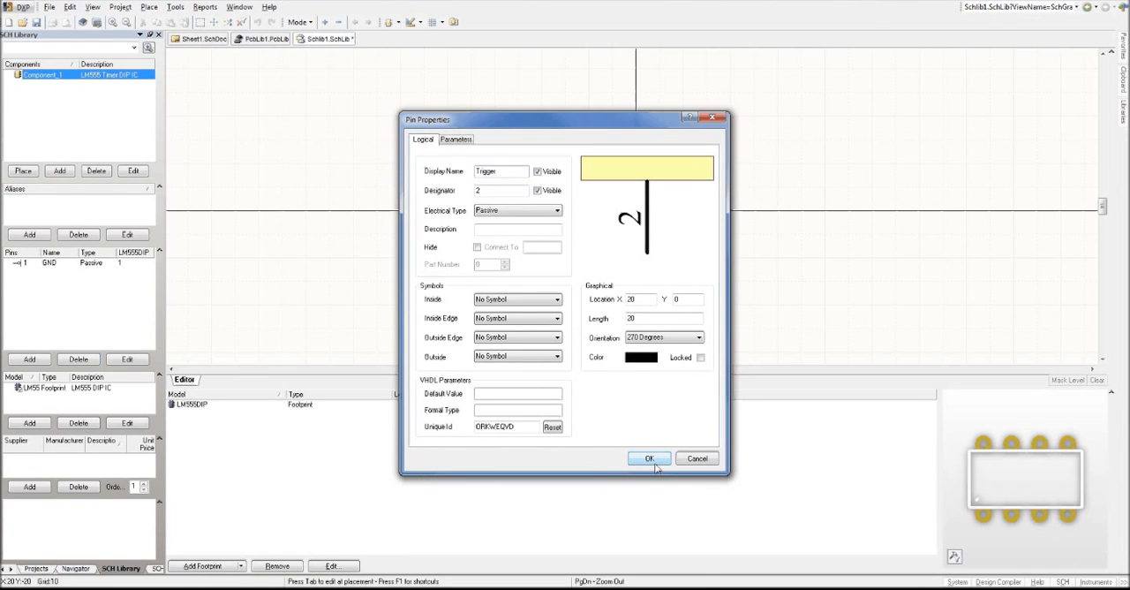
pyautogui.click(662, 318)
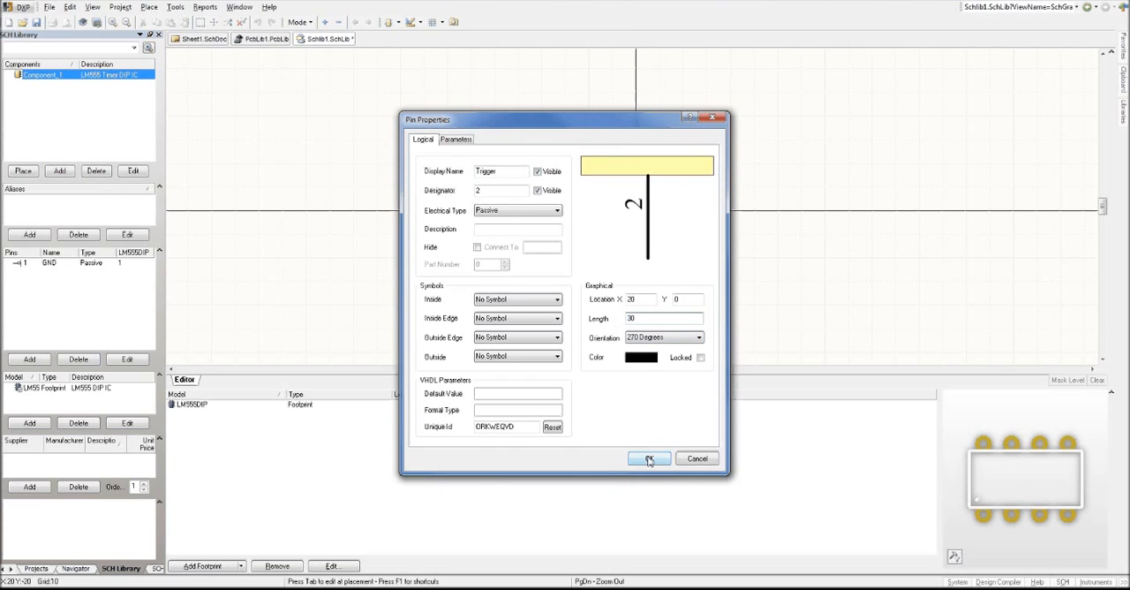
pyautogui.click(650, 458)
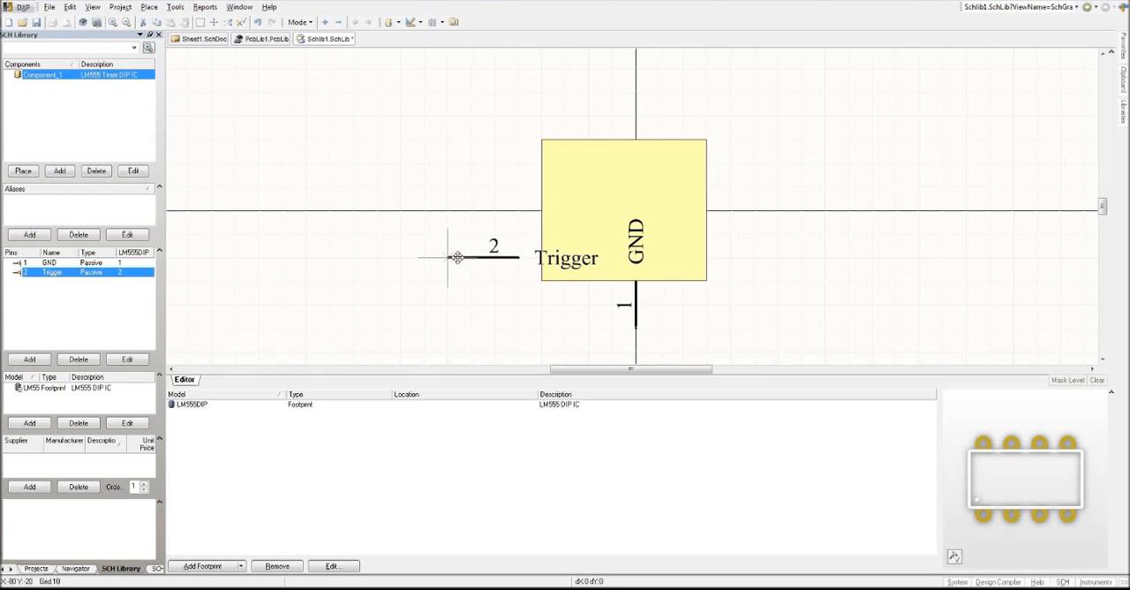
pyautogui.click(622, 210)
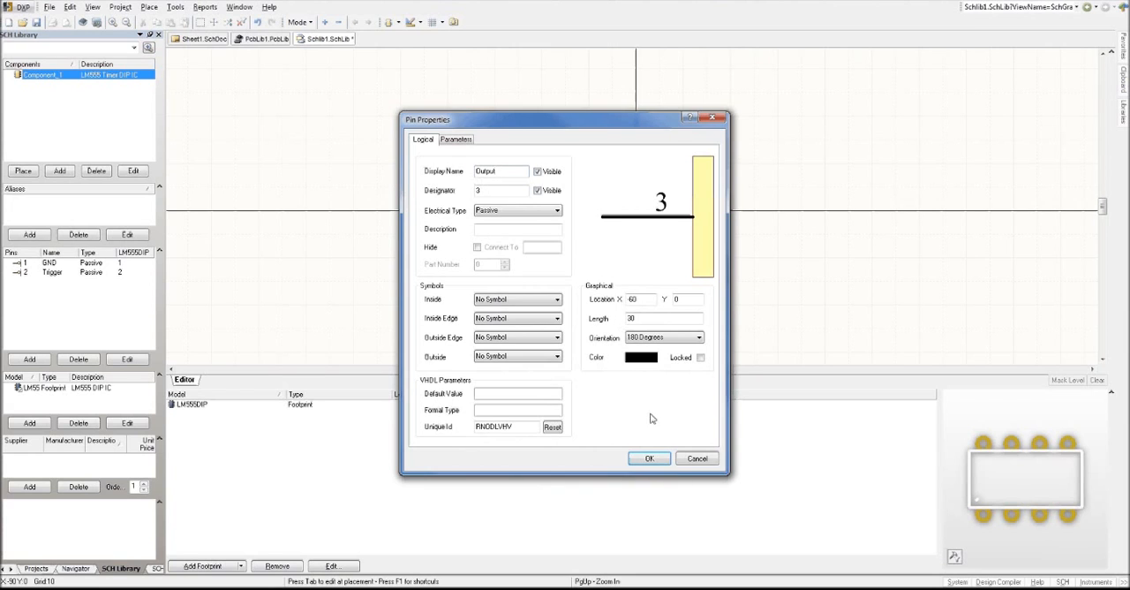
# Place pins 3 Output and 4 Reset on the left edge and pin 5 Cont. on the right
pyautogui.click(649, 457)
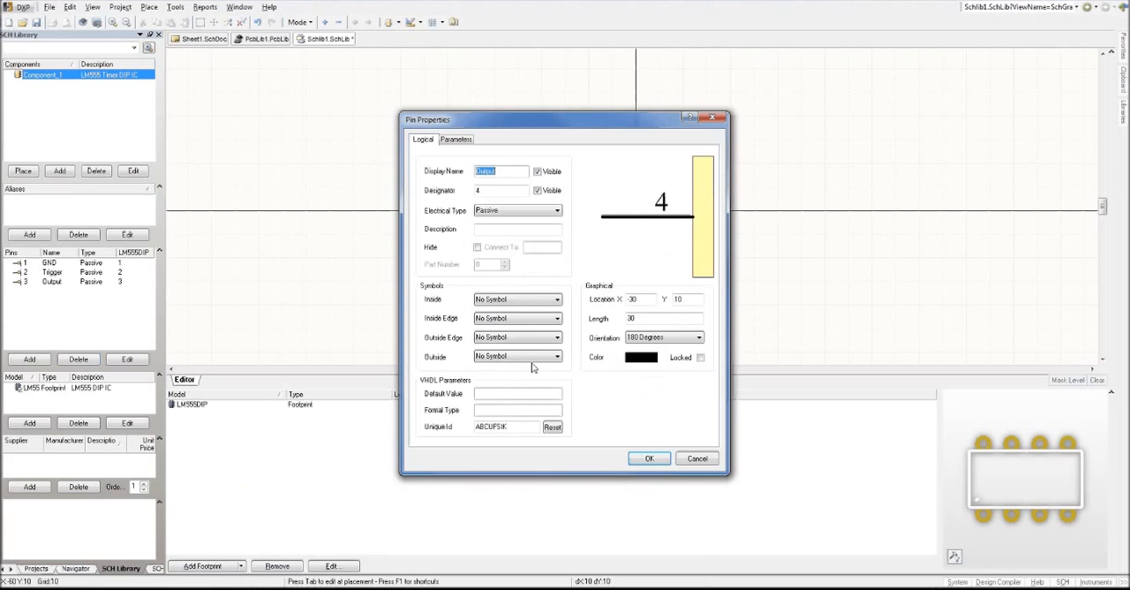
pyautogui.write('P')
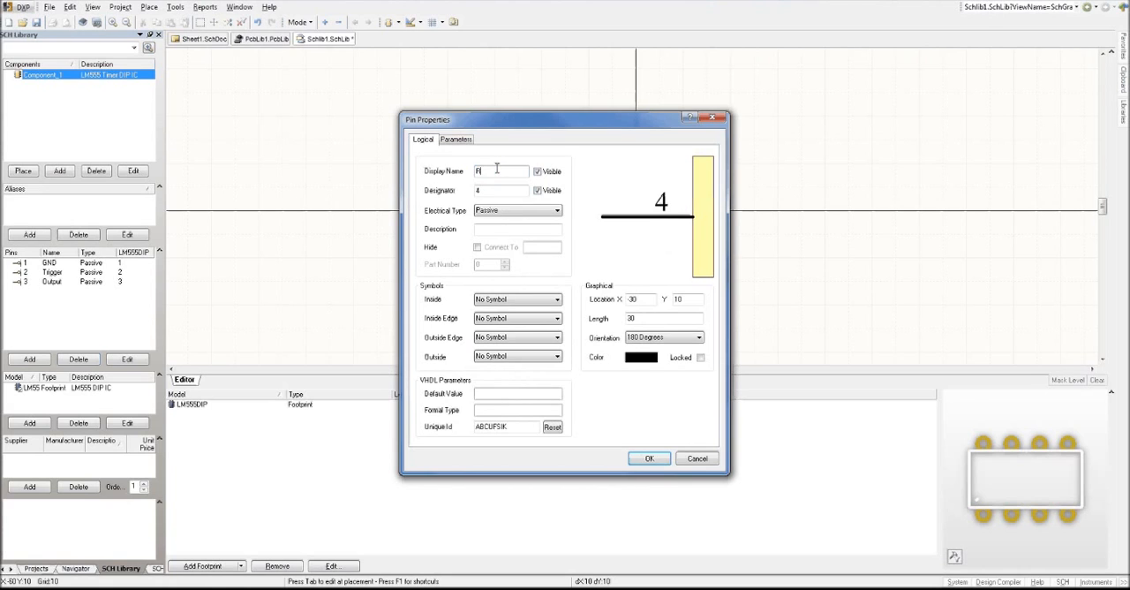
pyautogui.click(649, 458)
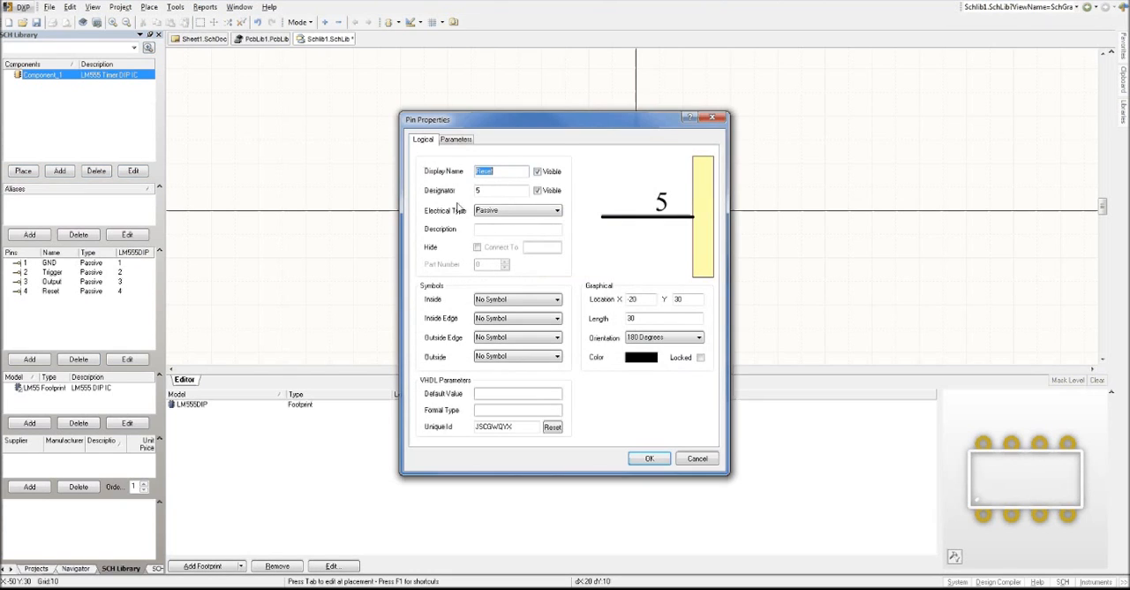
pyautogui.moveTo(456, 228)
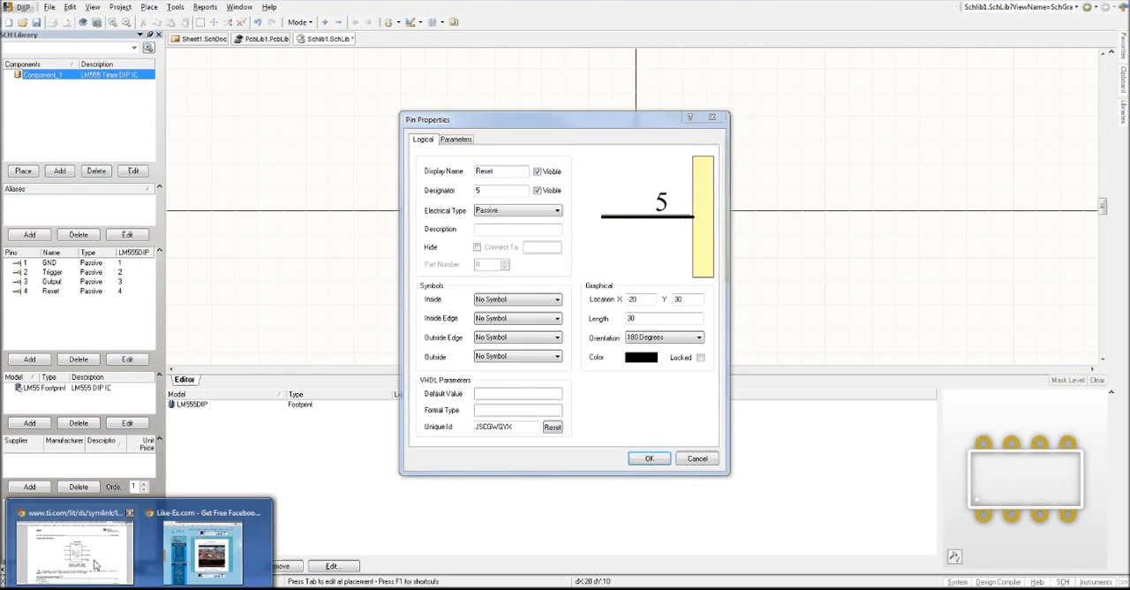
pyautogui.click(73, 548)
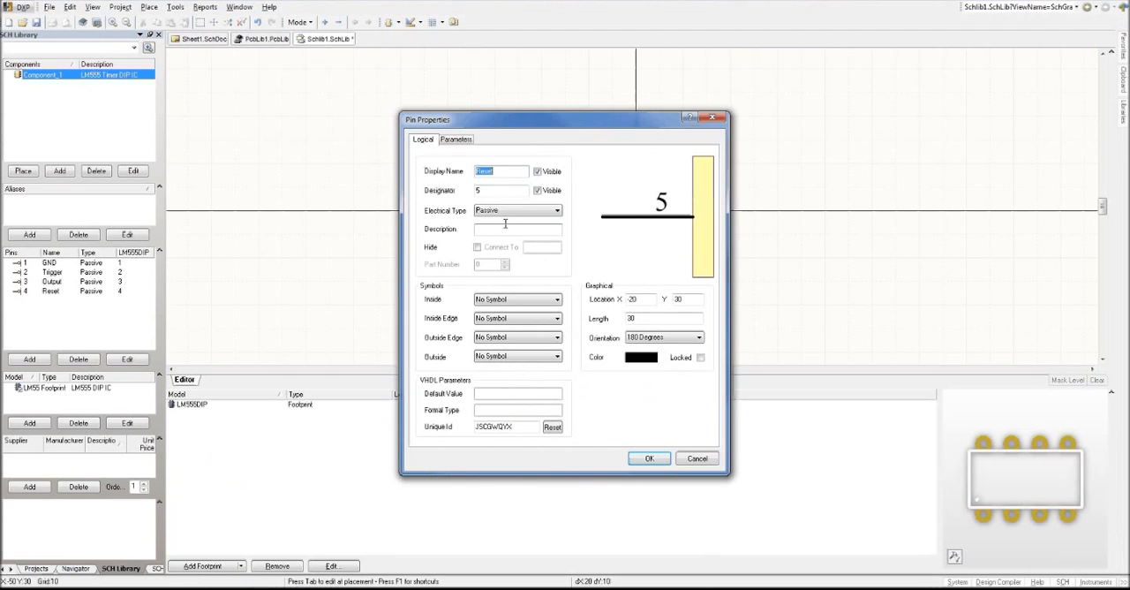
pyautogui.write('Cont.')
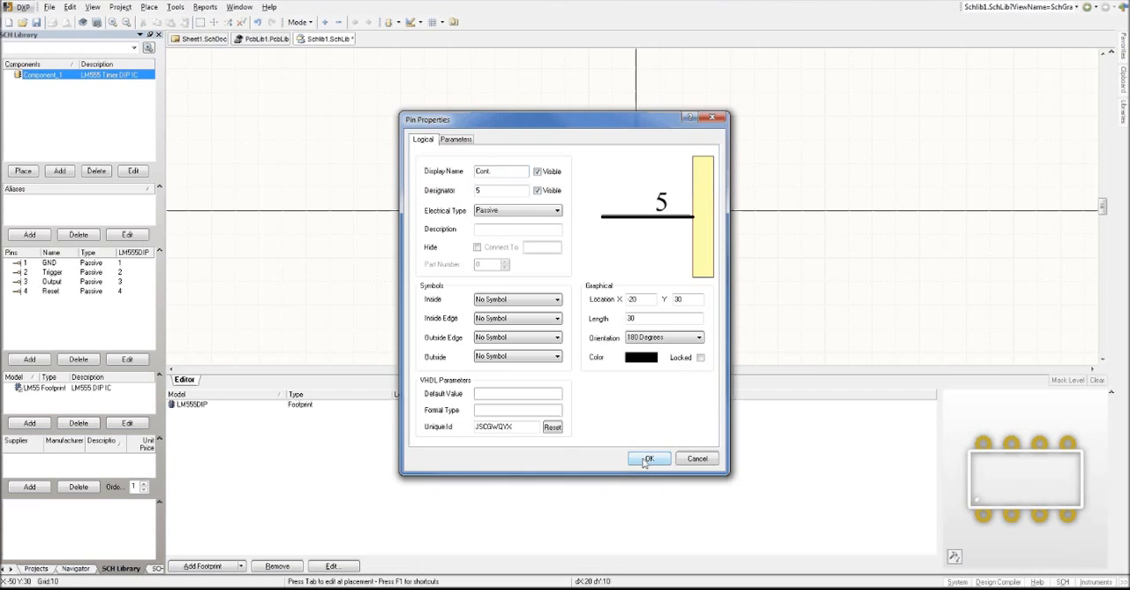
pyautogui.click(648, 458)
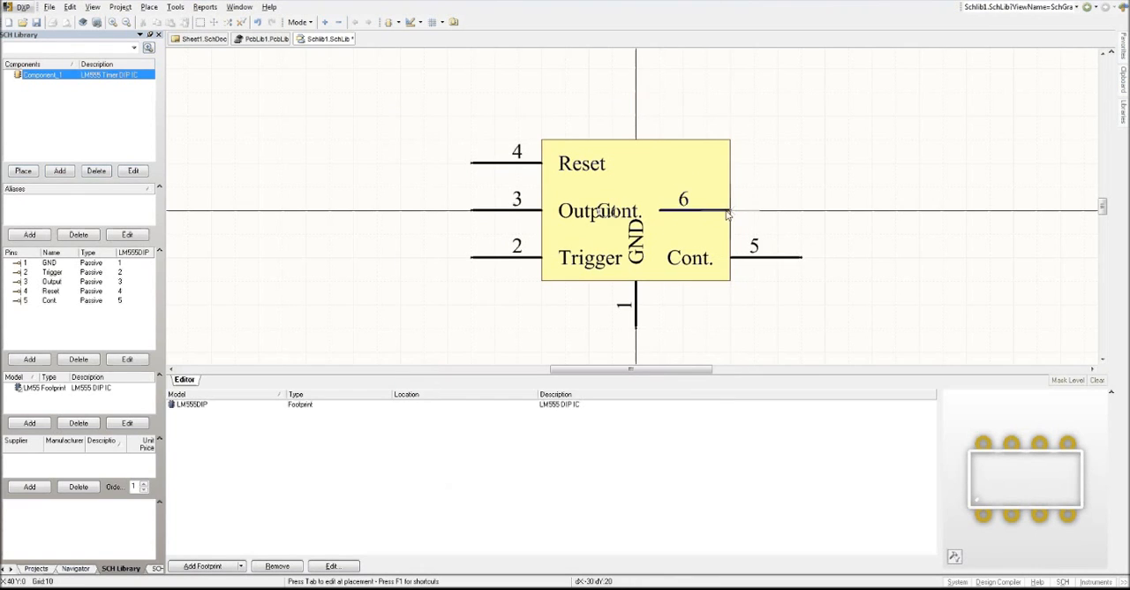
# Rename pin 6 to Thresh. and confirm pin 7 as Disch
pyautogui.doubleClick(724, 210)
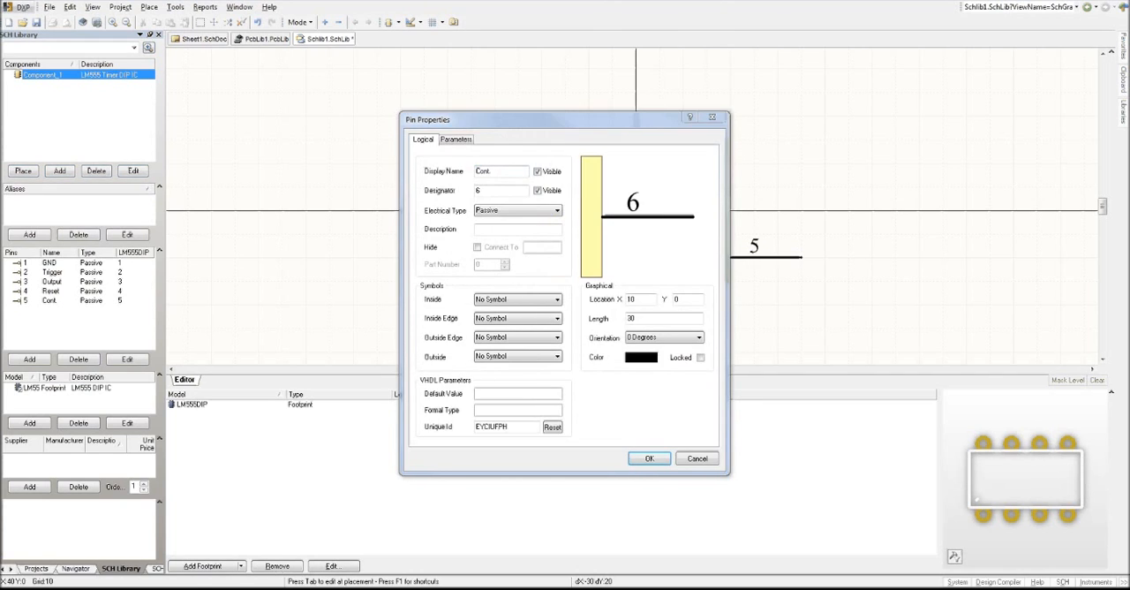
pyautogui.tripleClick(501, 170)
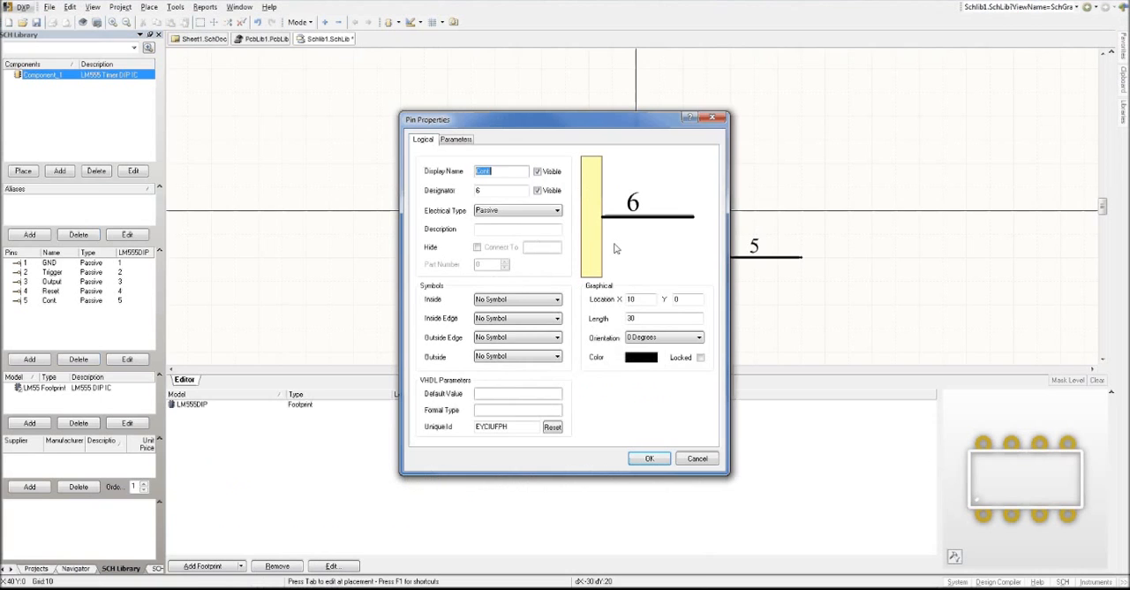
pyautogui.write('Thi')
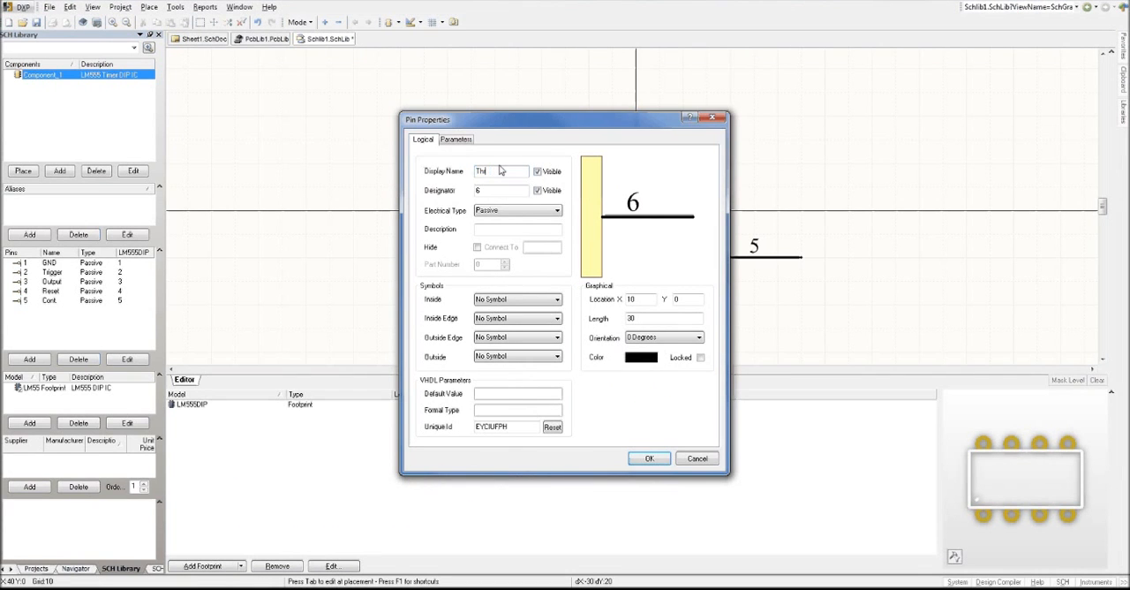
pyautogui.write('resh')
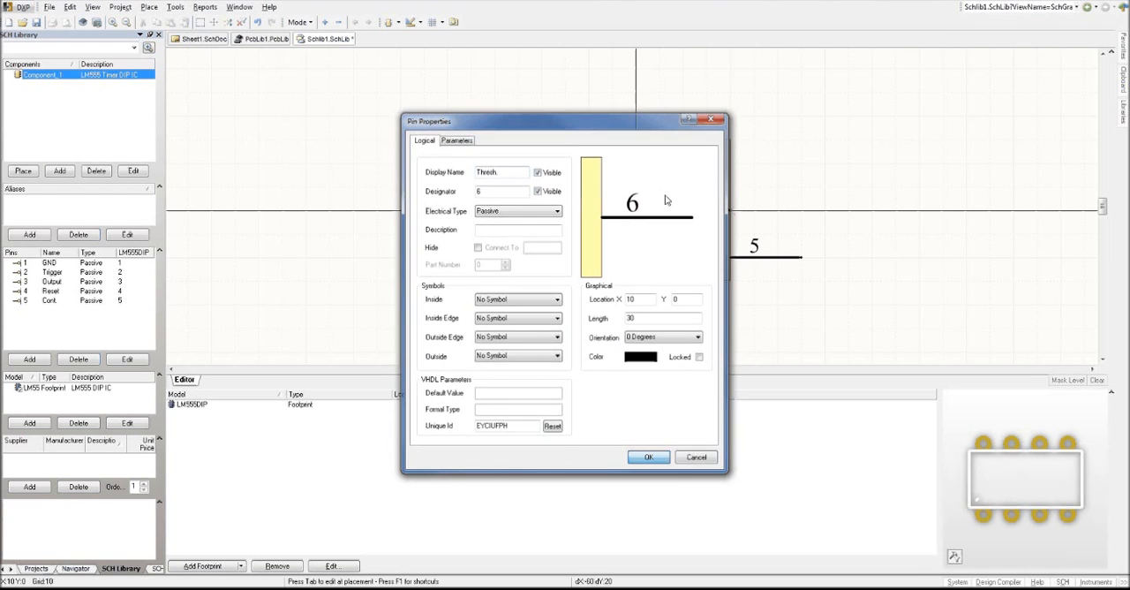
pyautogui.click(648, 457)
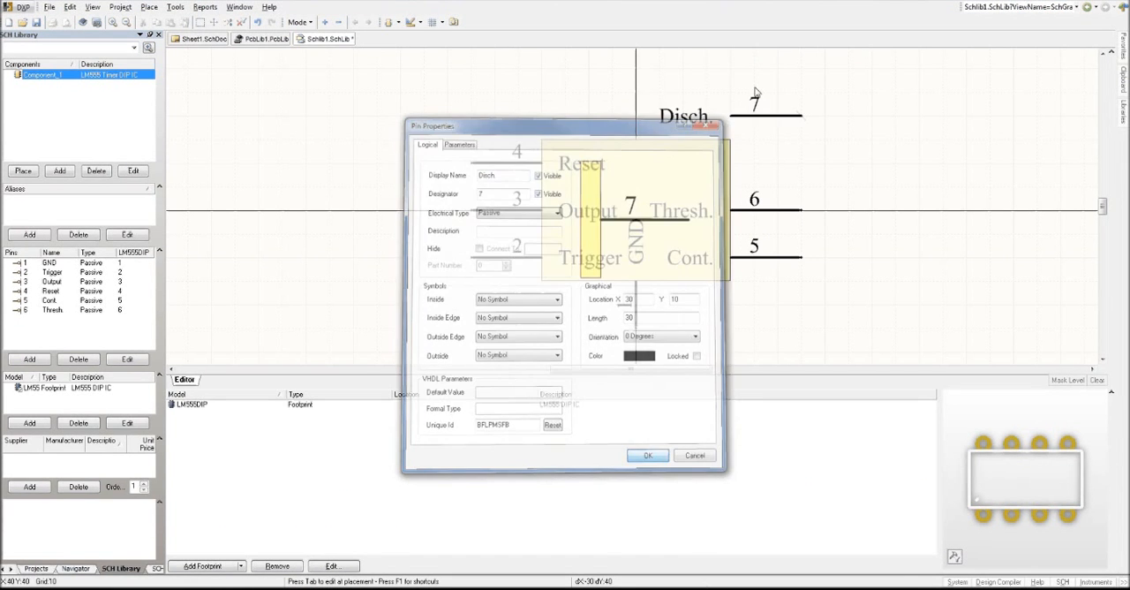
pyautogui.click(648, 456)
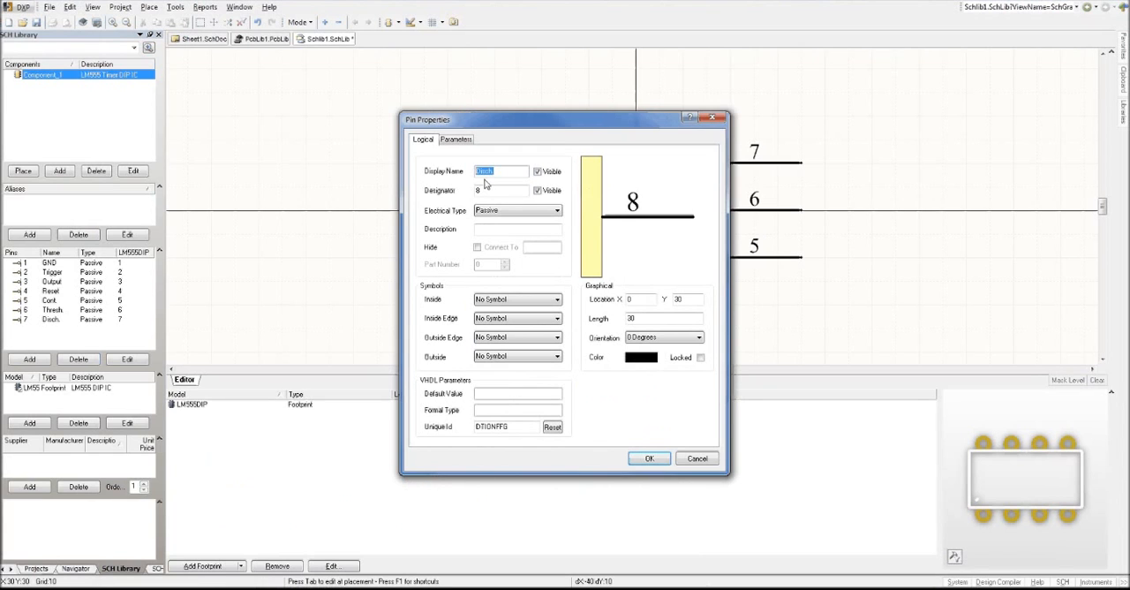
# Create pin 8 named VCC with a pin length of 20
pyautogui.write('VCC')
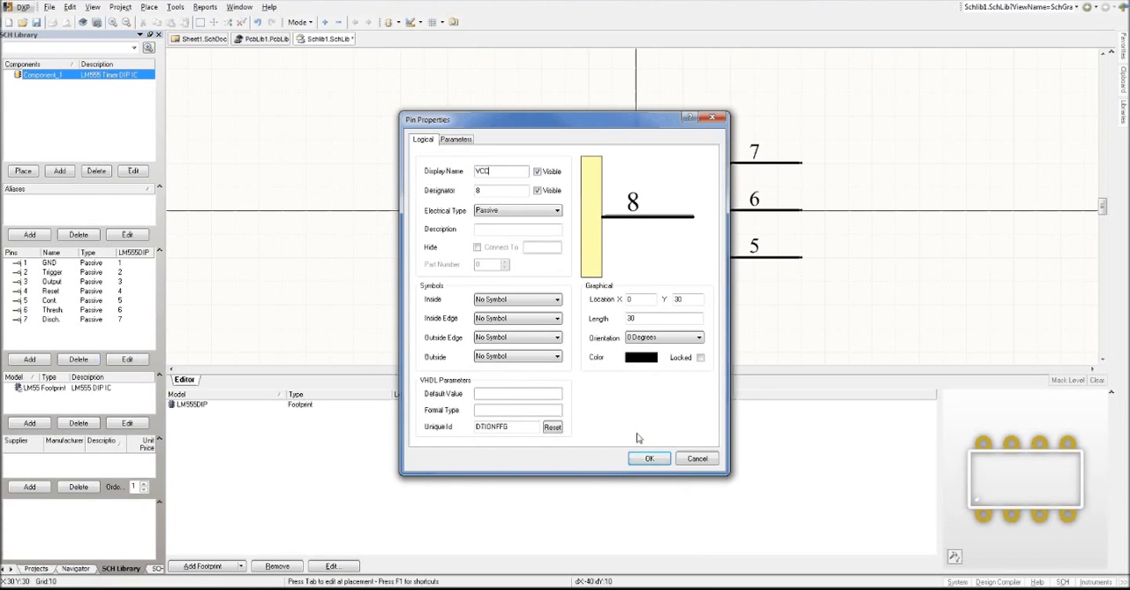
pyautogui.click(649, 457)
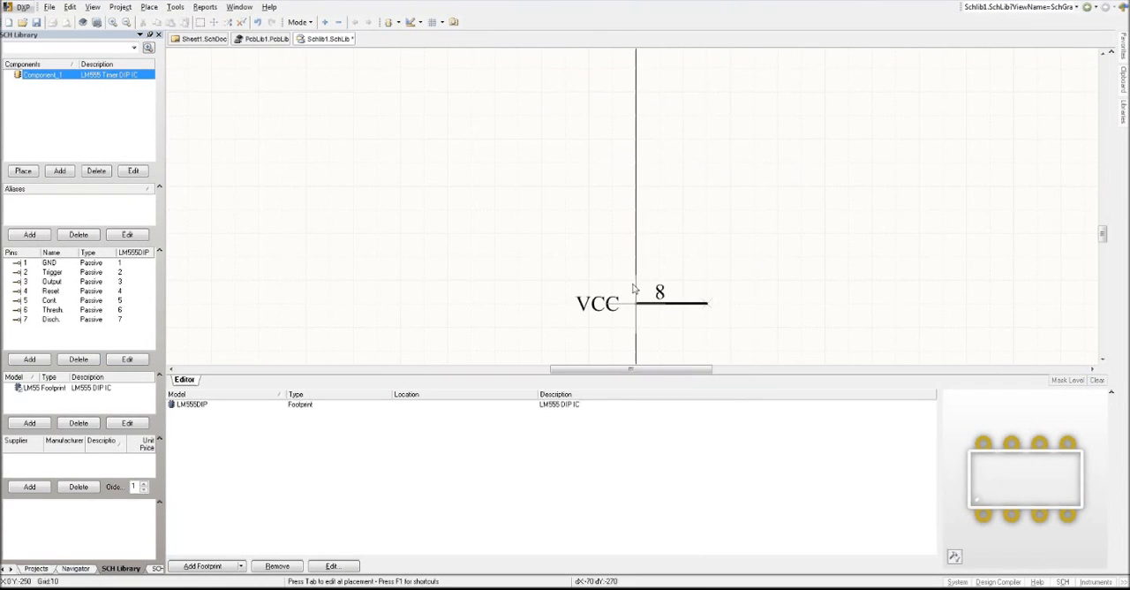
pyautogui.doubleClick(658, 303)
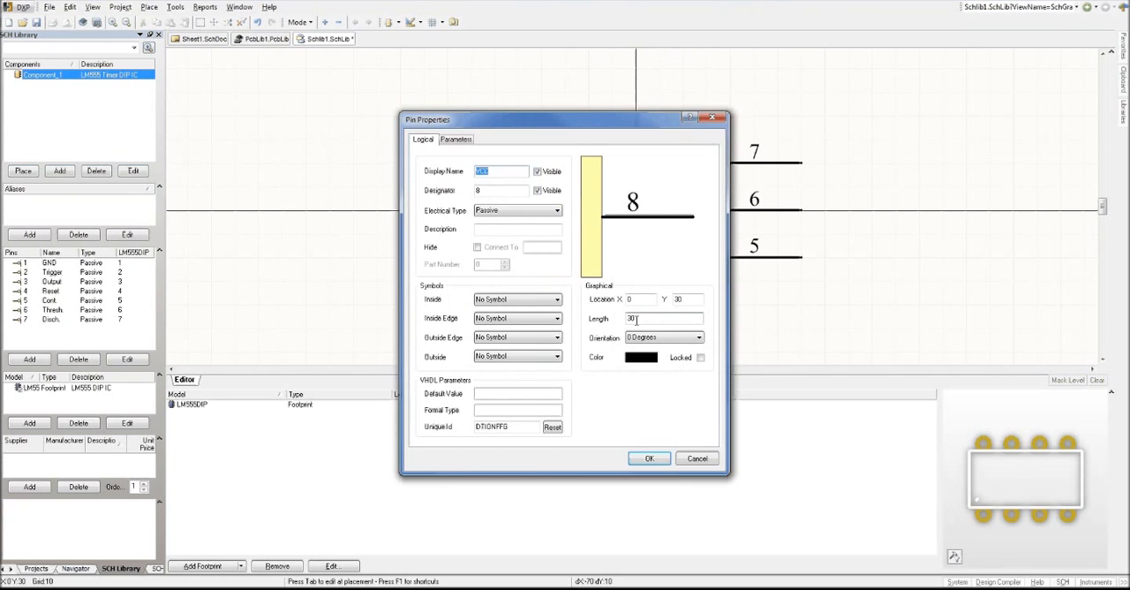
pyautogui.write('VCC')
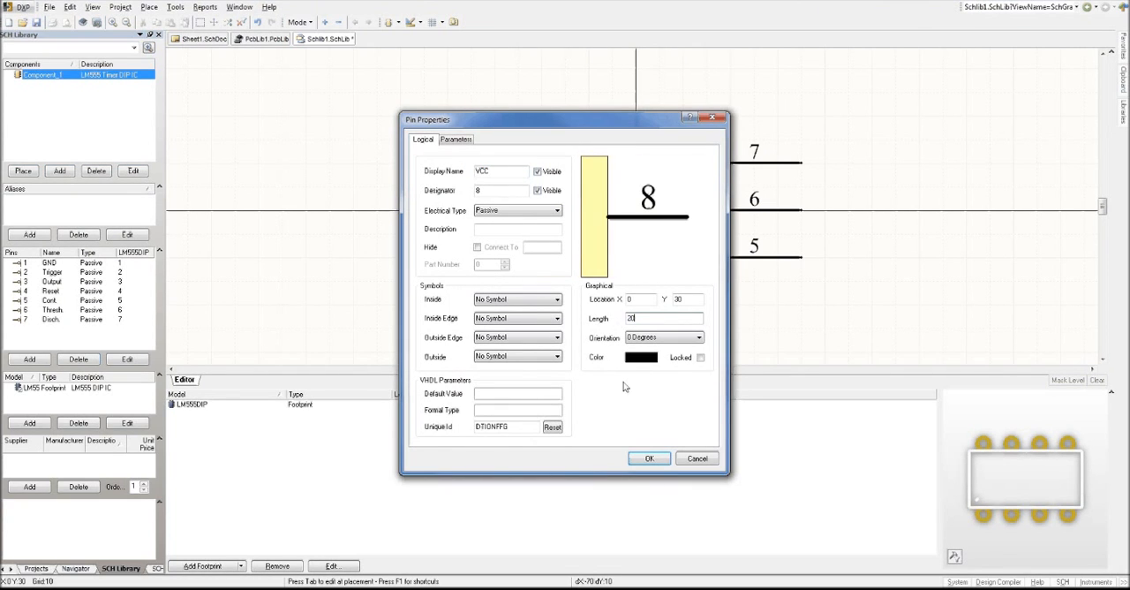
pyautogui.click(648, 458)
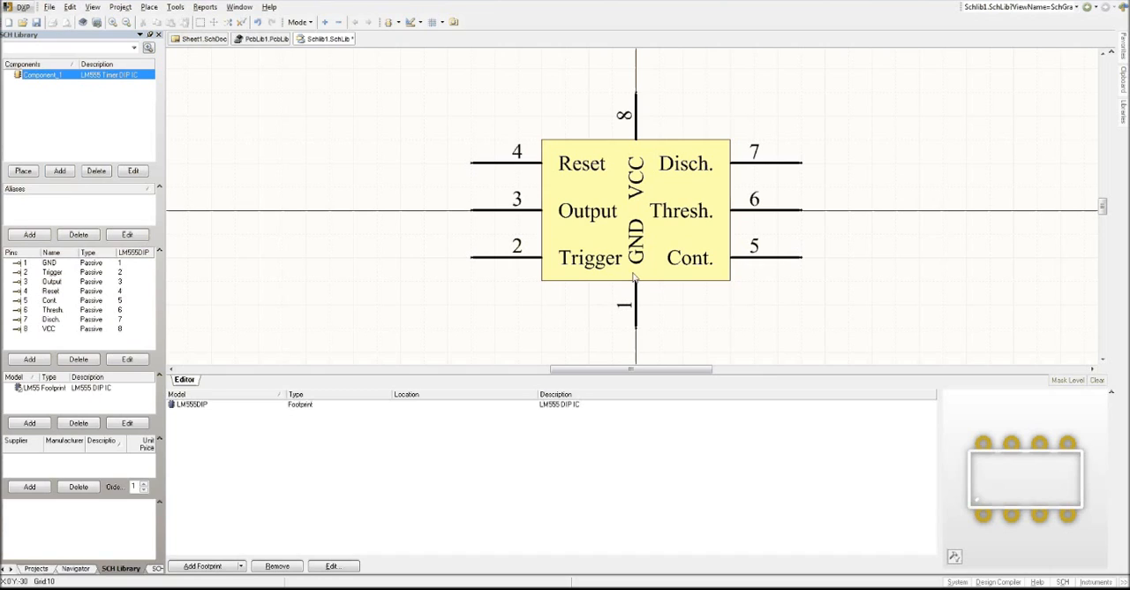
pyautogui.moveTo(605, 168)
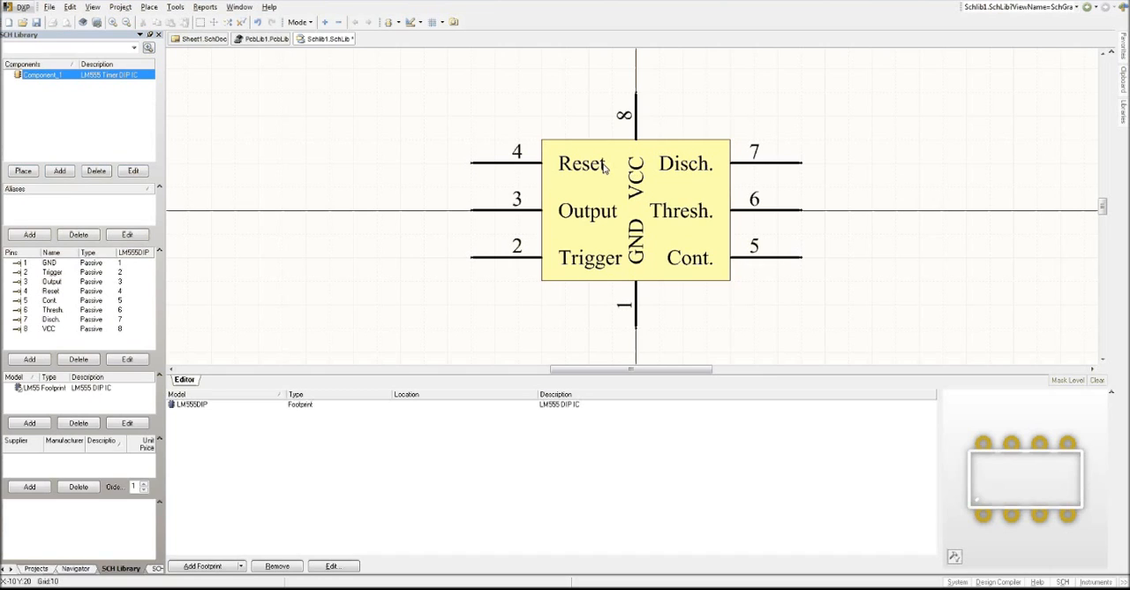
pyautogui.moveTo(531, 185)
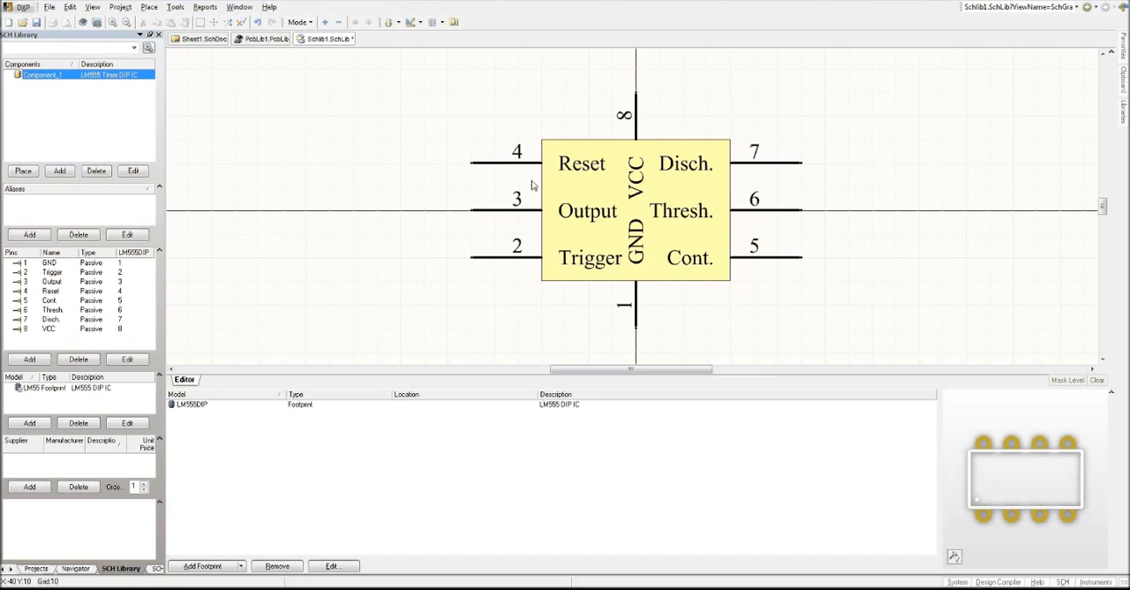
pyautogui.moveTo(433, 192)
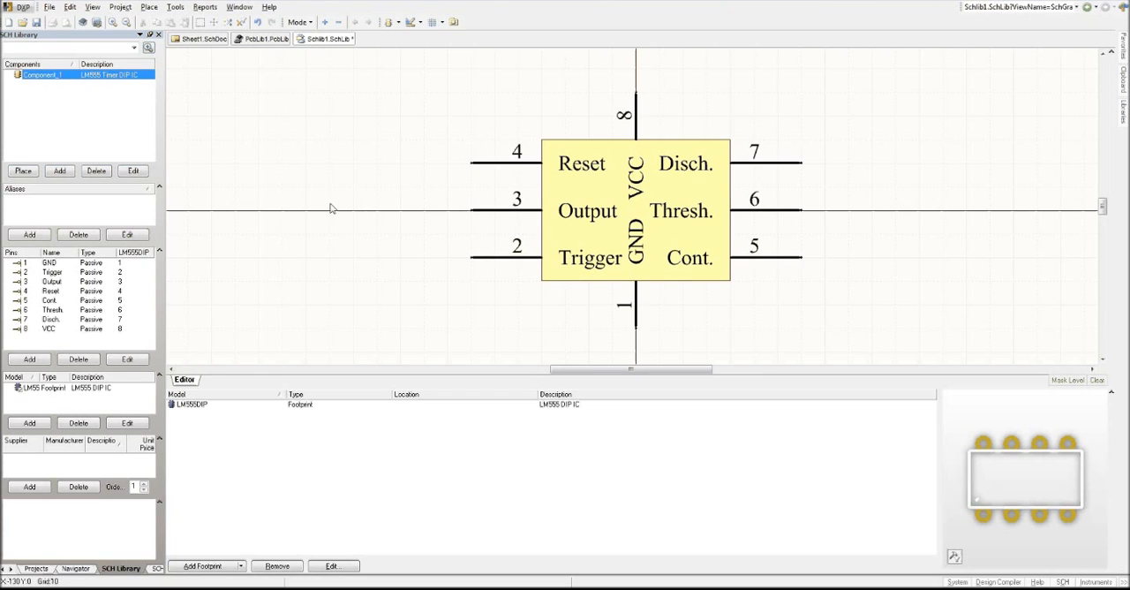
pyautogui.moveTo(193, 151)
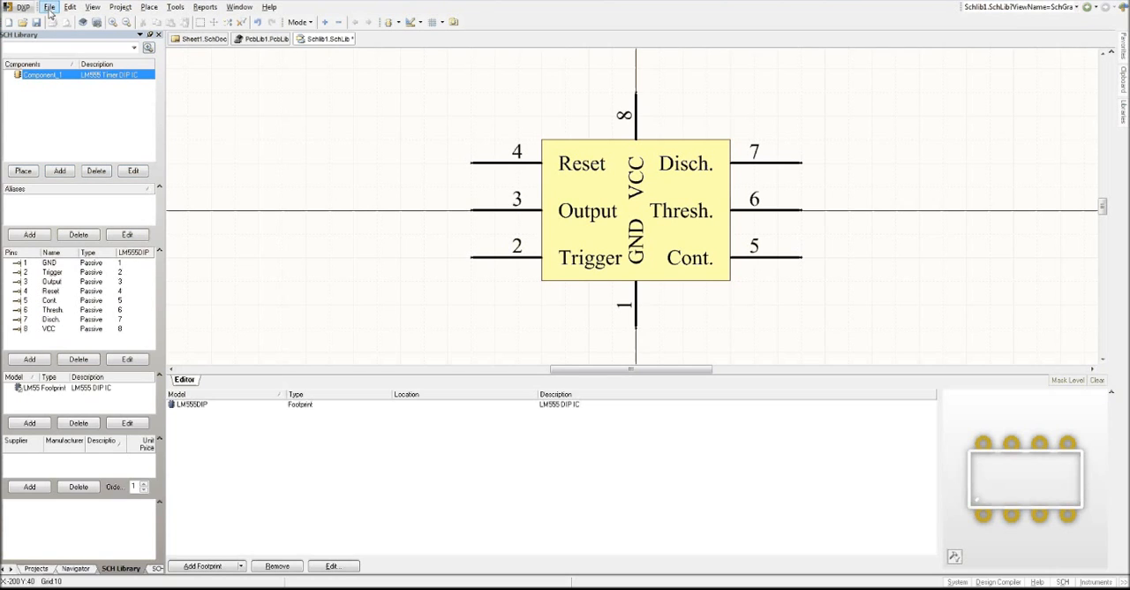
# Save the library as Schlib1 in Tutorials555 and return to the project's schematic sheet
pyautogui.click(50, 6)
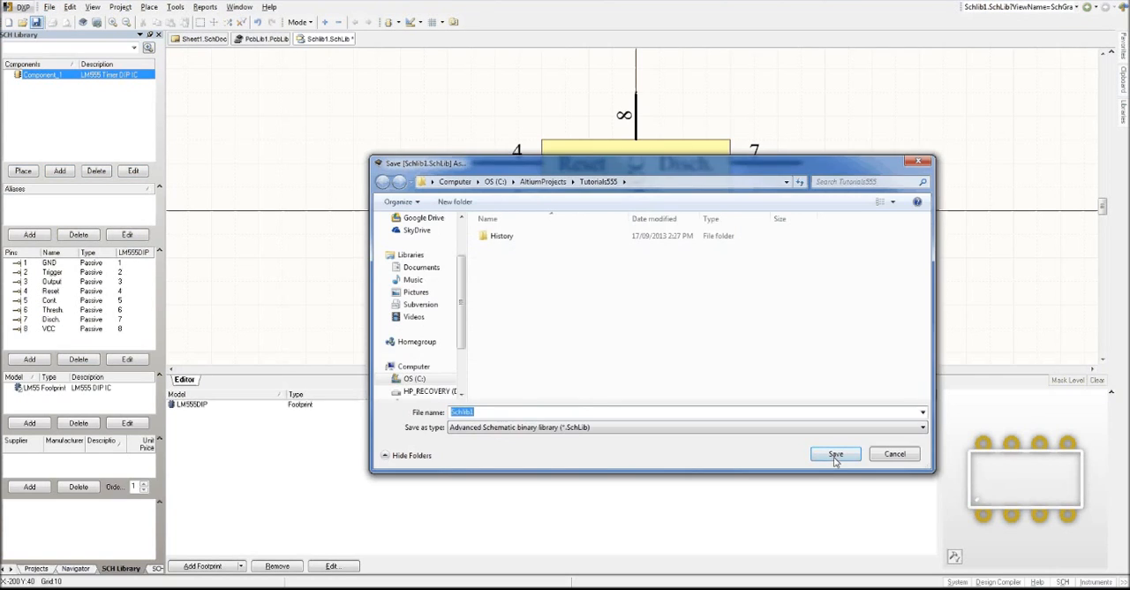
pyautogui.click(835, 452)
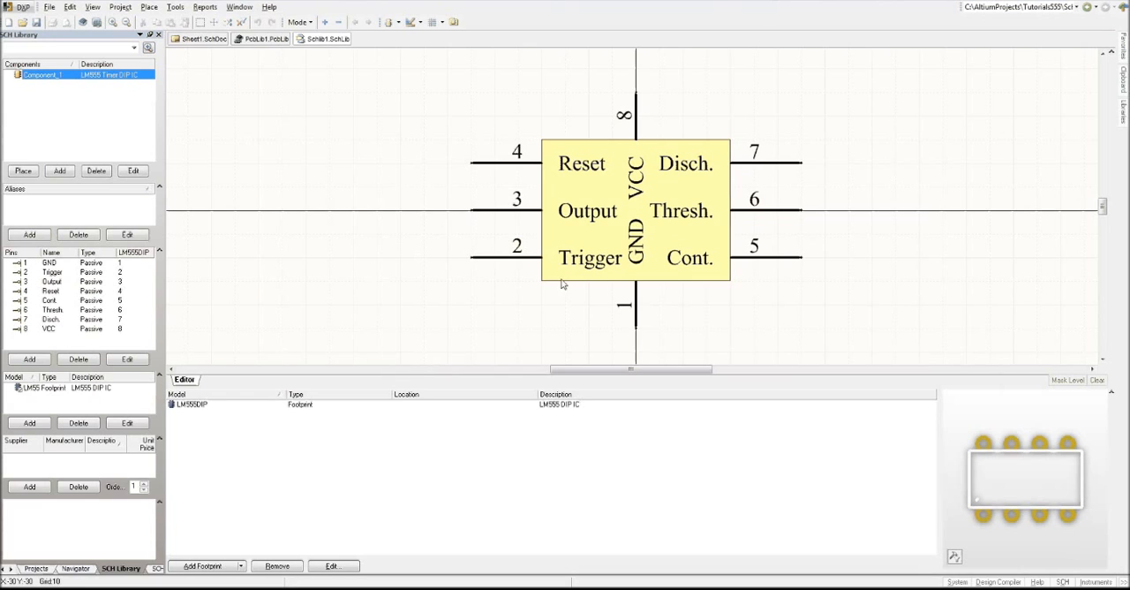
pyautogui.click(36, 567)
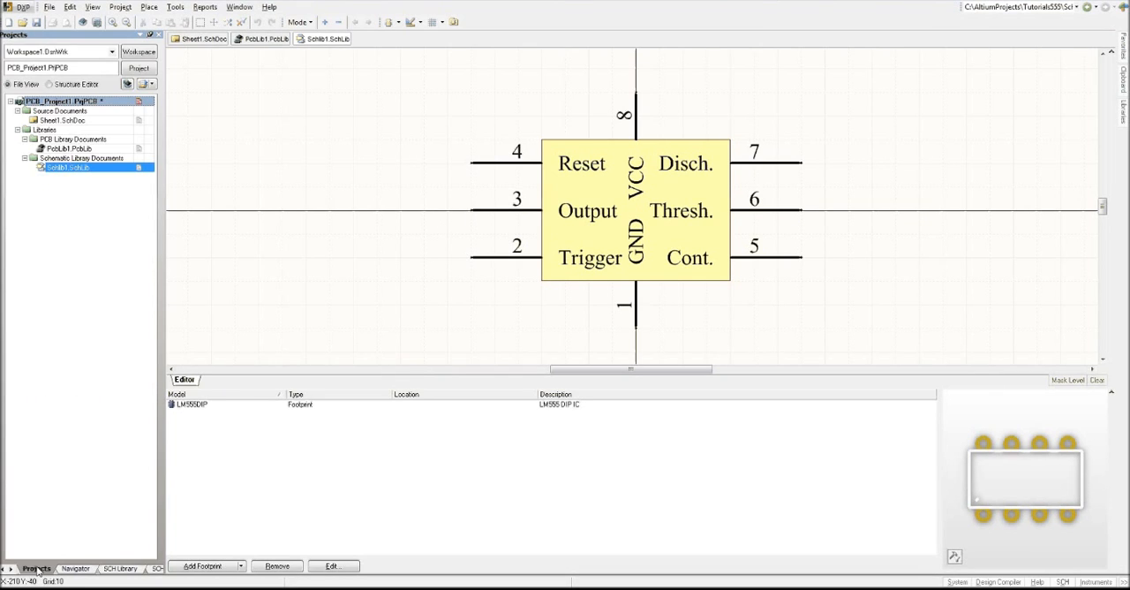
pyautogui.click(61, 120)
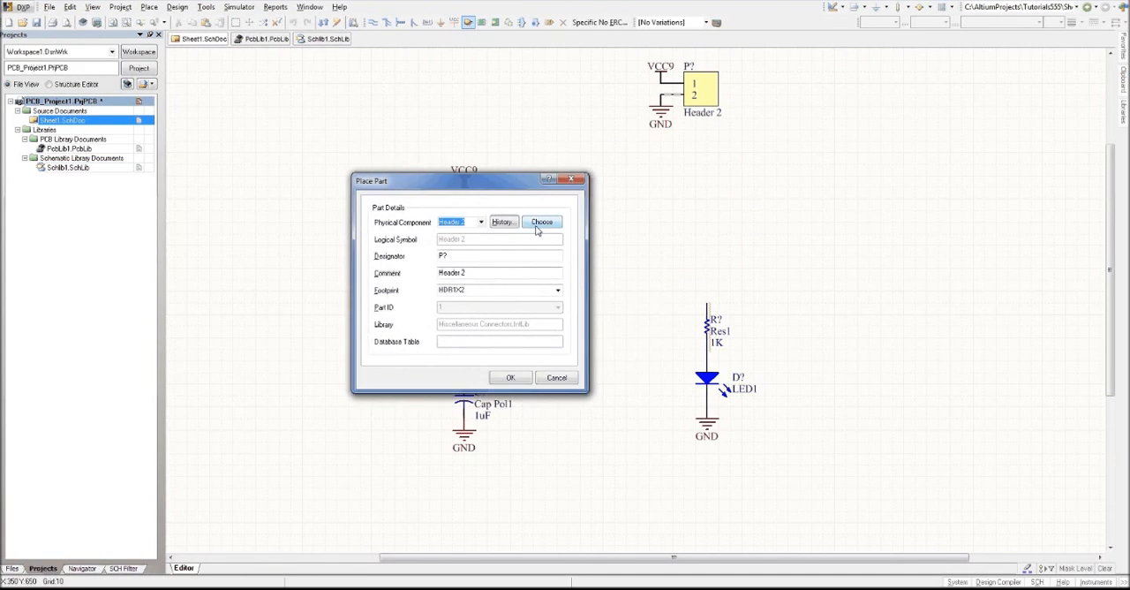
# Pick Component_1 from Schlib1.SchLib as the part to place and confirm
pyautogui.click(542, 221)
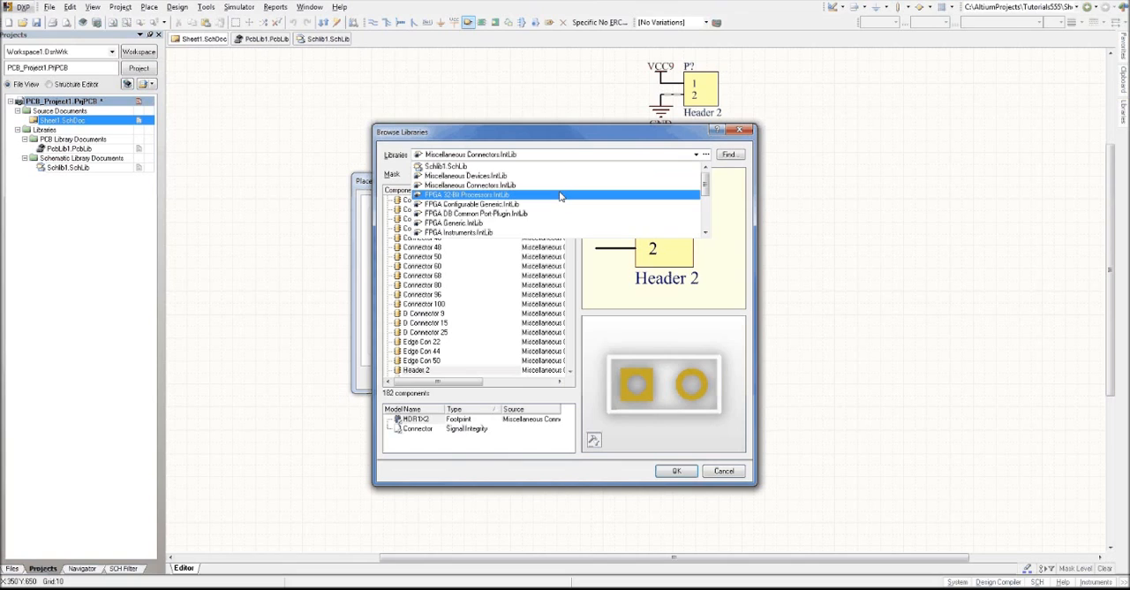
pyautogui.click(444, 166)
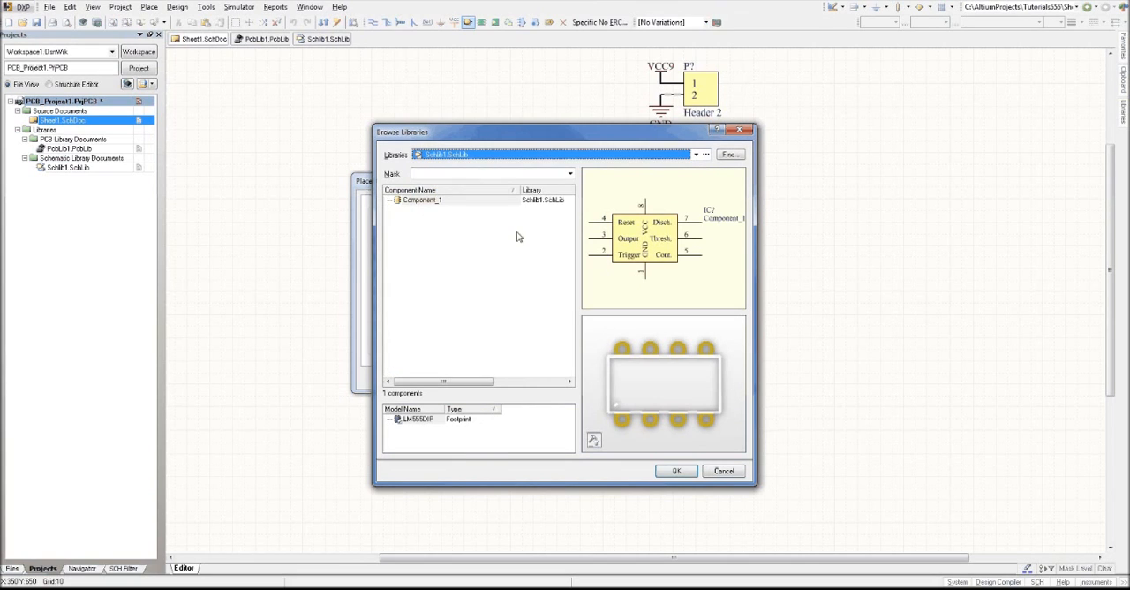
pyautogui.moveTo(645, 292)
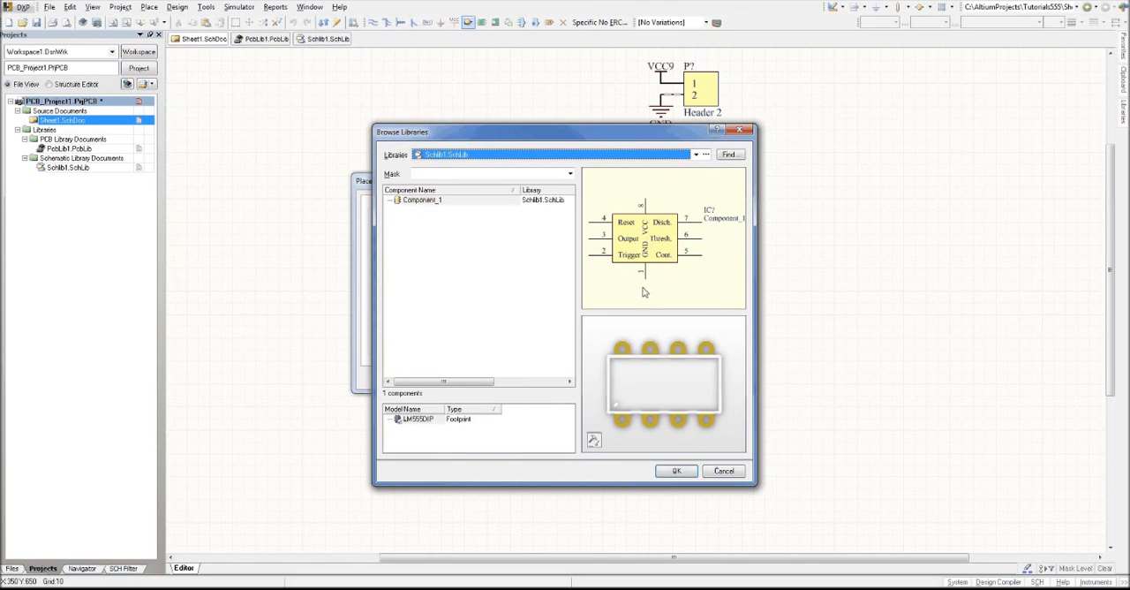
pyautogui.click(675, 470)
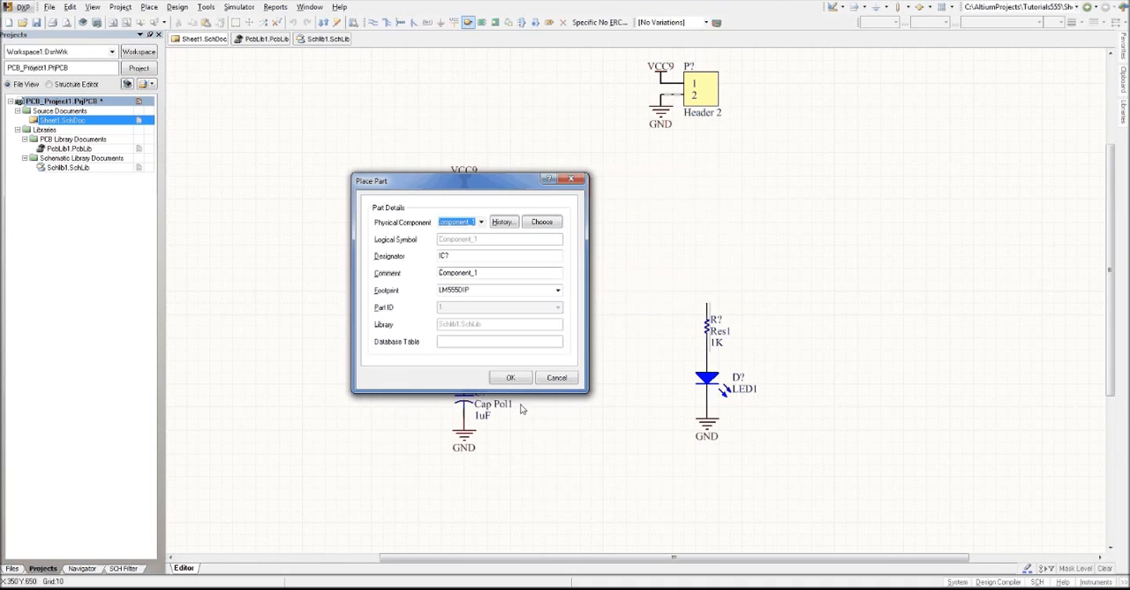
pyautogui.click(509, 377)
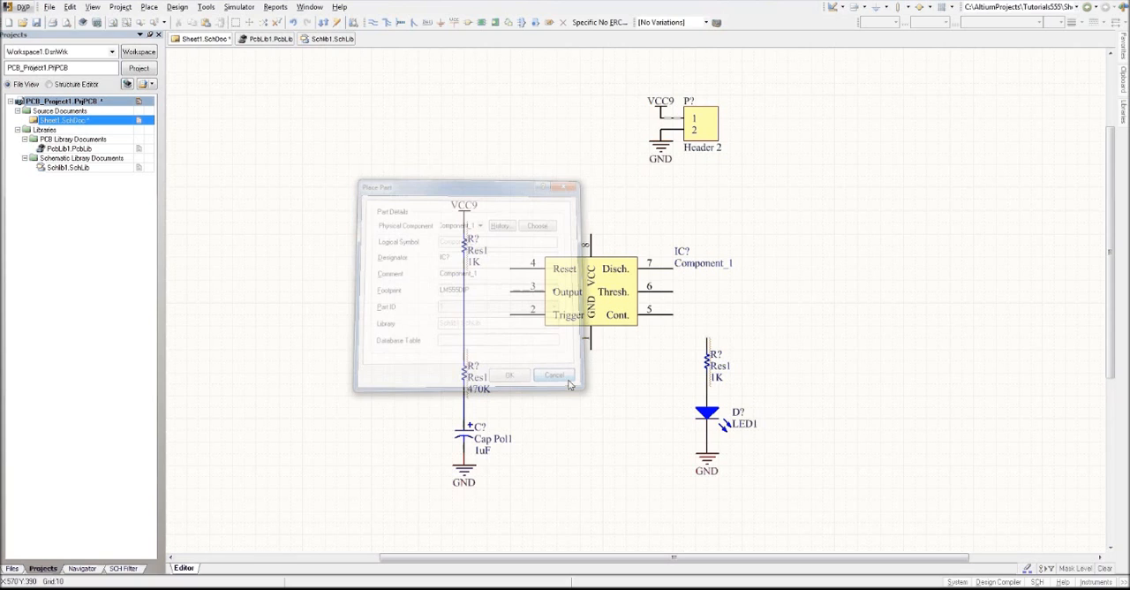
# Drop the LM555 between the resistor chain and LED, with its IC? and Component_1 labels above
pyautogui.click(554, 374)
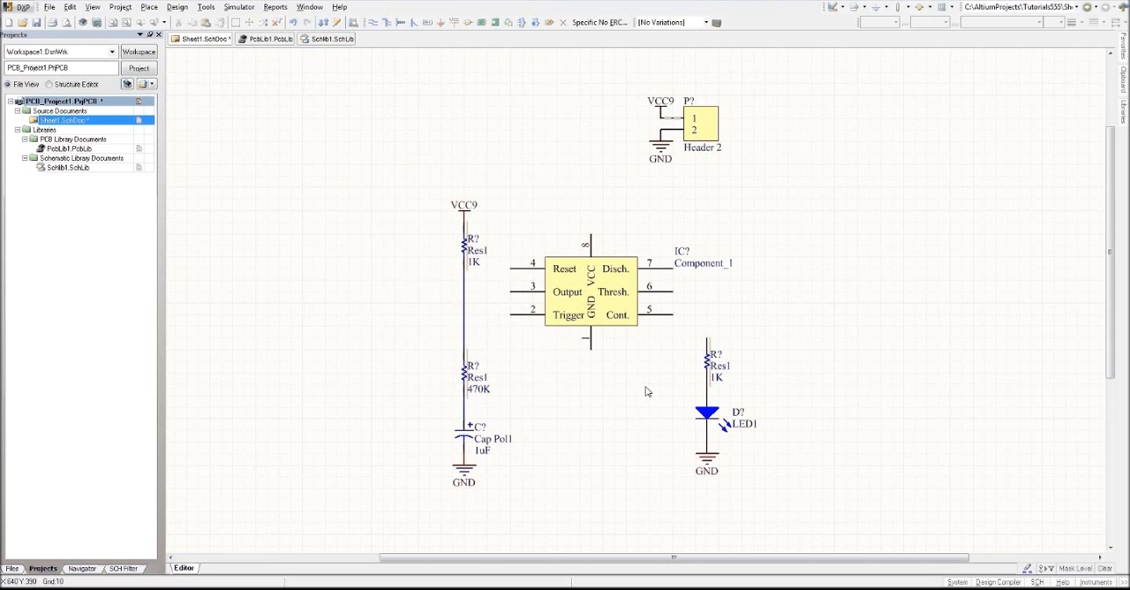
pyautogui.moveTo(582, 351)
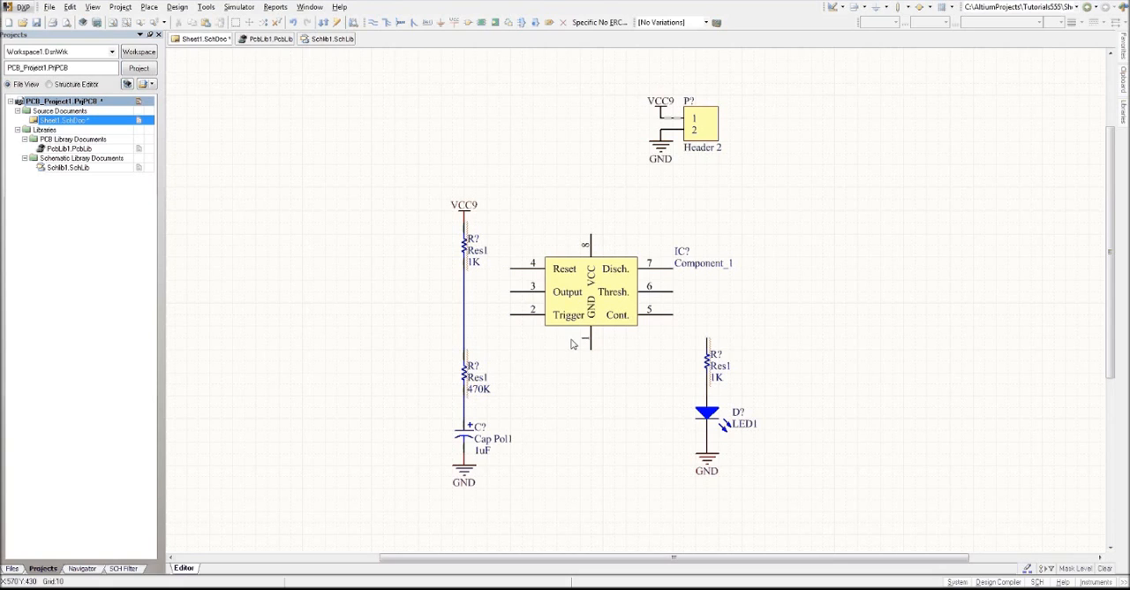
pyautogui.moveTo(669, 308)
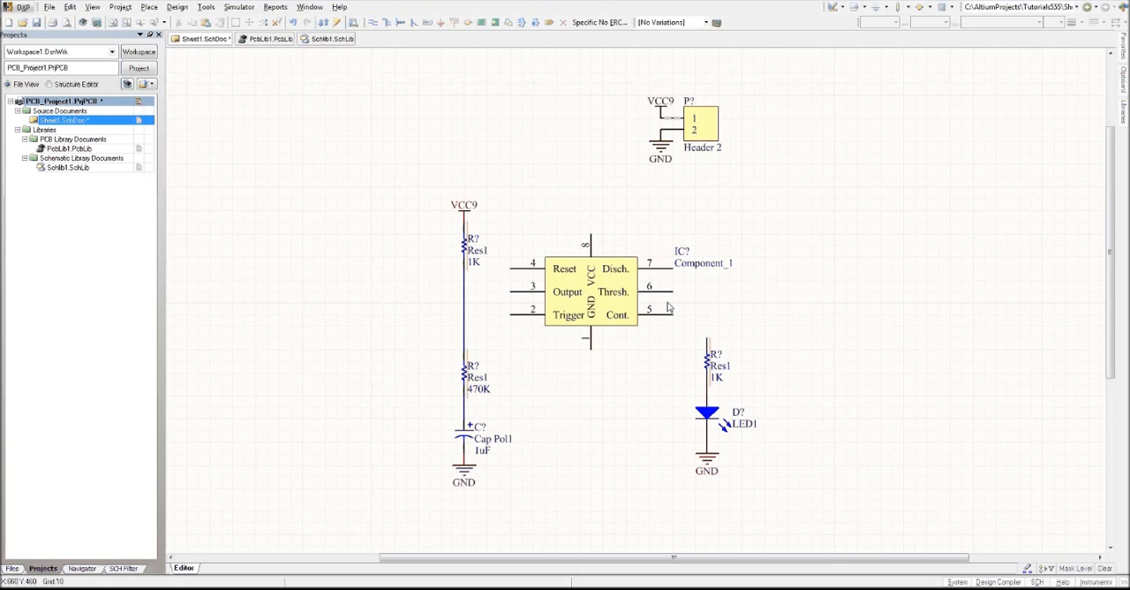
pyautogui.click(592, 291)
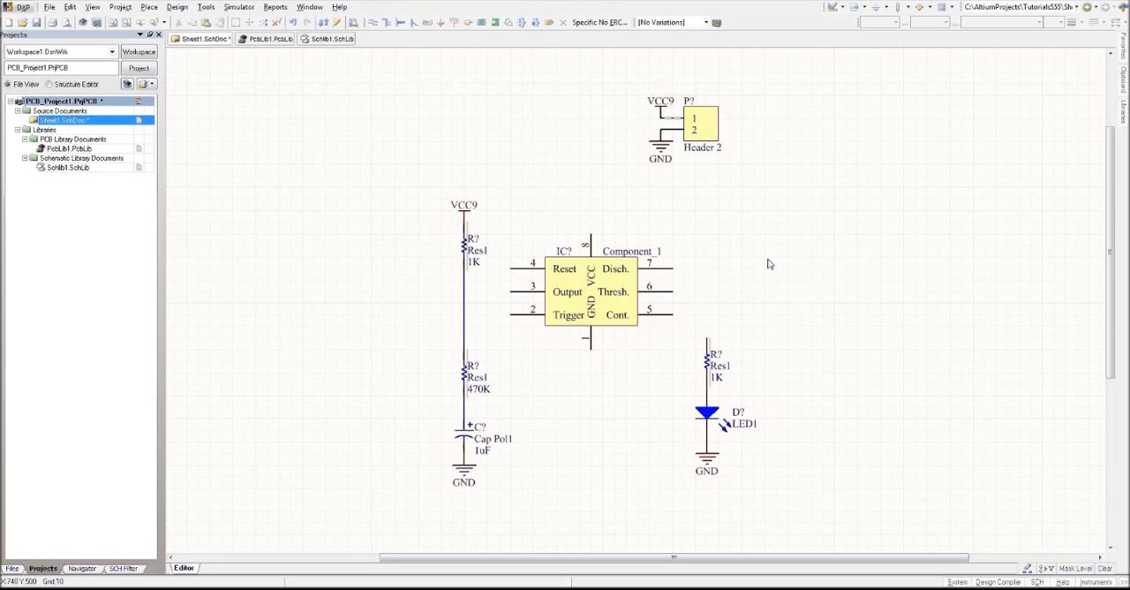
pyautogui.moveTo(751, 289)
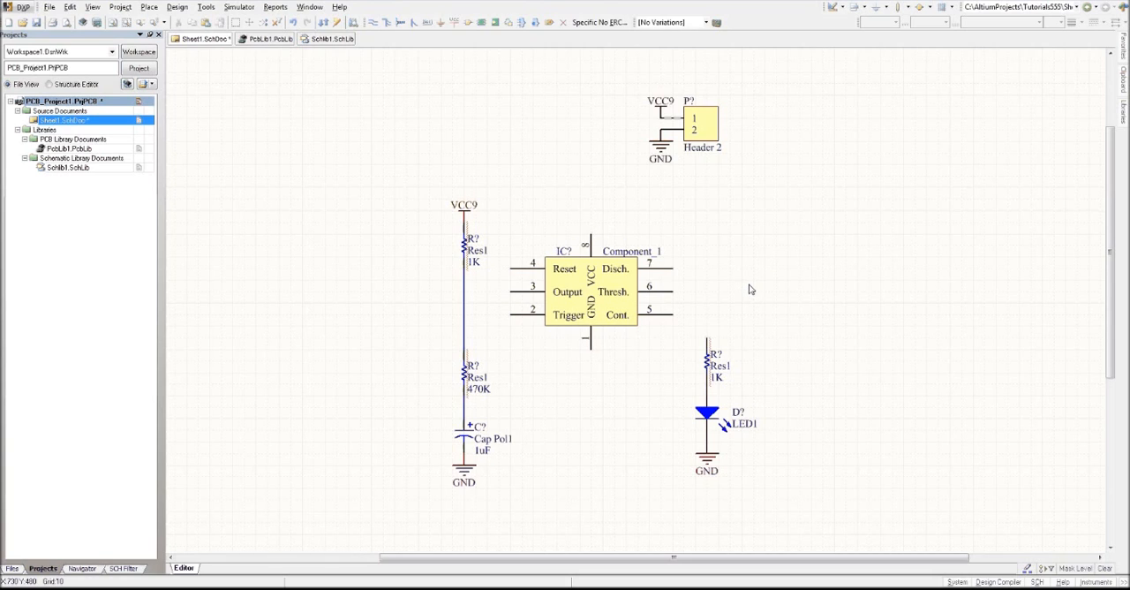